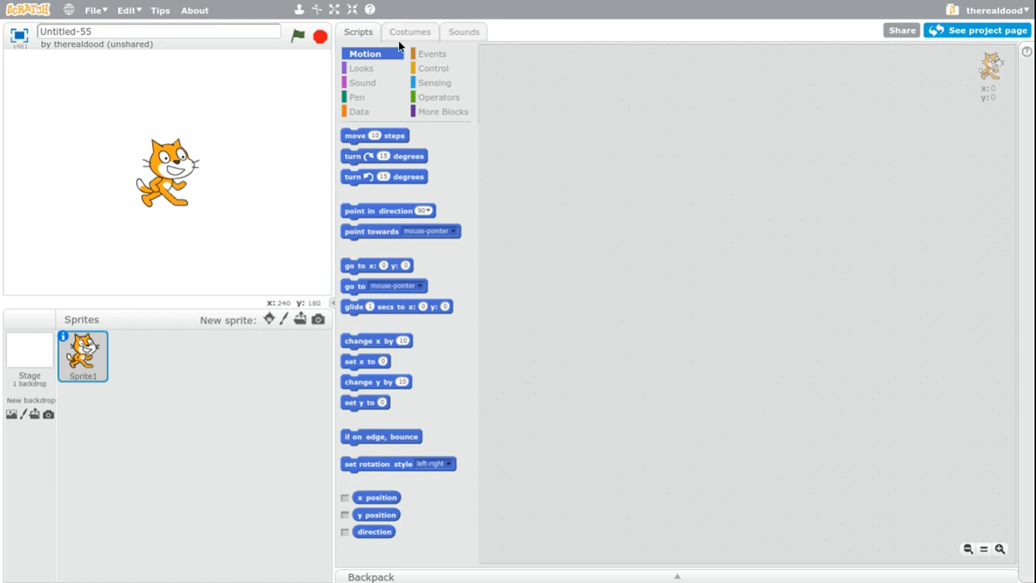
# Convert the cat costume to bitmap and draw an oval, the word 'hello' and lines
pyautogui.click(410, 32)
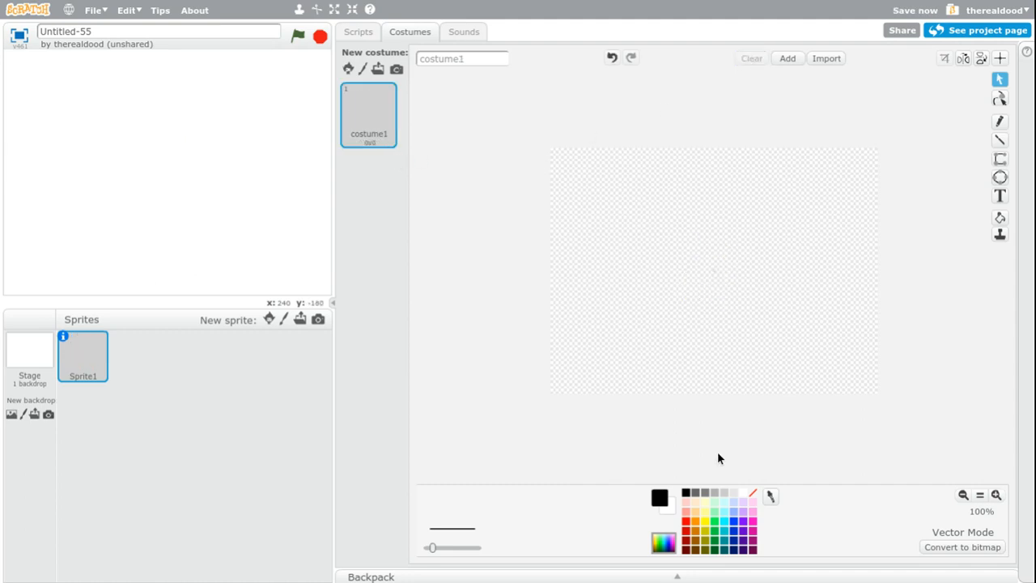
pyautogui.click(962, 547)
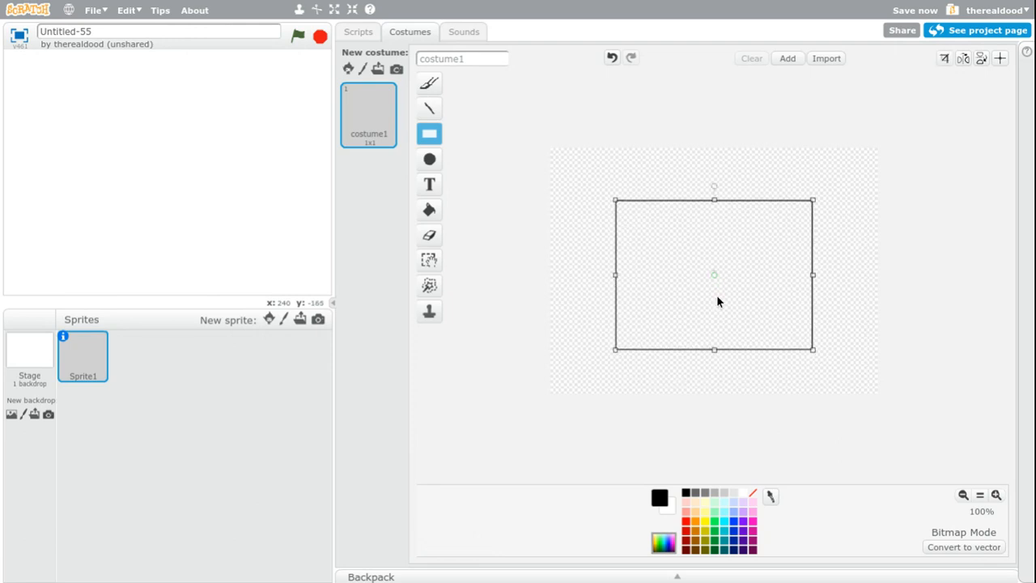
pyautogui.click(428, 158)
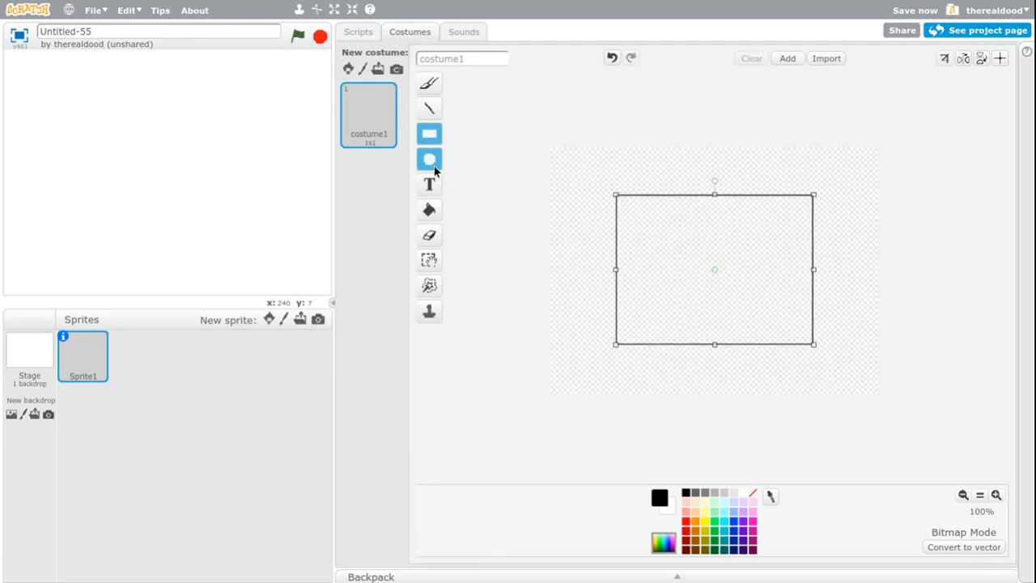
pyautogui.moveTo(676, 250); pyautogui.dragTo(695, 301)
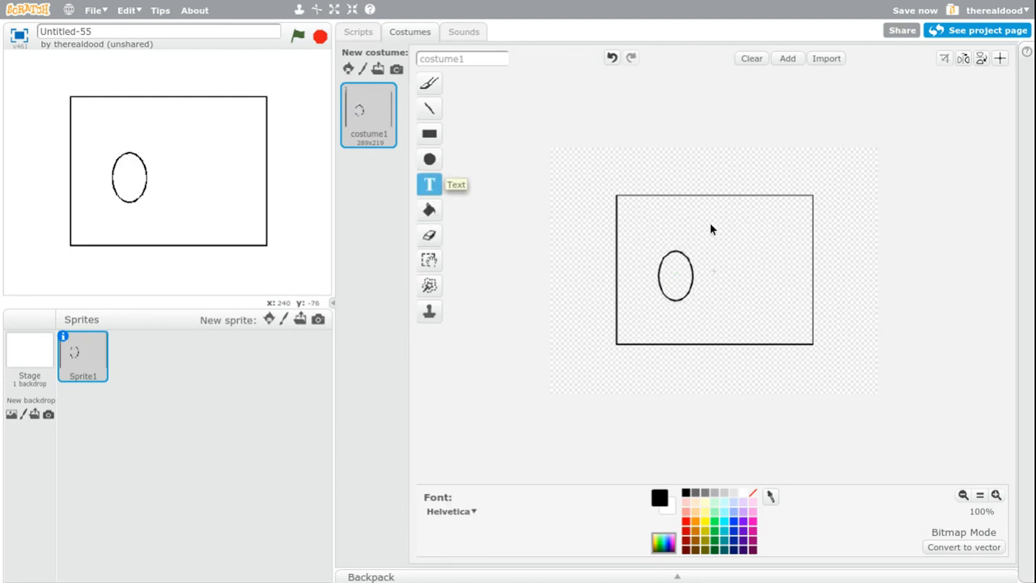
pyautogui.write('hello')
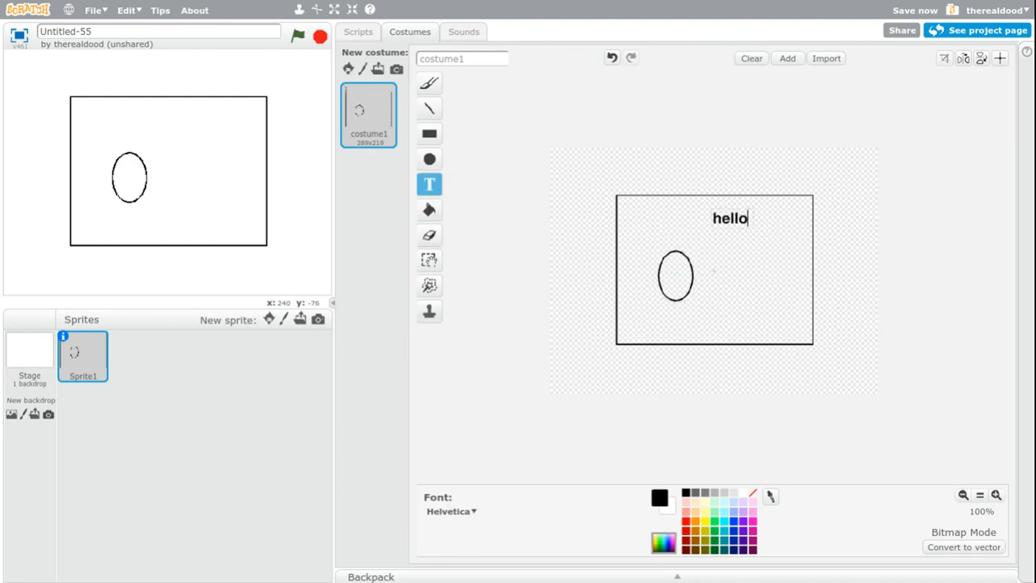
pyautogui.click(429, 209)
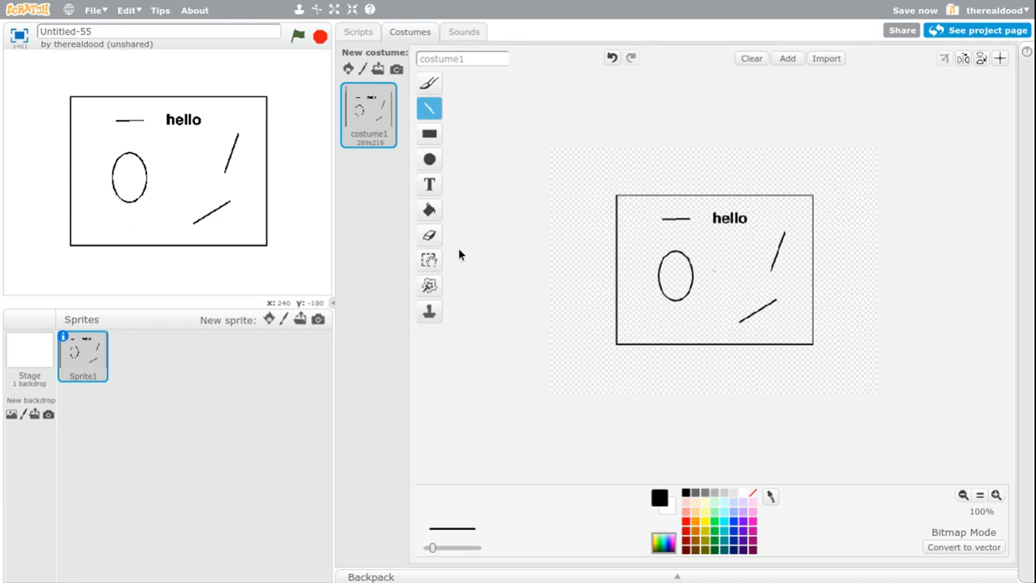
pyautogui.moveTo(429, 260)
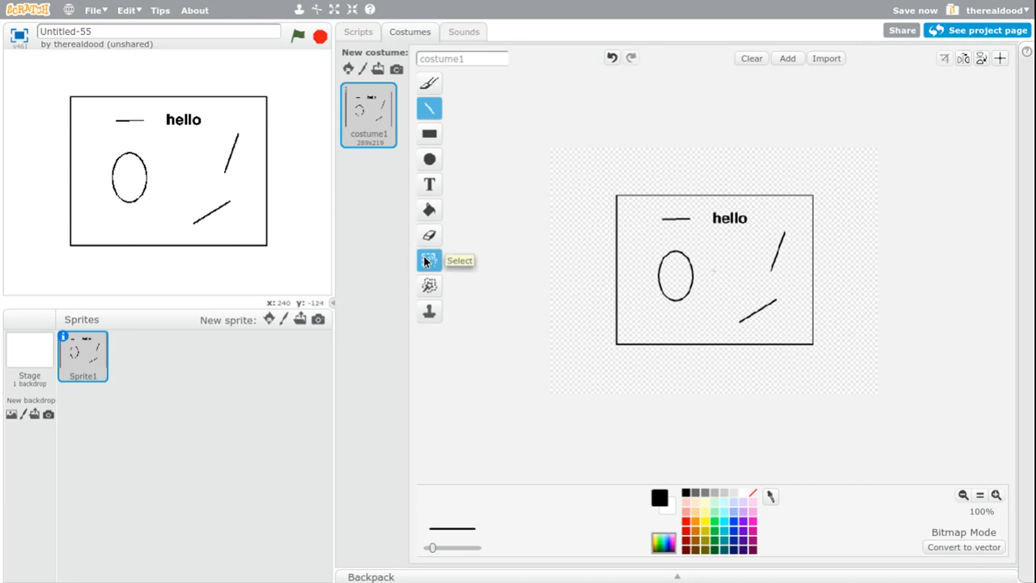
pyautogui.moveTo(281, 306)
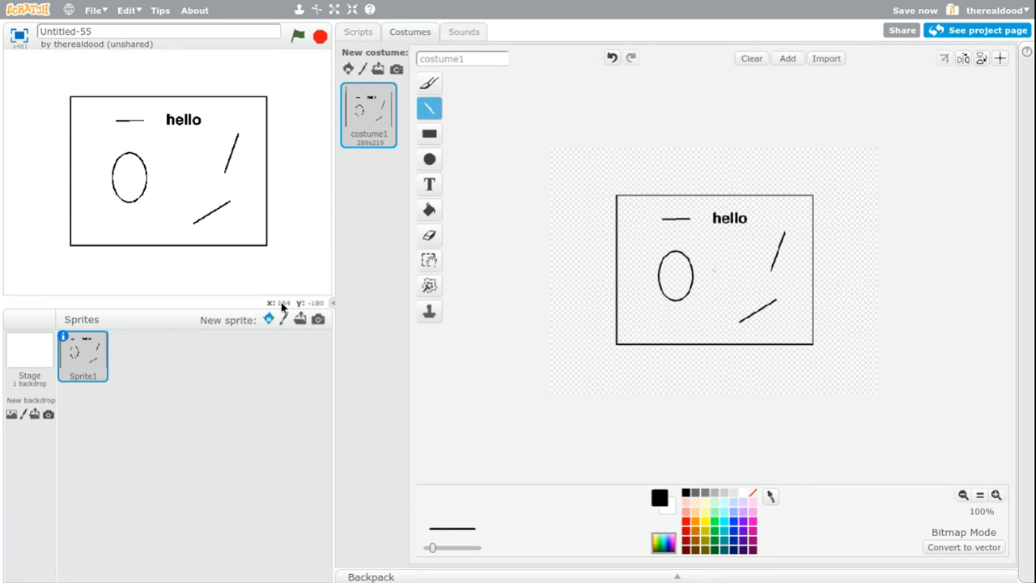
# Build Sprite1's green-flag script with go to x:0 y:0 and ghost effect 100
pyautogui.click(357, 31)
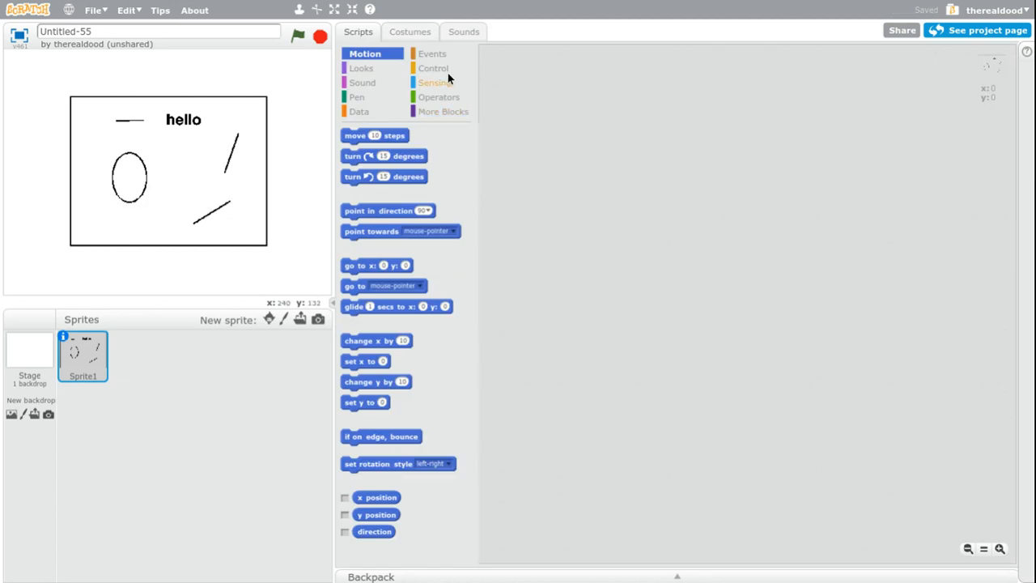
pyautogui.click(431, 53)
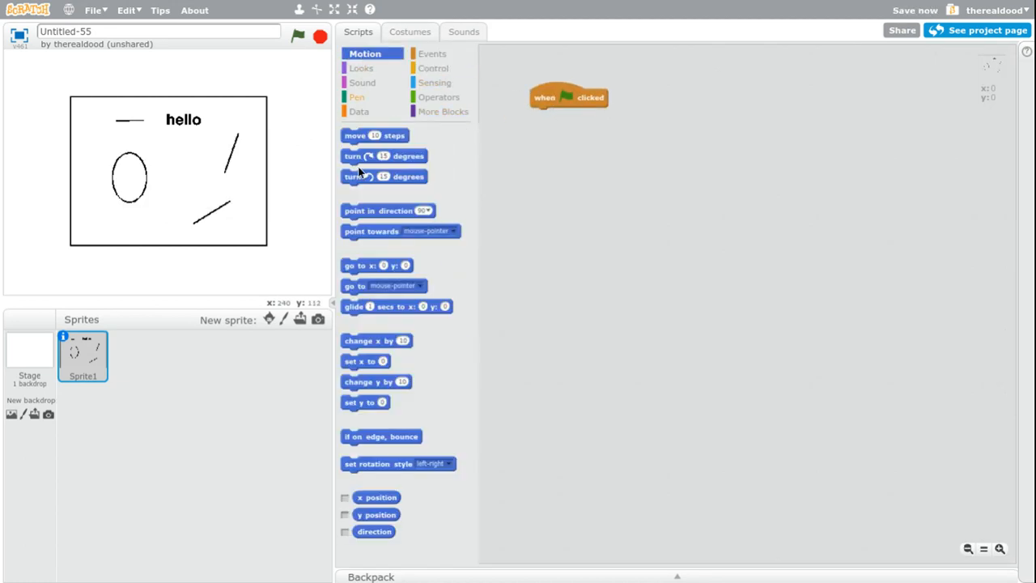
pyautogui.moveTo(376, 265); pyautogui.dragTo(567, 115)
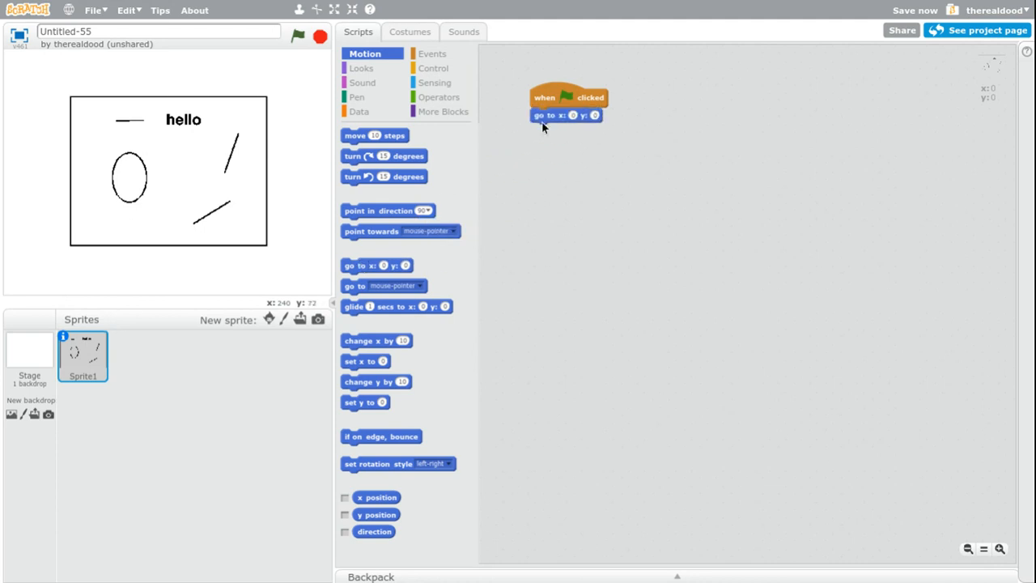
pyautogui.click(361, 68)
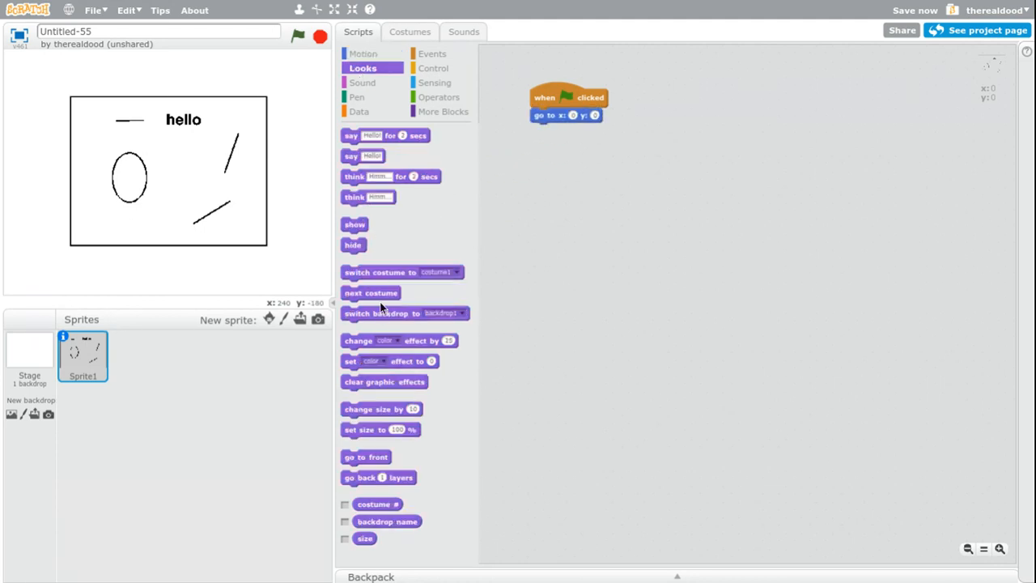
pyautogui.moveTo(373, 433)
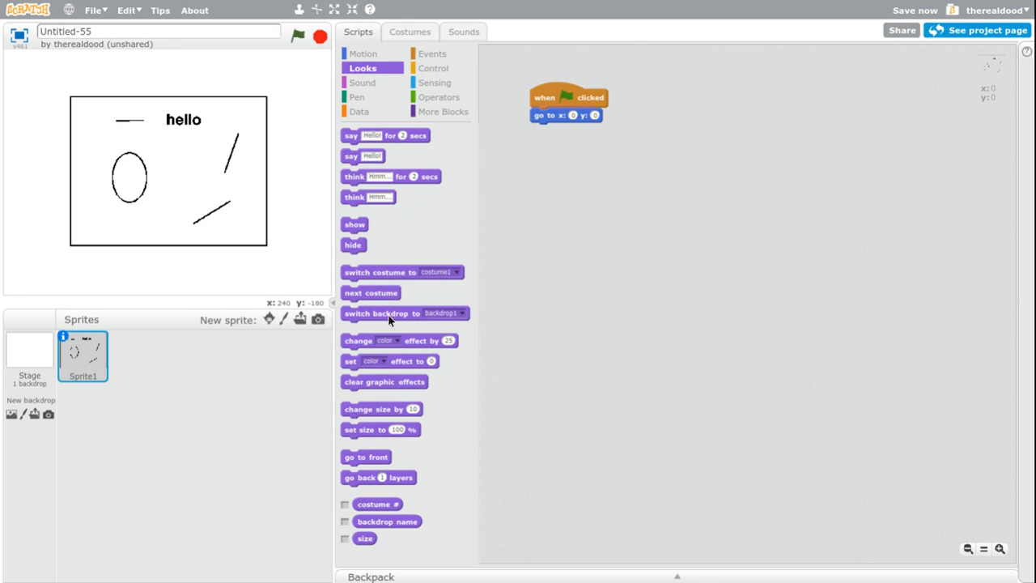
pyautogui.moveTo(359, 362)
pyautogui.write('100')
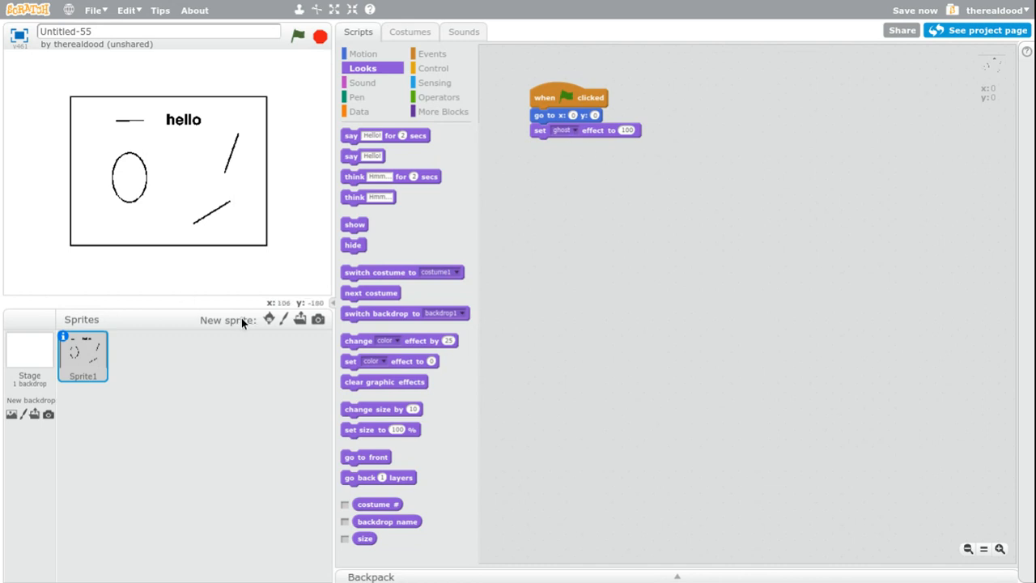
pyautogui.click(283, 319)
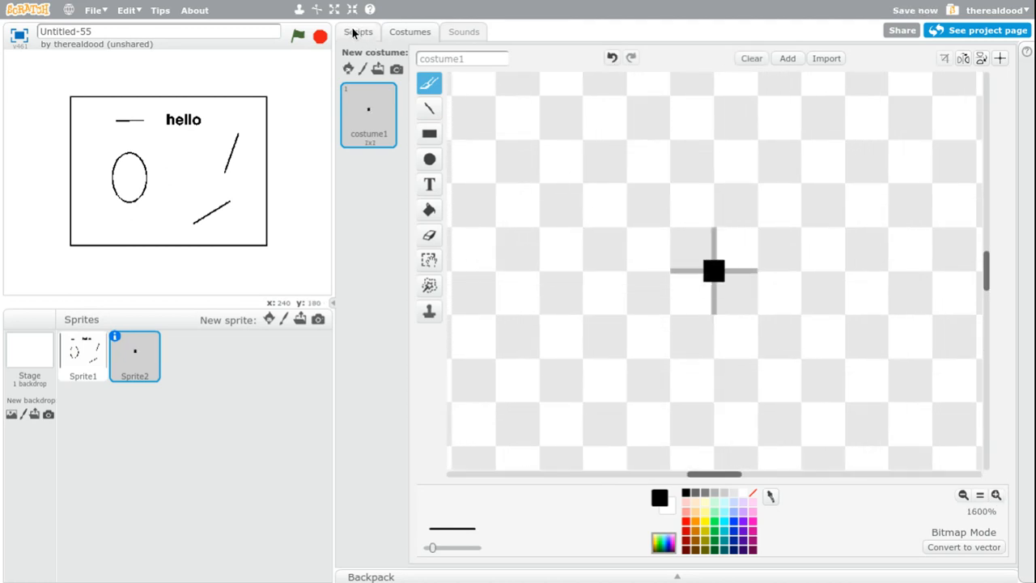
# View the new dot sprite's scripts, then switch back to Sprite1
pyautogui.click(358, 31)
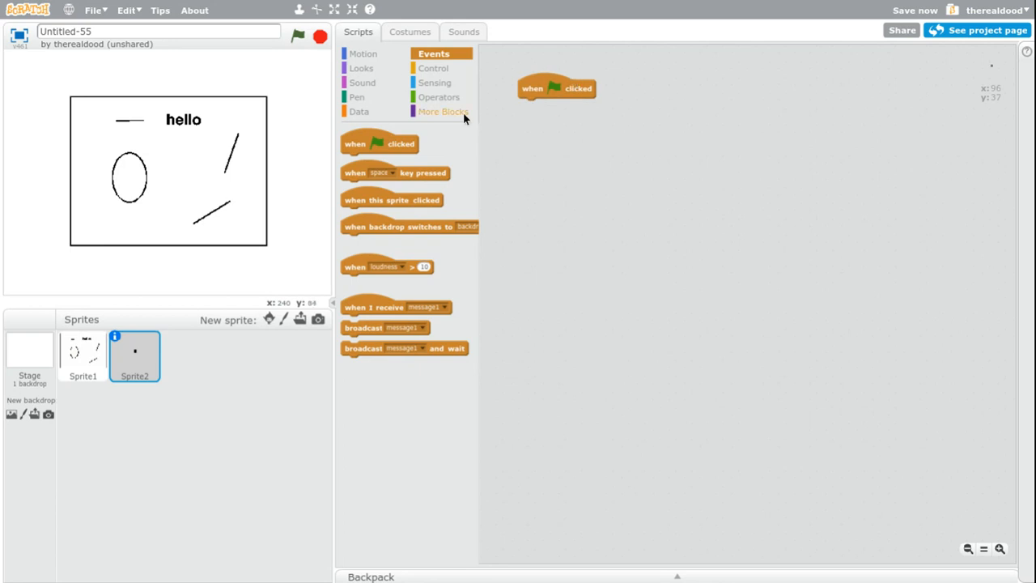
pyautogui.click(82, 356)
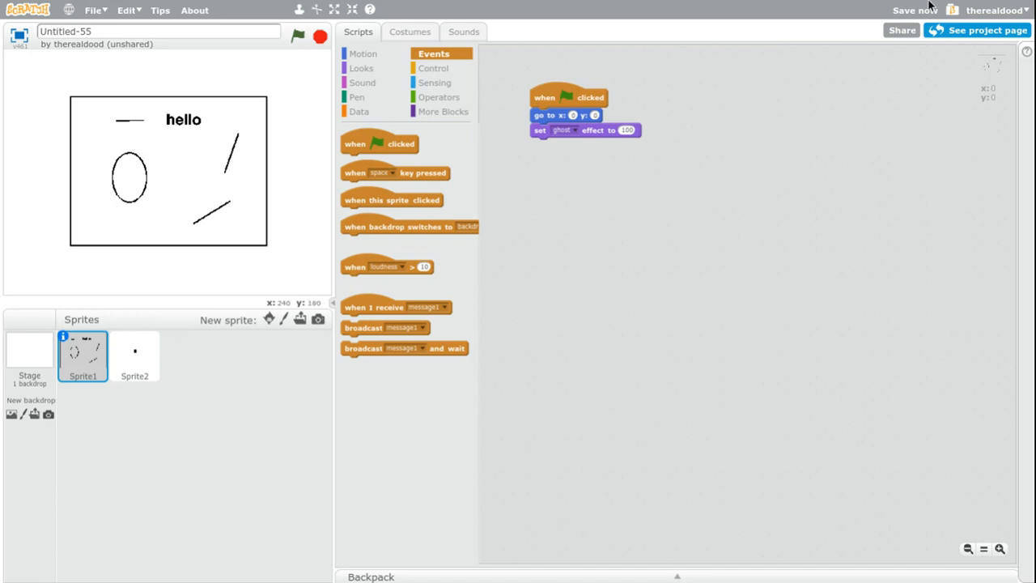
pyautogui.moveTo(928, 6)
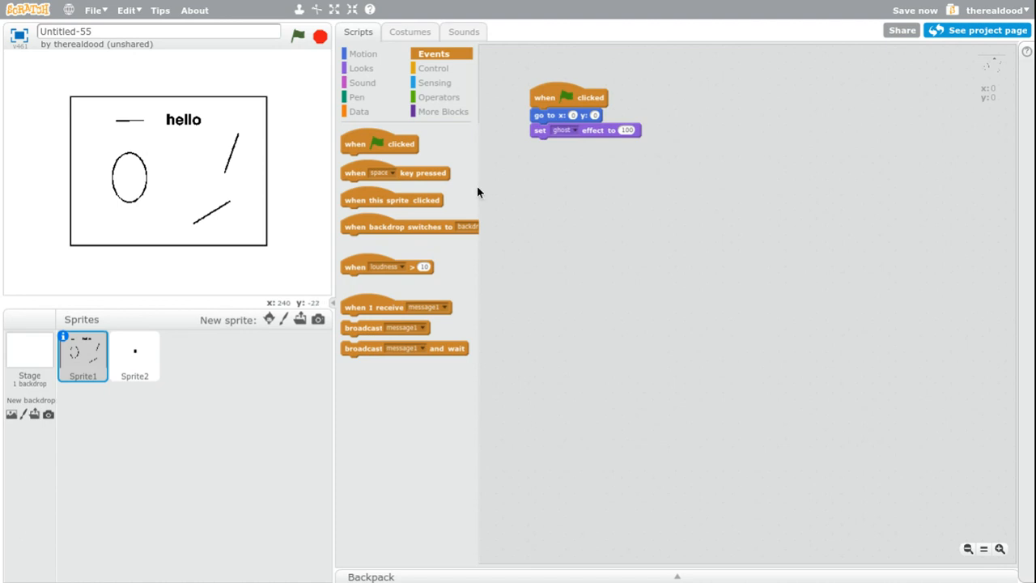
# Give Sprite2 a green-flag forever loop of duplicated 'if key pressed' checks for the arrows
pyautogui.click(134, 356)
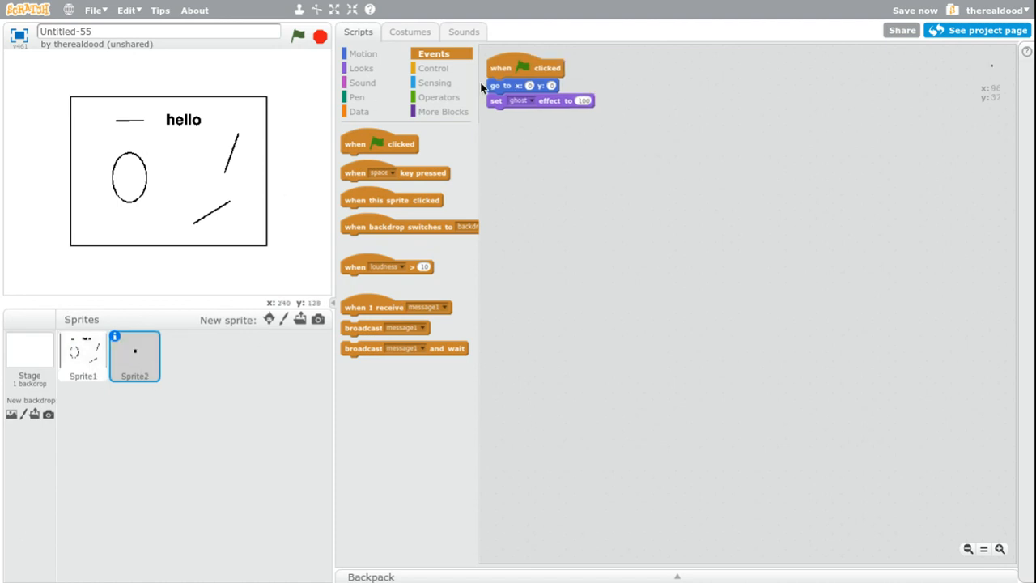
pyautogui.moveTo(378, 143); pyautogui.dragTo(645, 164)
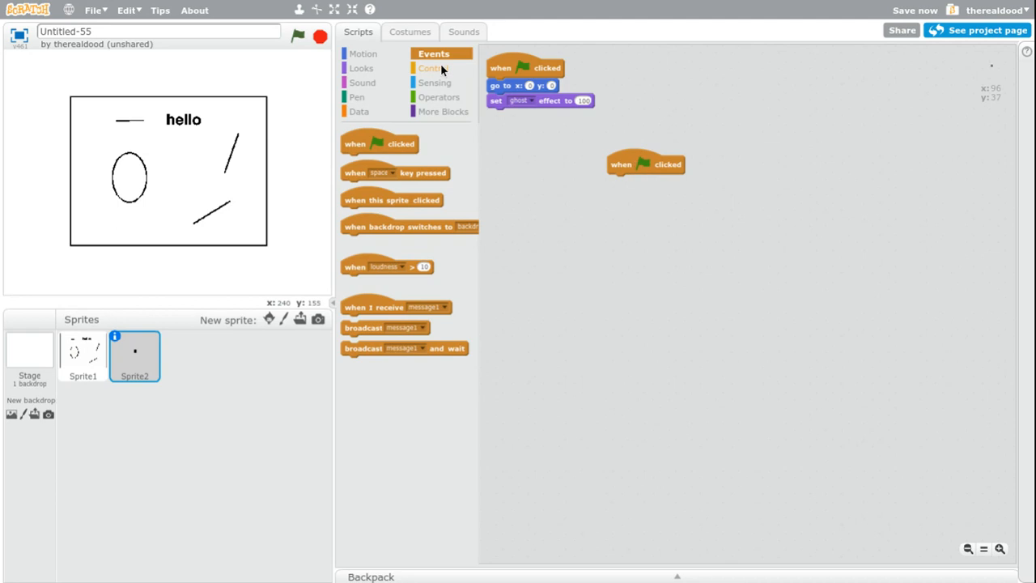
pyautogui.click(434, 68)
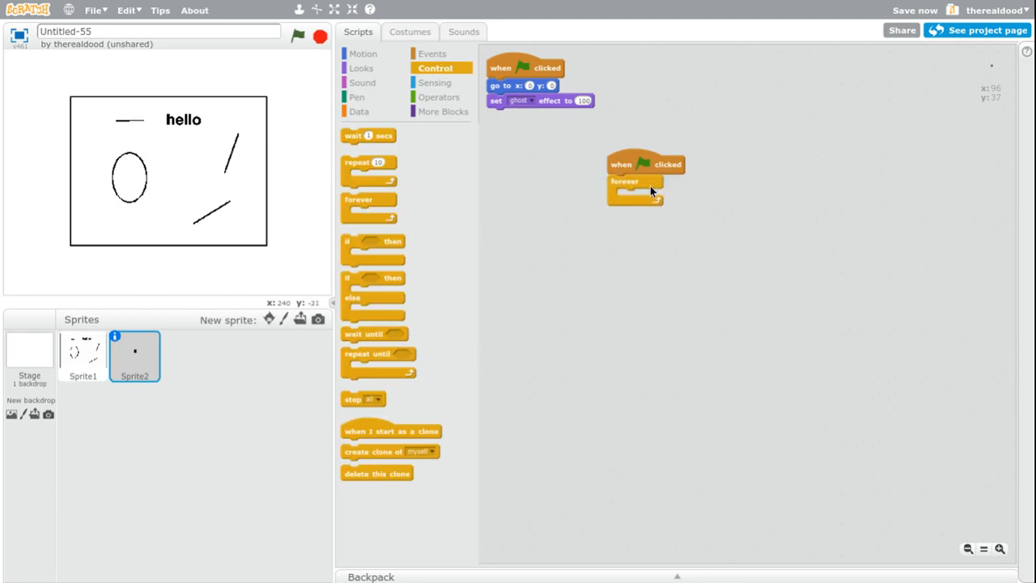
pyautogui.moveTo(372, 241); pyautogui.dragTo(639, 194)
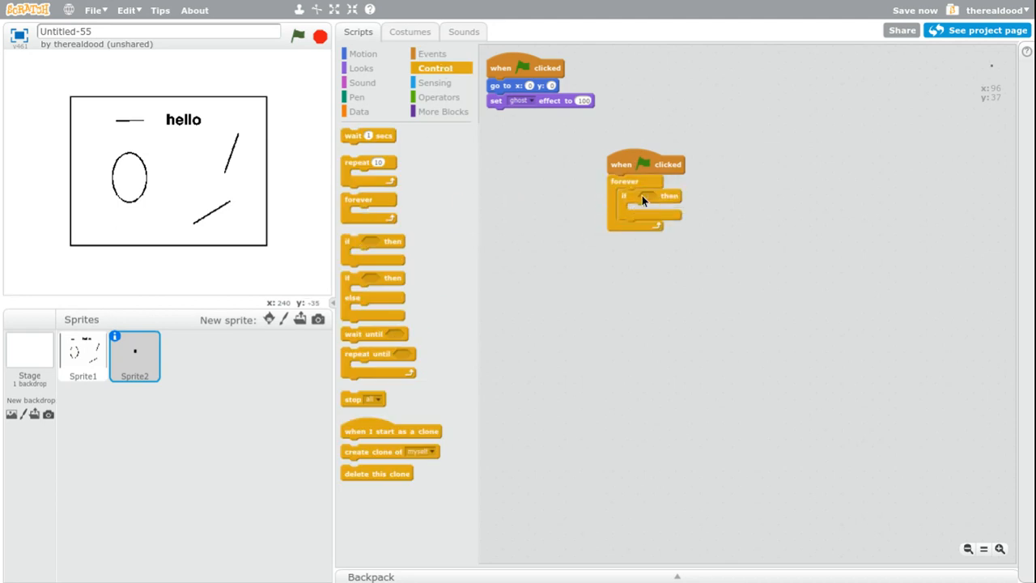
pyautogui.click(437, 82)
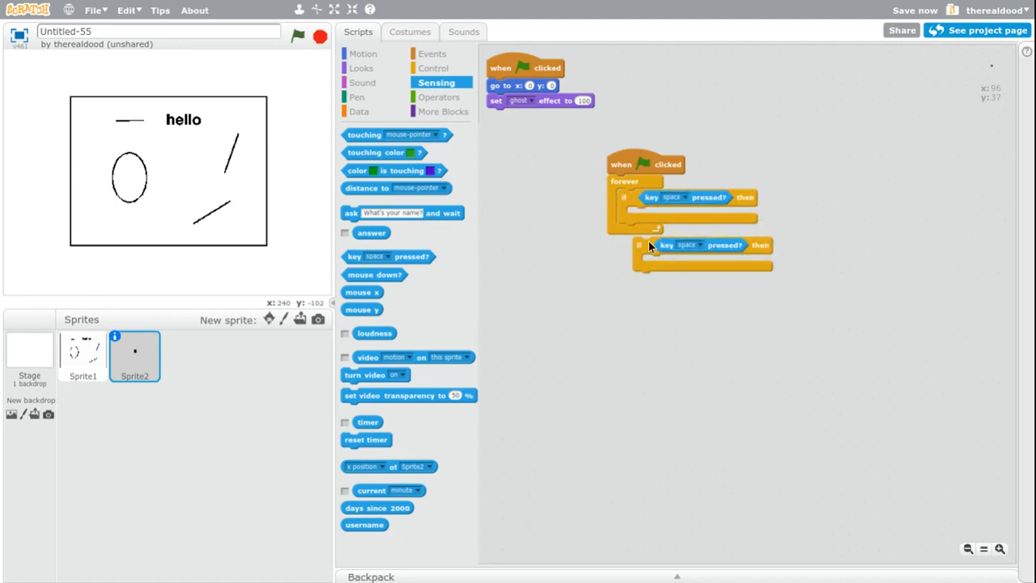
pyautogui.rightClick(639, 198)
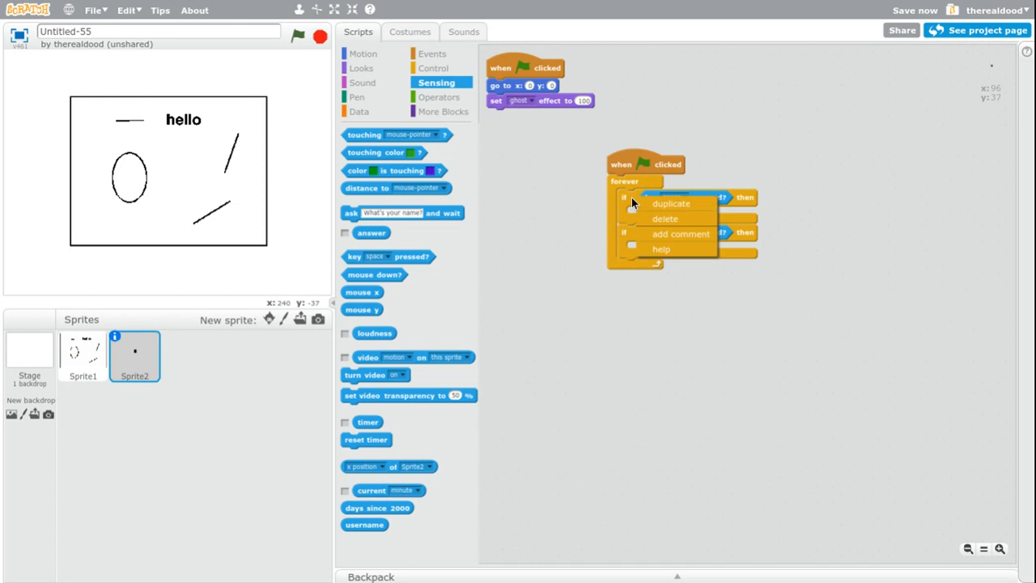
pyautogui.click(671, 203)
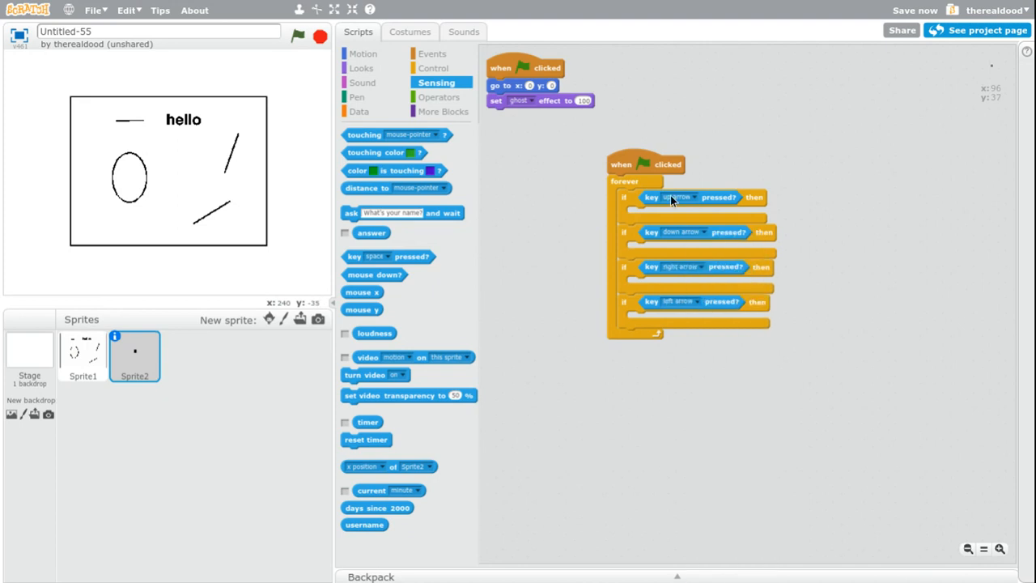
pyautogui.moveTo(733, 168)
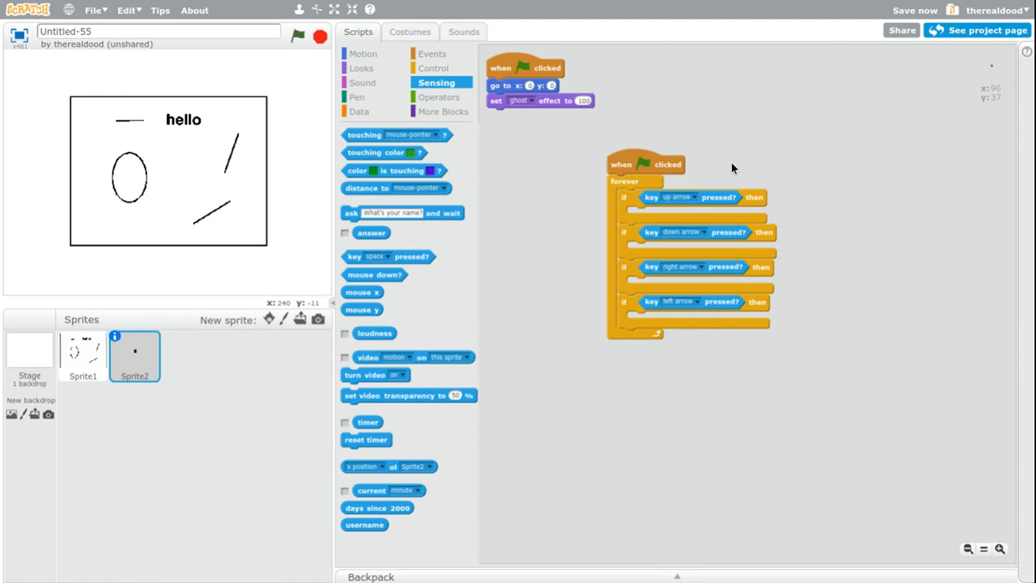
pyautogui.moveTo(621, 131)
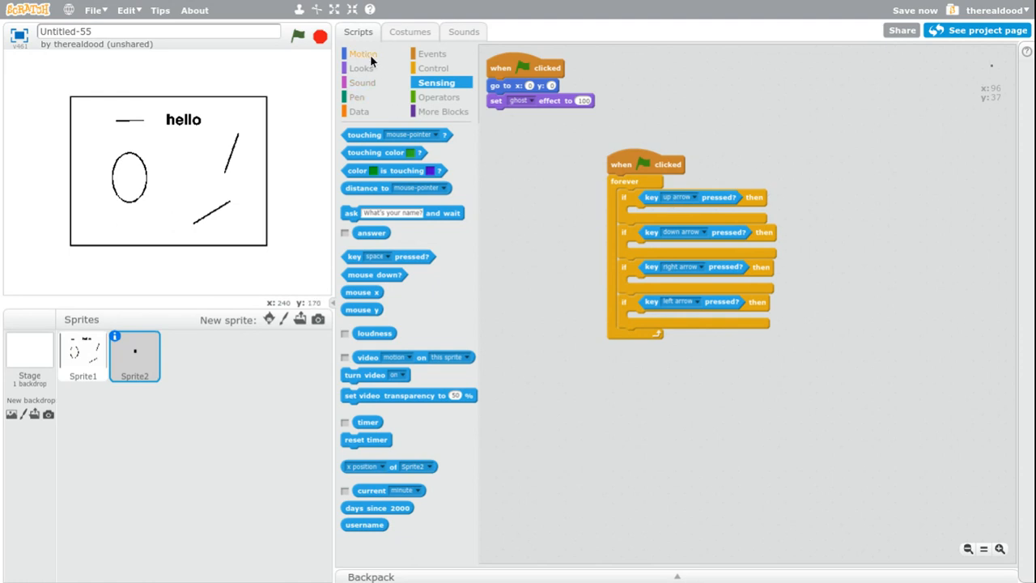
# Add move 3 steps to the up-arrow branch and move -3 to the down-arrow branch
pyautogui.click(364, 53)
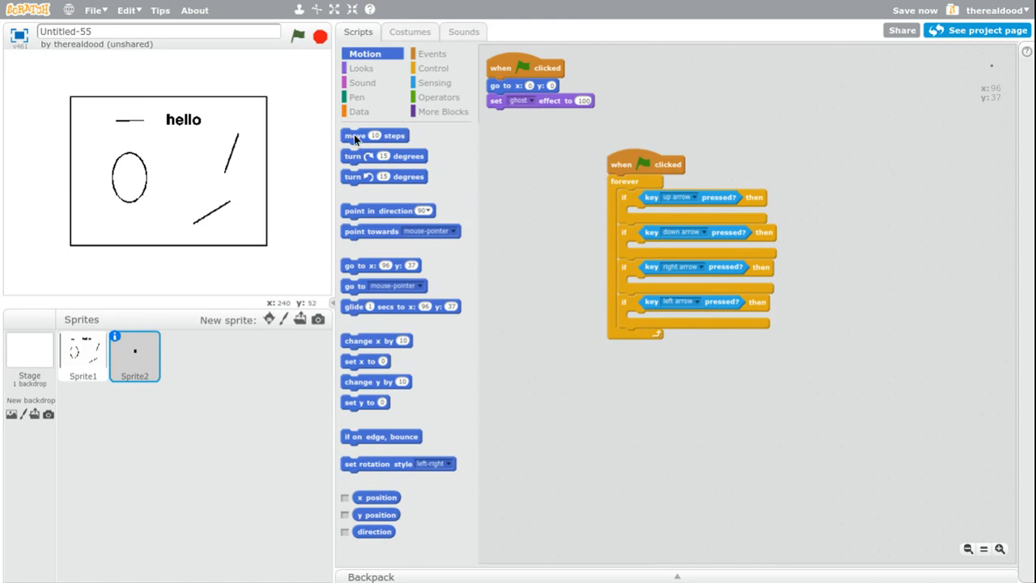
pyautogui.moveTo(373, 135); pyautogui.dragTo(659, 213)
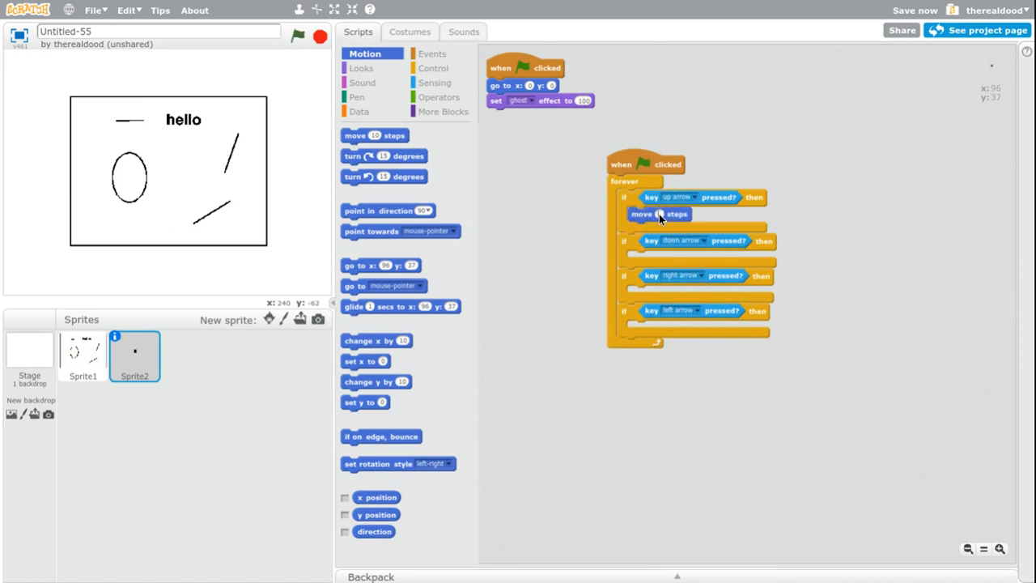
pyautogui.write('3')
pyautogui.write('-3')
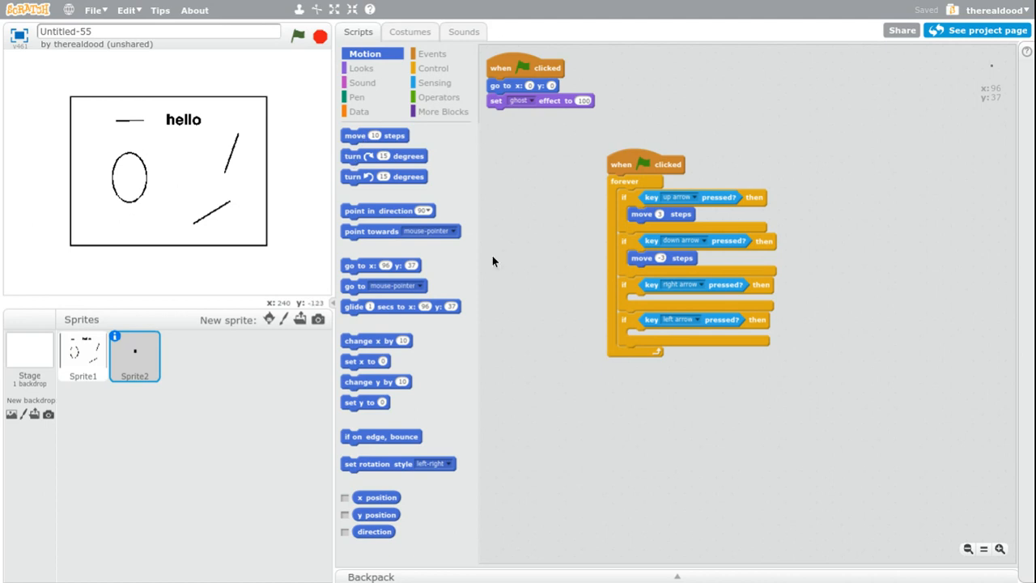
pyautogui.moveTo(380, 176); pyautogui.dragTo(655, 335)
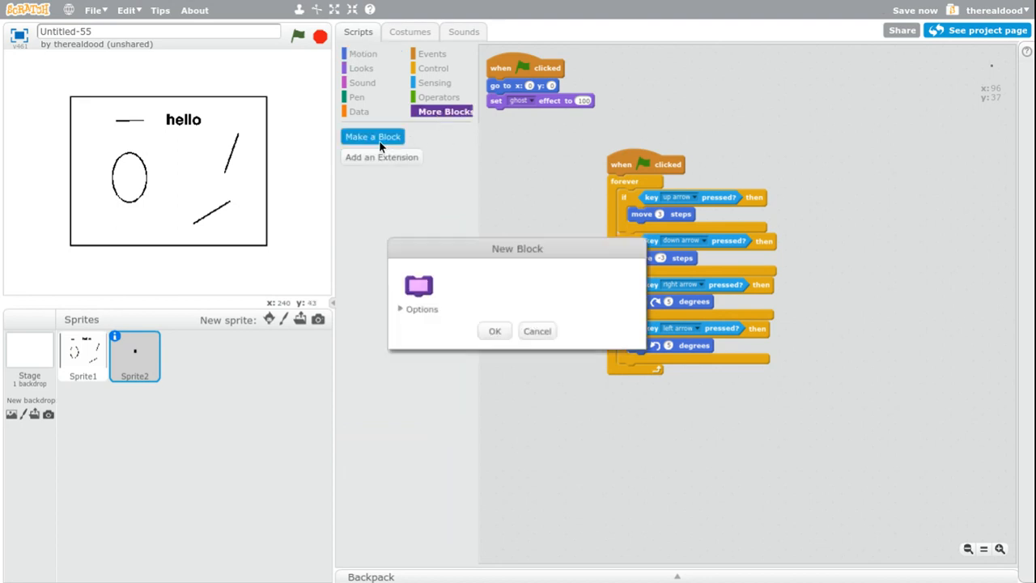
# Make a custom 'move' block with a number input and use it for forward movement
pyautogui.click(421, 309)
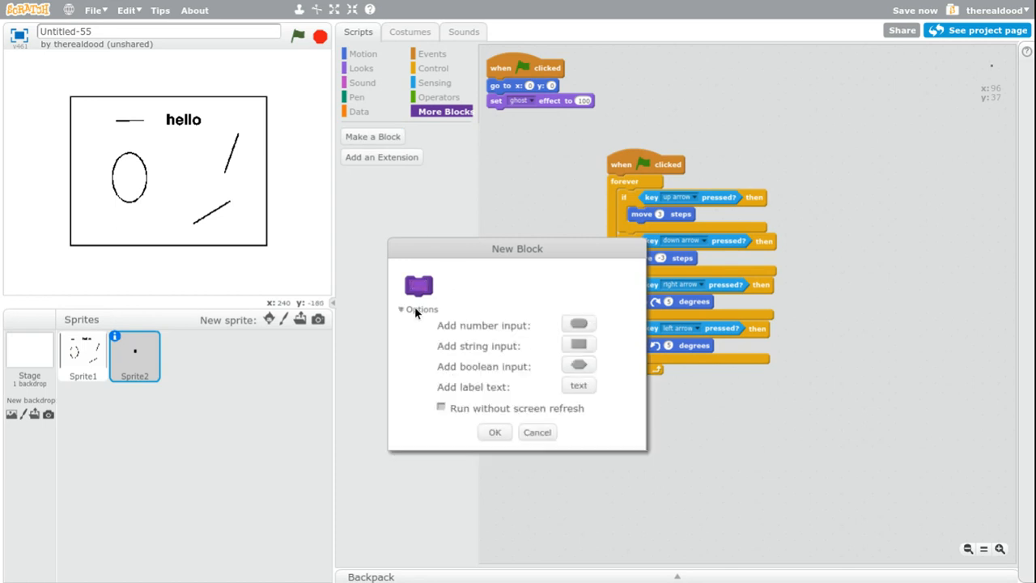
pyautogui.click(422, 308)
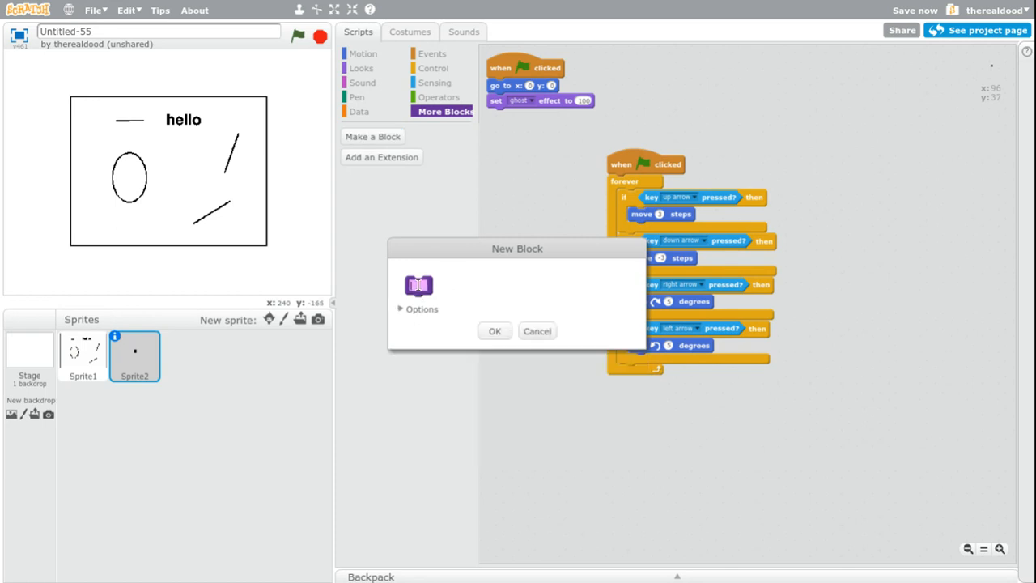
pyautogui.write('mo')
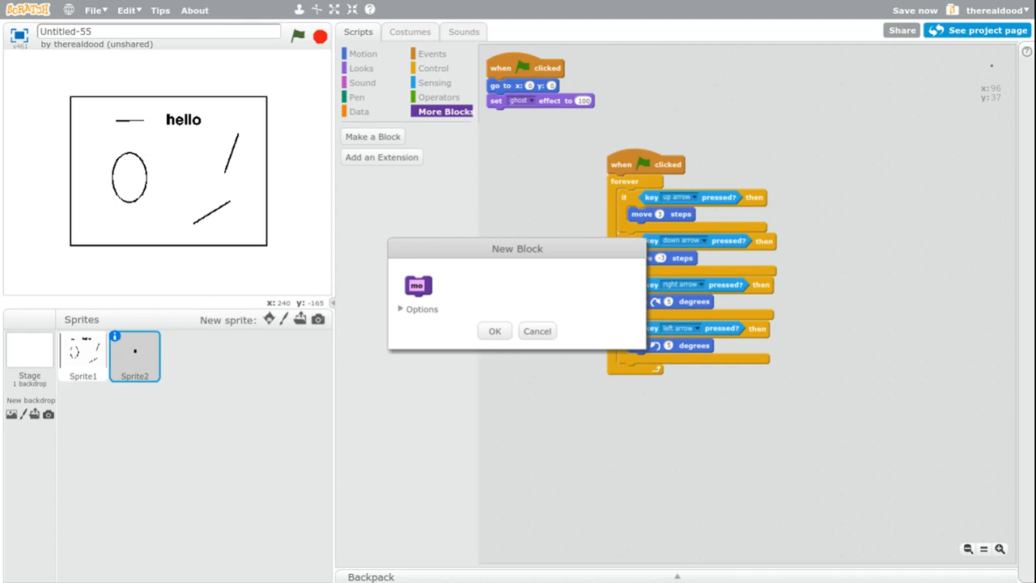
pyautogui.click(420, 308)
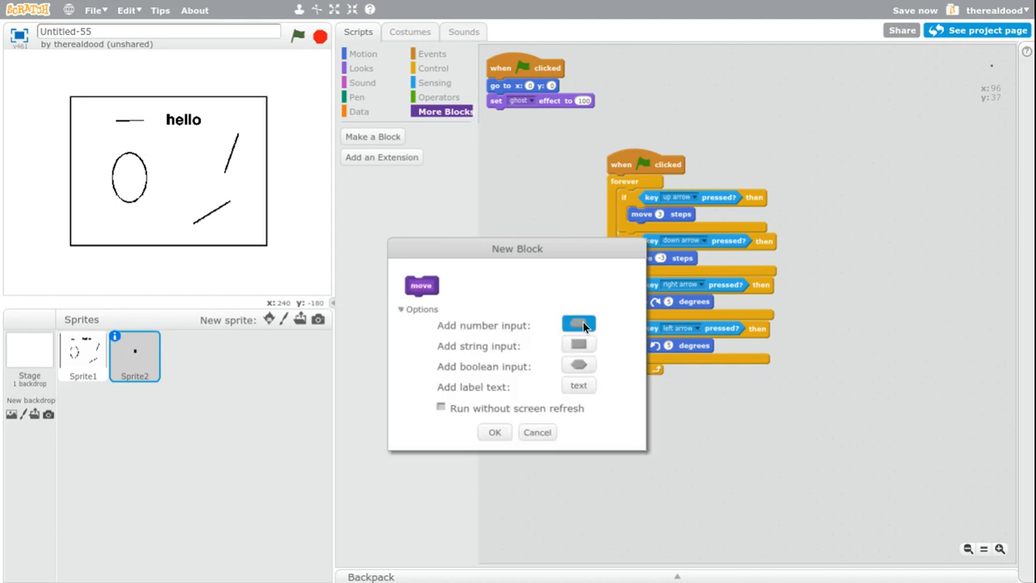
pyautogui.click(494, 432)
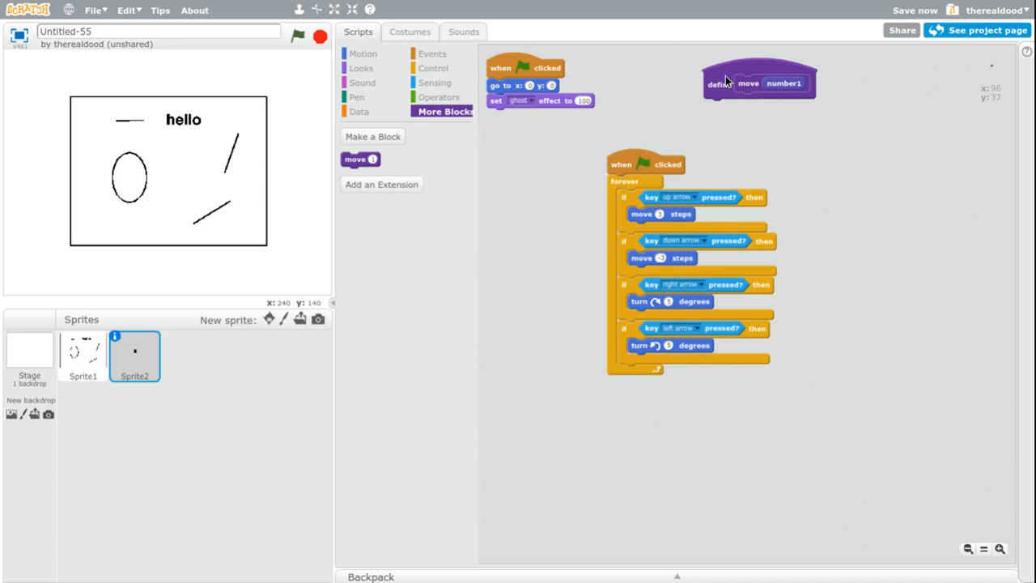
pyautogui.moveTo(360, 159); pyautogui.dragTo(639, 316)
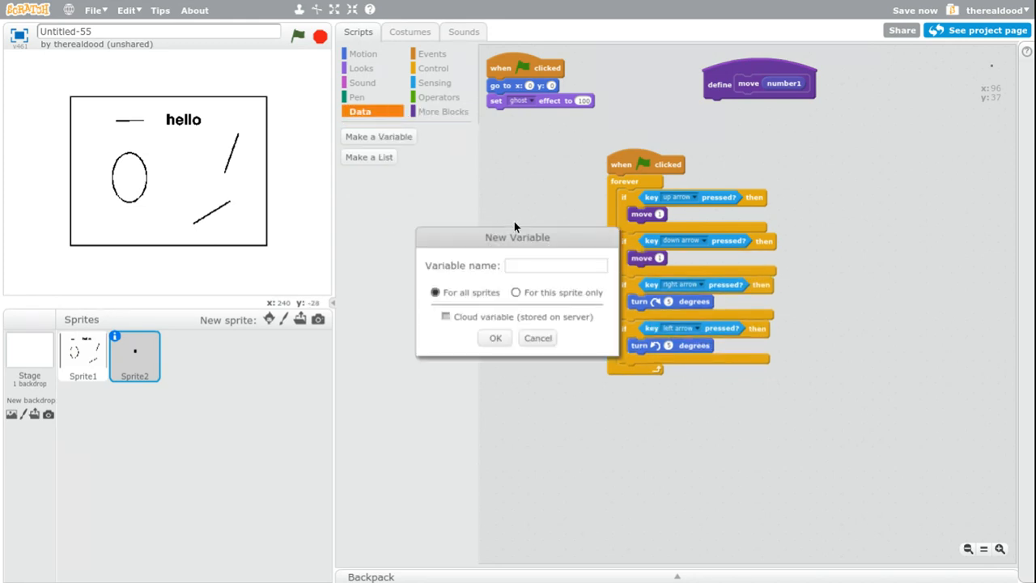
# Create the 'speed' variable, set it to 33, and feed it into the move blocks
pyautogui.write('spe')
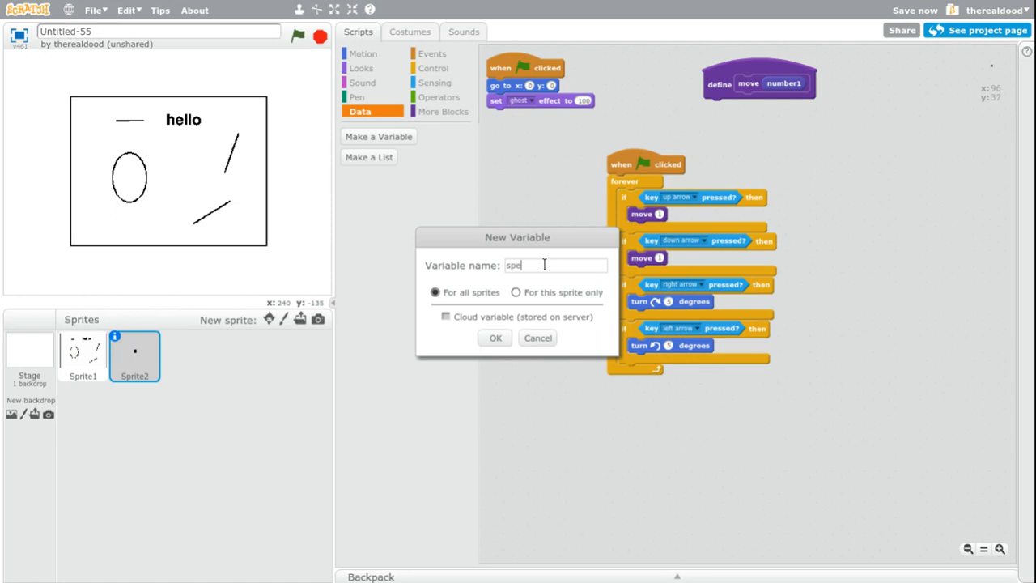
pyautogui.click(495, 338)
pyautogui.write('33')
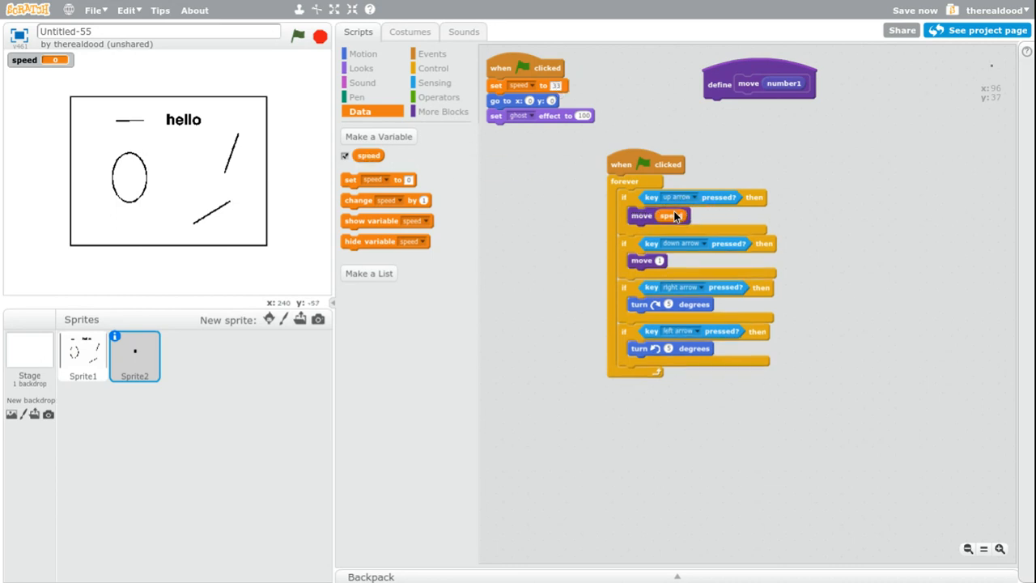
pyautogui.click(441, 96)
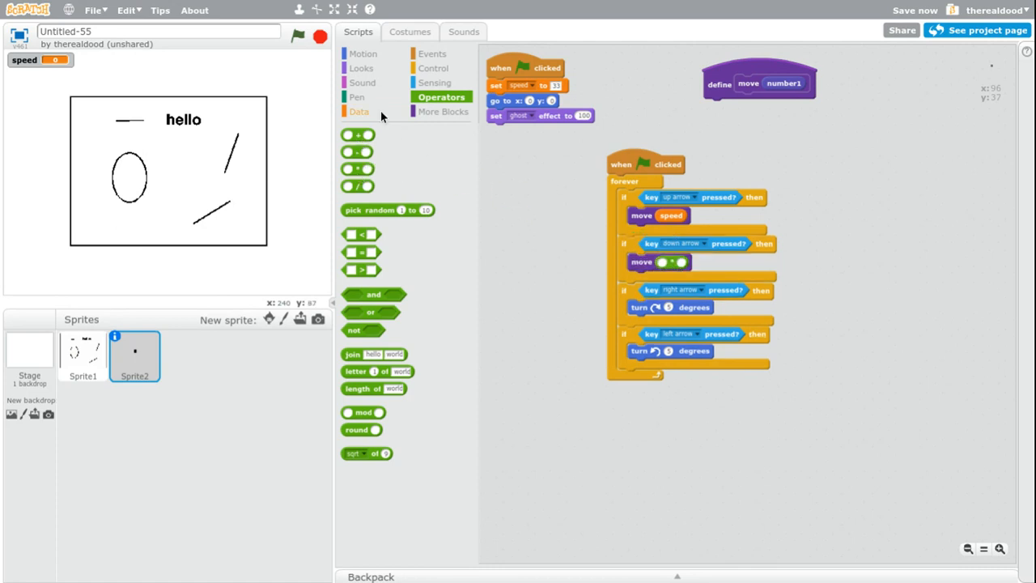
pyautogui.click(358, 111)
pyautogui.write('-1')
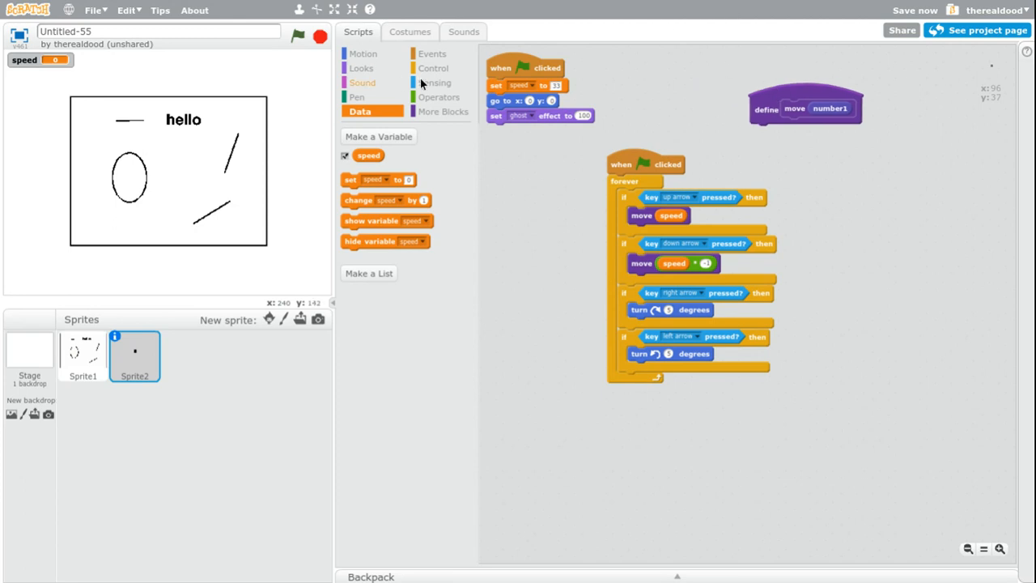
pyautogui.click(362, 54)
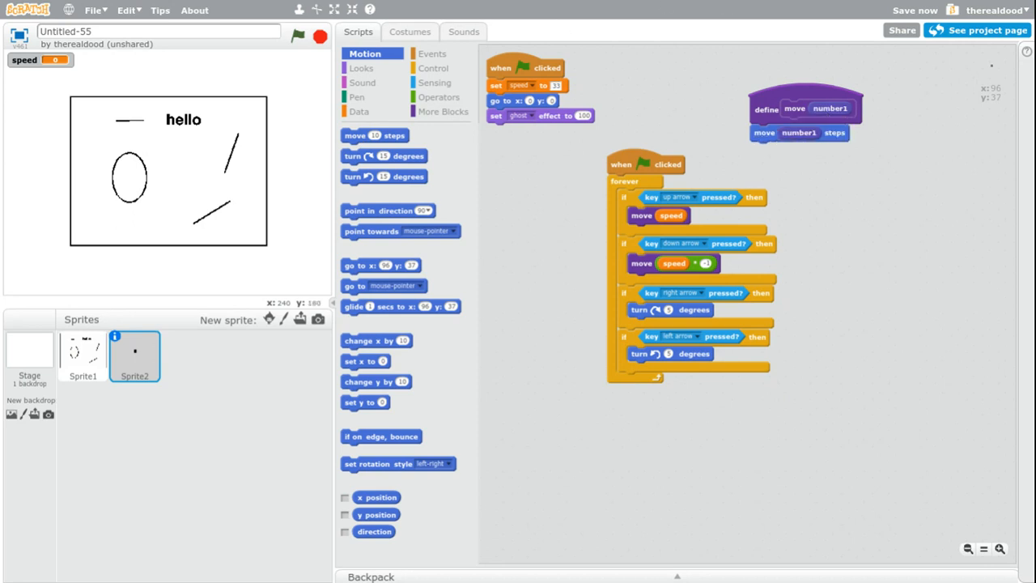
pyautogui.moveTo(845, 173)
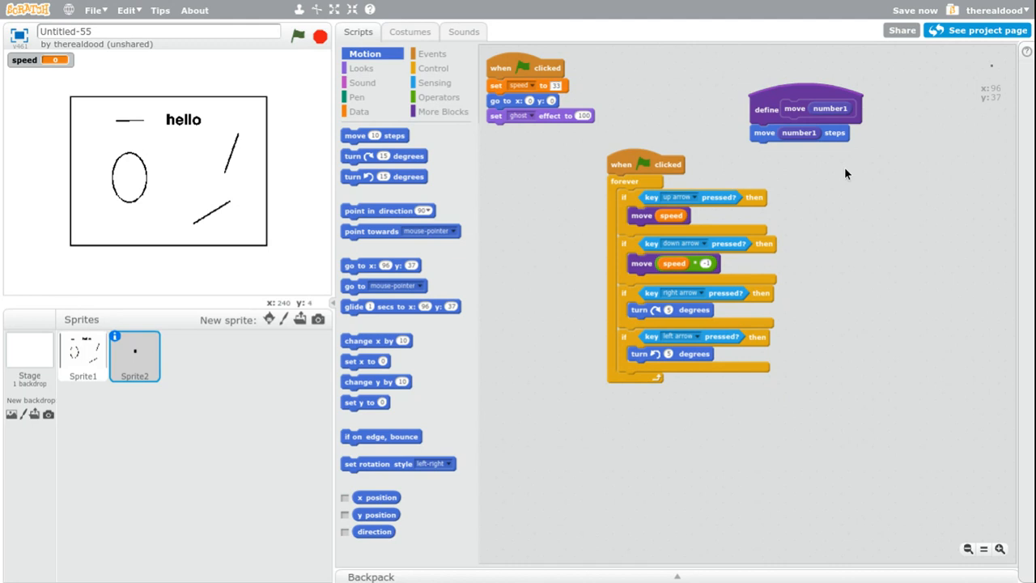
pyautogui.moveTo(433, 68)
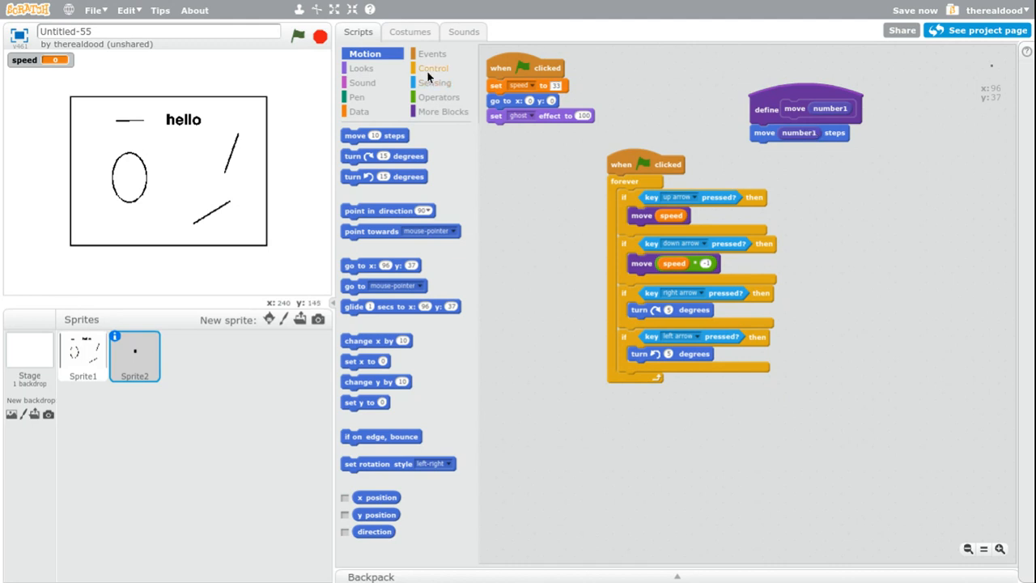
# Rename the sprites 'map' and 'character' and put an if block in the move definition
pyautogui.click(433, 68)
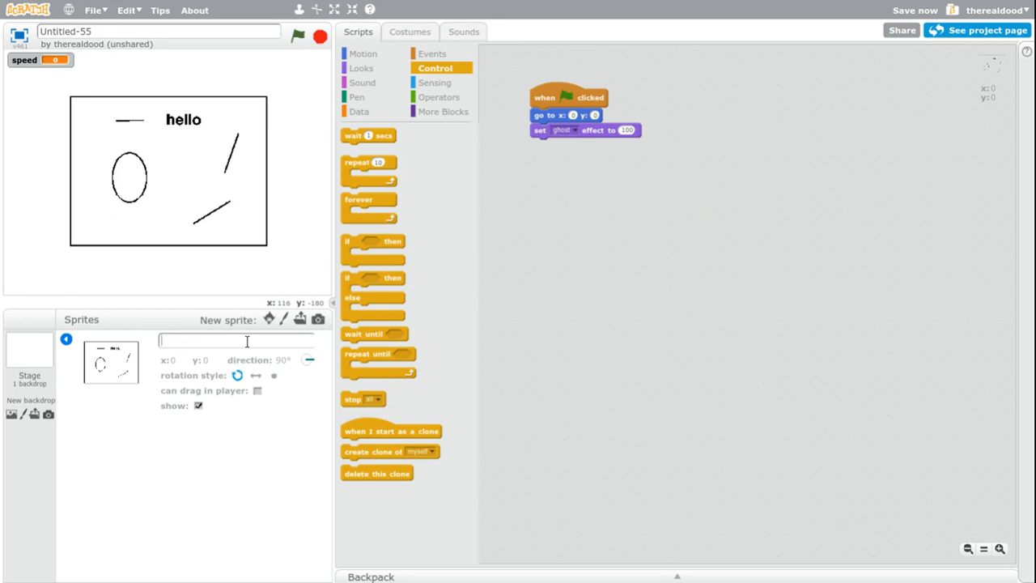
pyautogui.write('map')
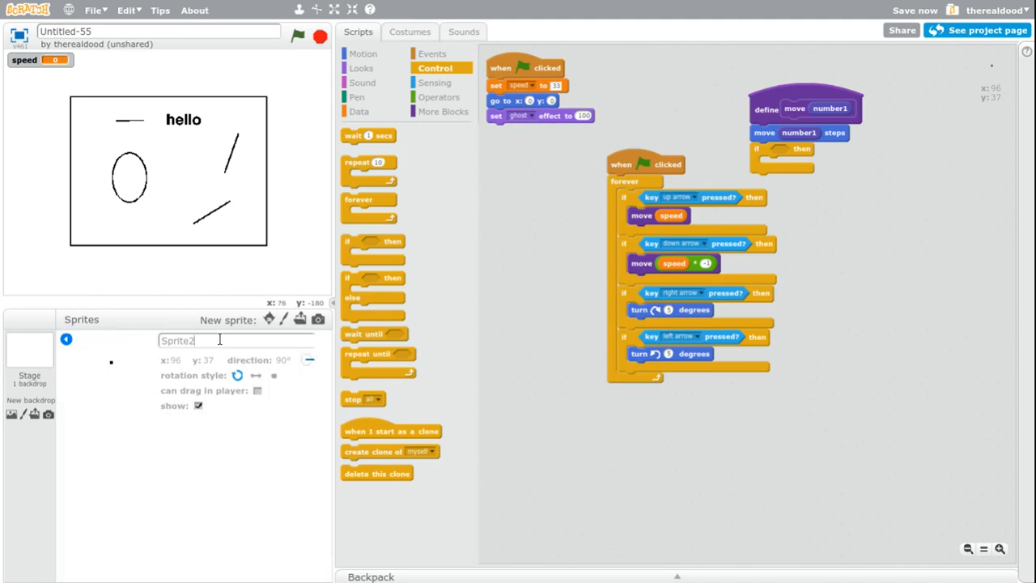
pyautogui.write('c')
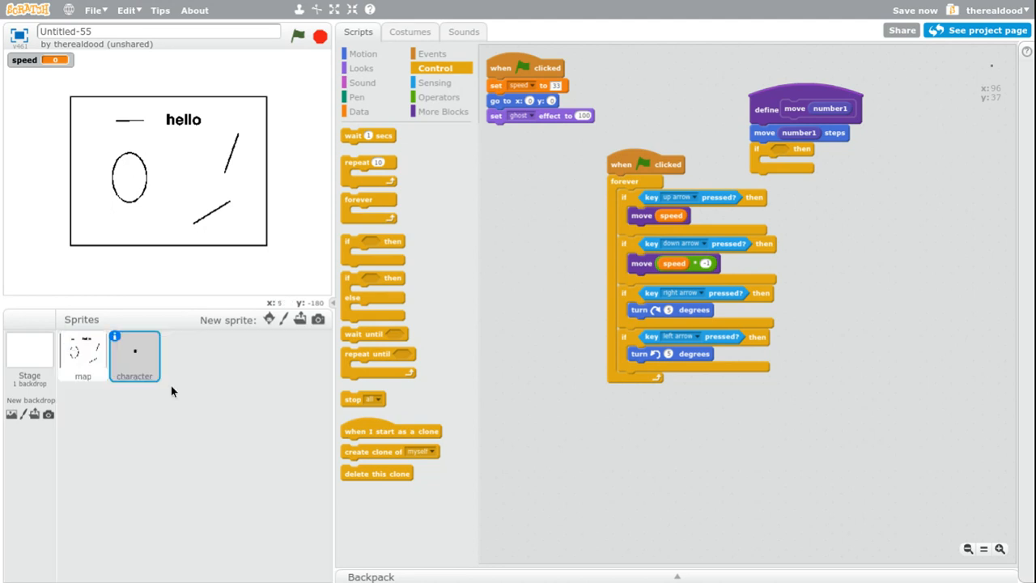
pyautogui.moveTo(759, 175)
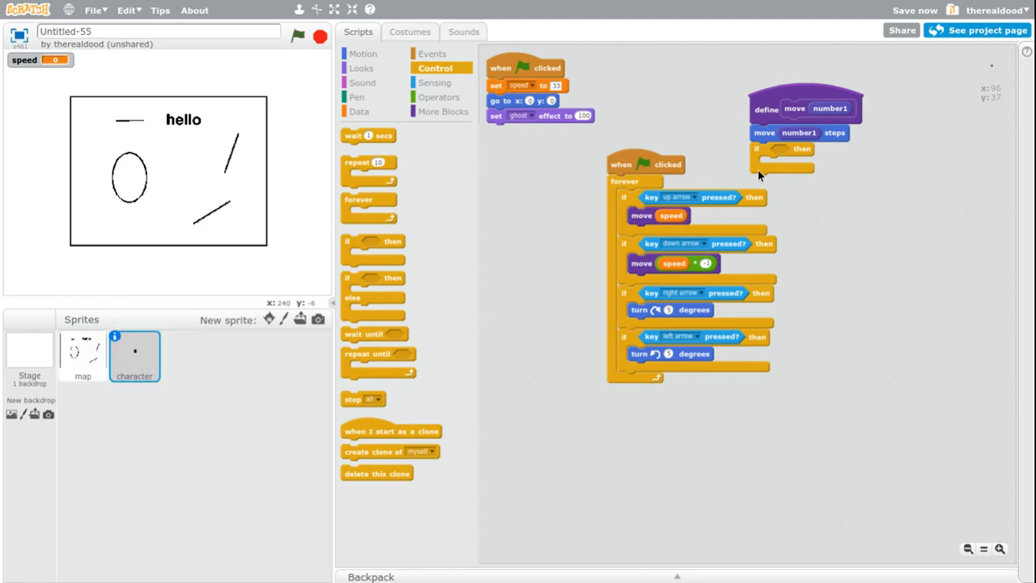
pyautogui.click(436, 68)
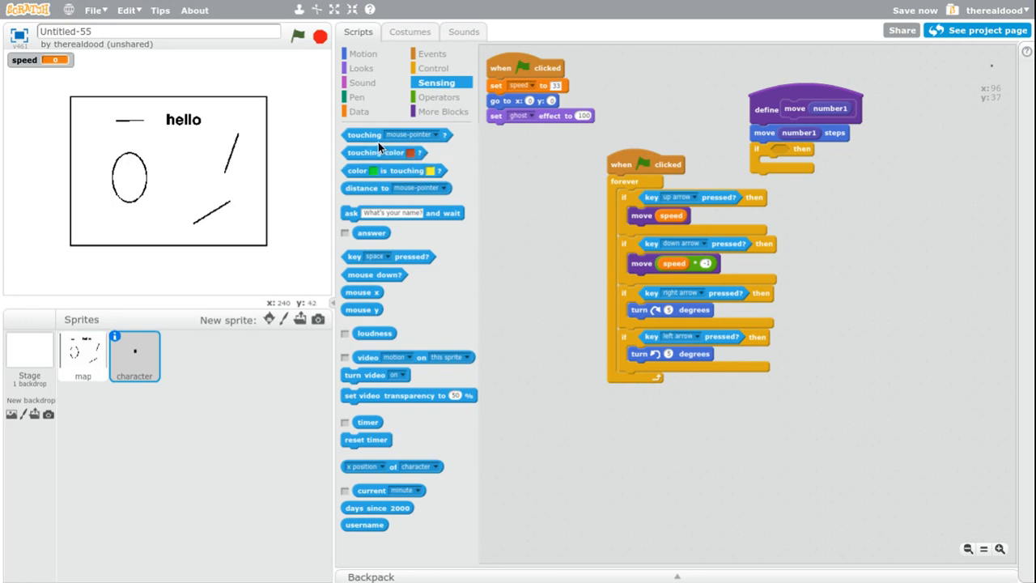
pyautogui.moveTo(364, 134); pyautogui.dragTo(822, 155)
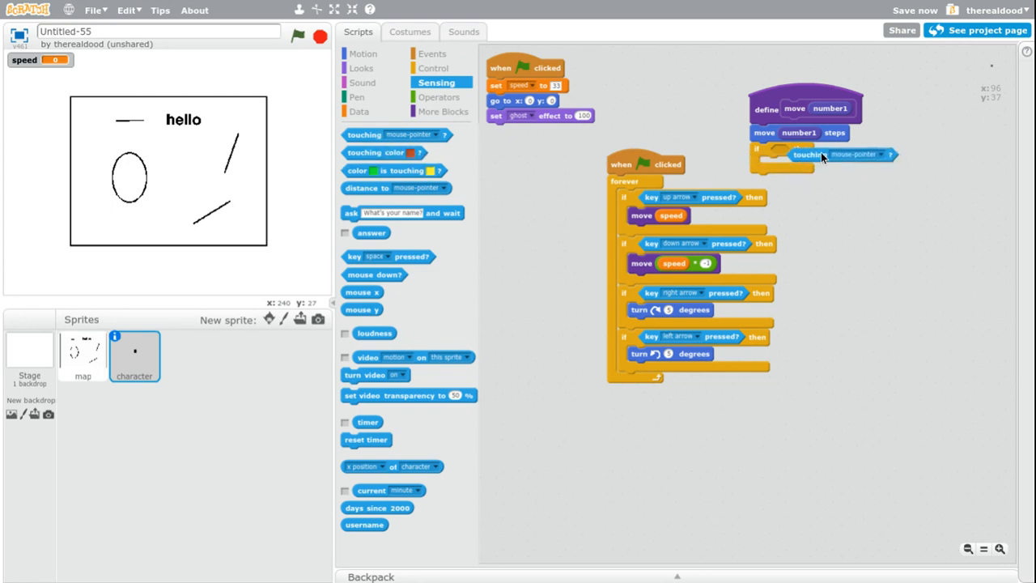
pyautogui.click(872, 154)
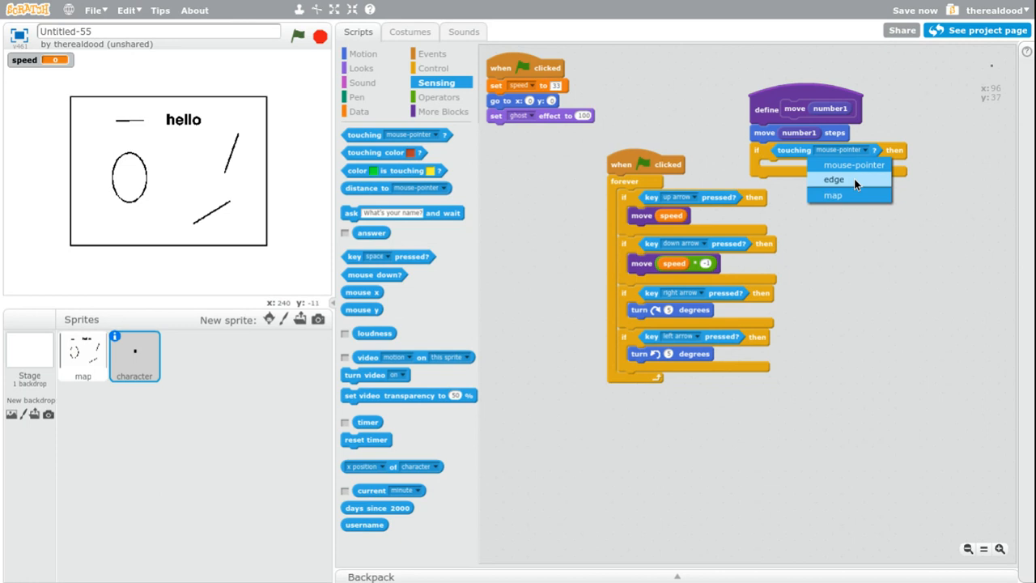
pyautogui.click(831, 194)
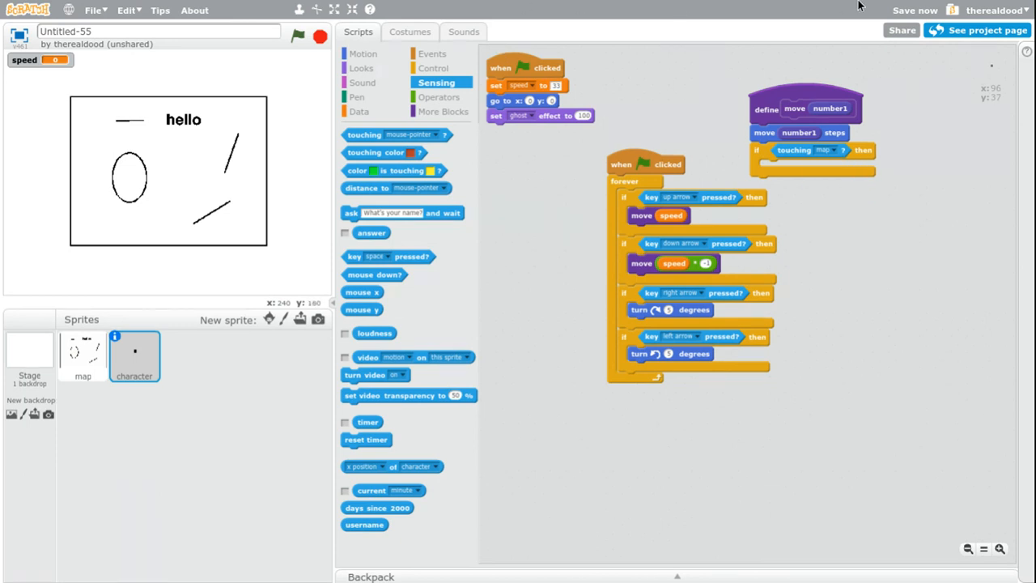
pyautogui.moveTo(859, 5)
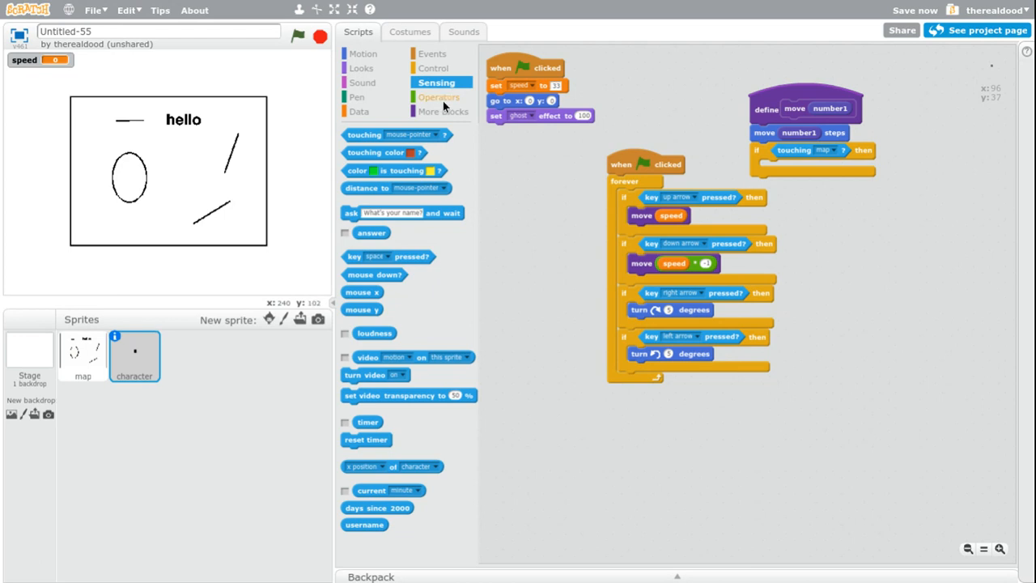
pyautogui.click(439, 96)
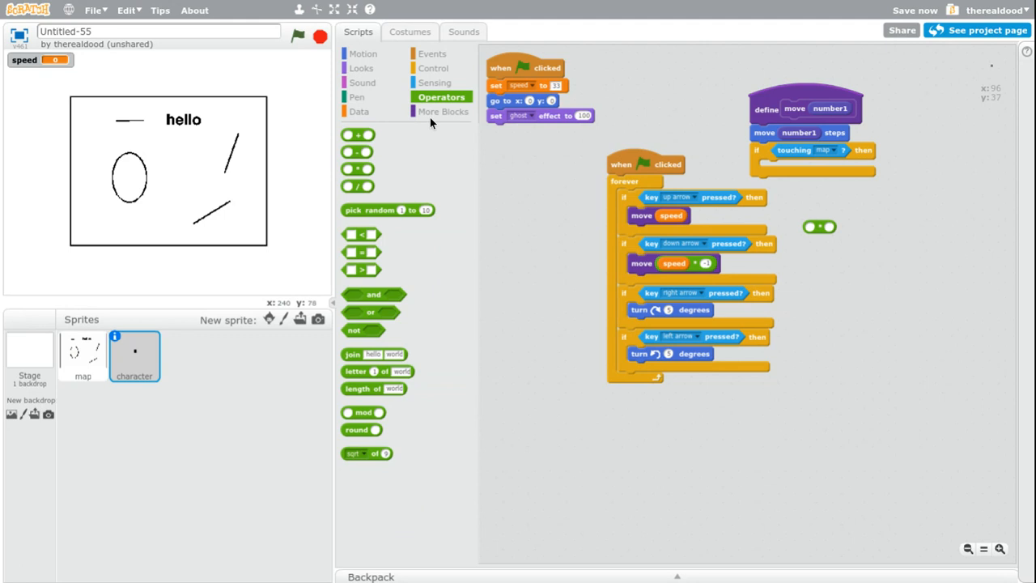
pyautogui.click(442, 112)
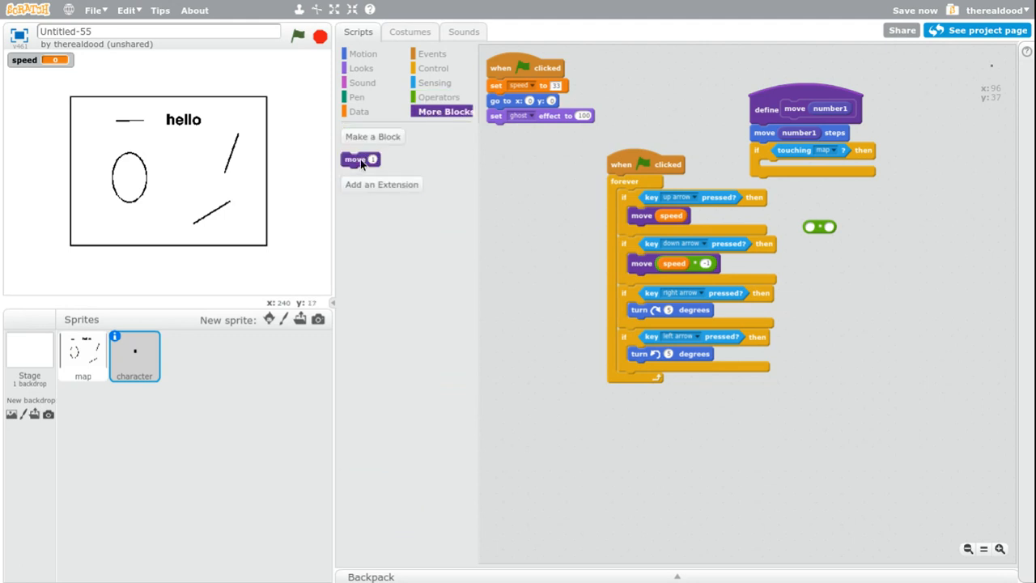
pyautogui.moveTo(360, 159); pyautogui.dragTo(501, 145)
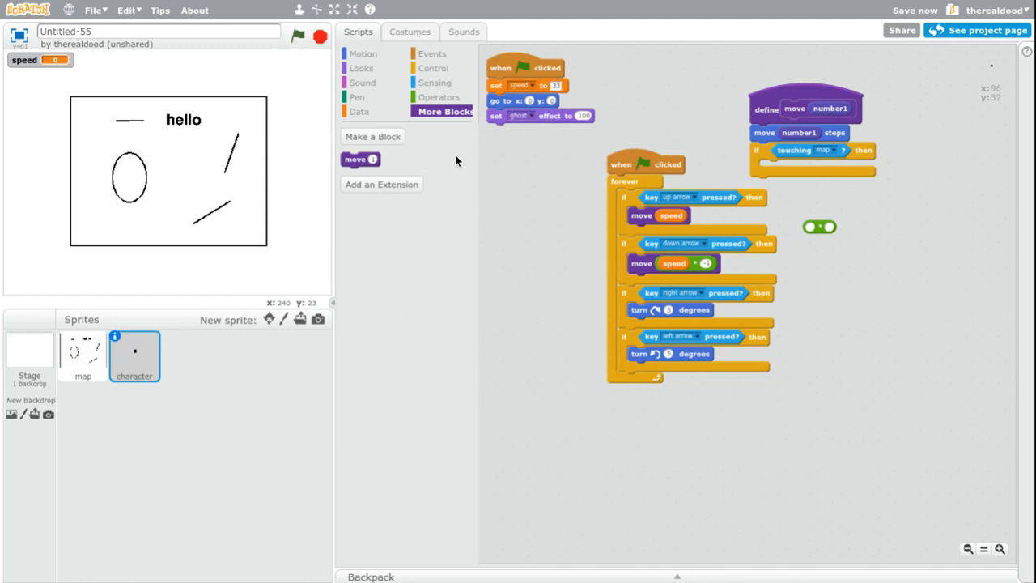
pyautogui.click(362, 53)
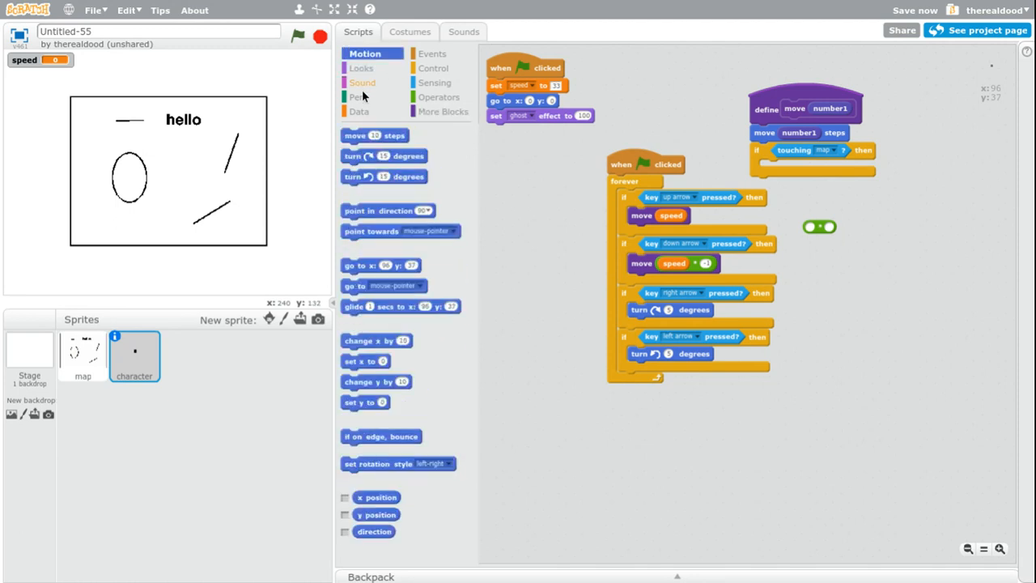
pyautogui.moveTo(375, 135); pyautogui.dragTo(793, 167)
pyautogui.write('-1')
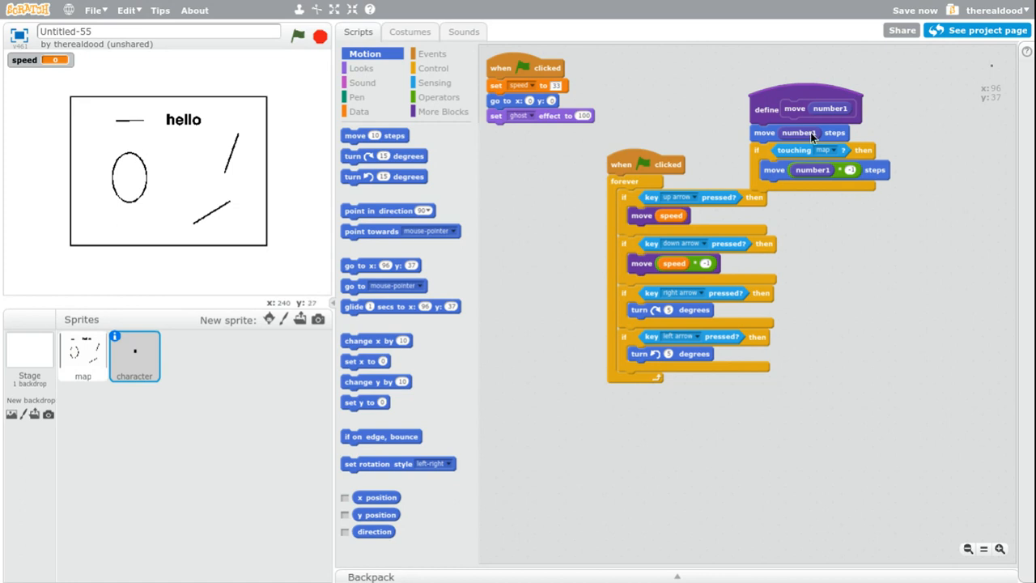
pyautogui.moveTo(166, 182)
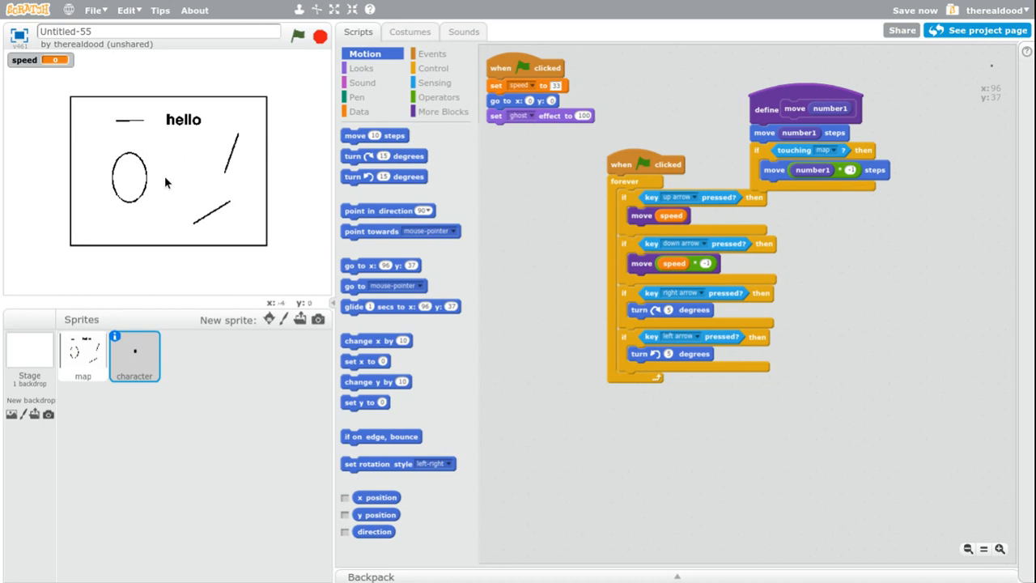
pyautogui.moveTo(148, 186)
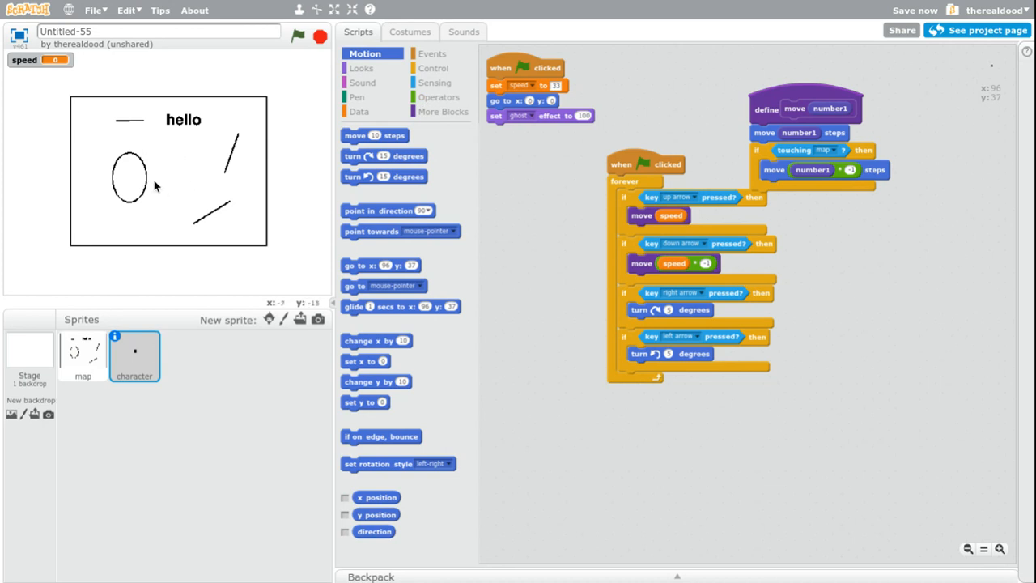
pyautogui.moveTo(150, 186)
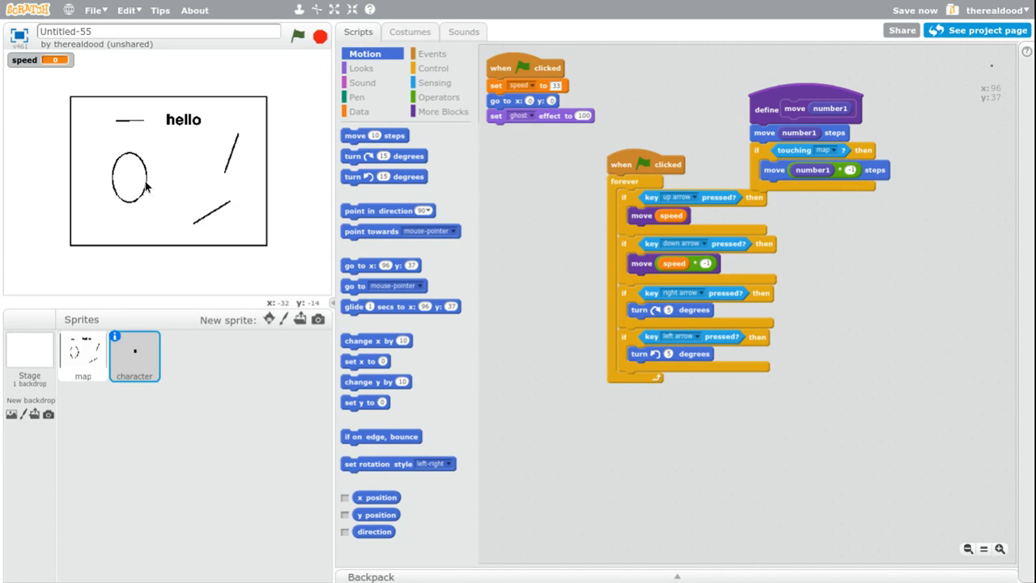
pyautogui.moveTo(212, 183)
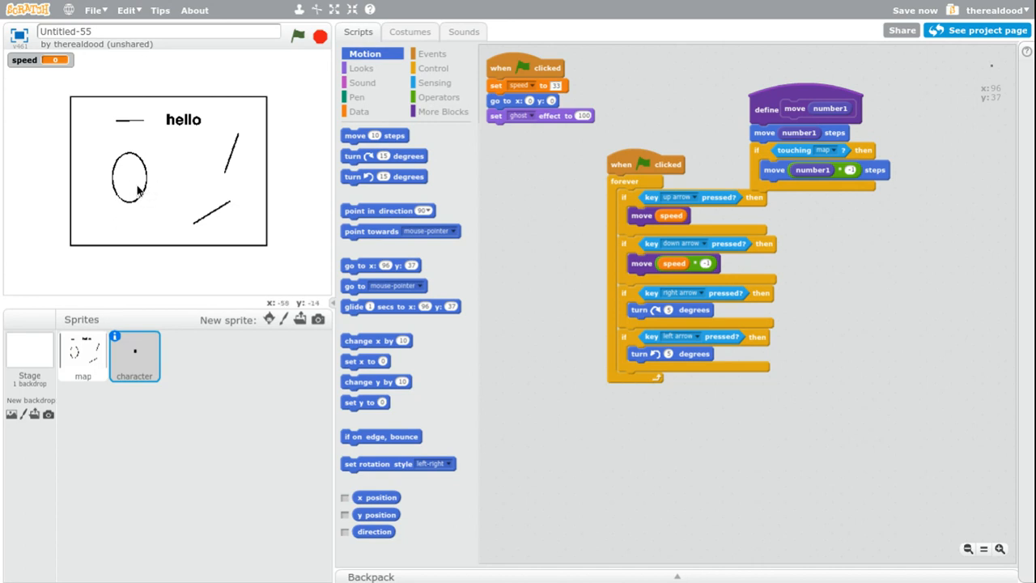
pyautogui.moveTo(128, 162)
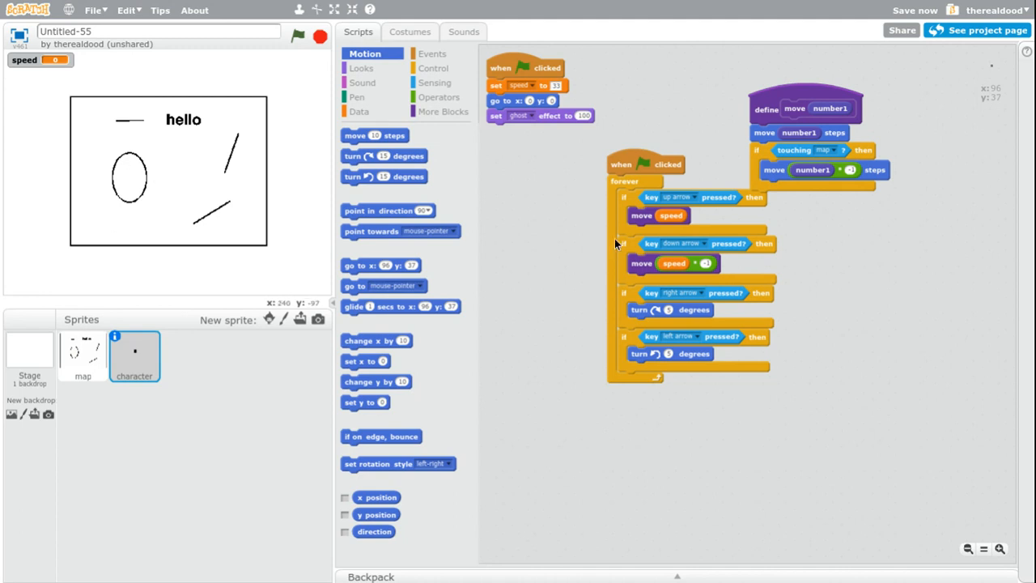
pyautogui.moveTo(330, 306)
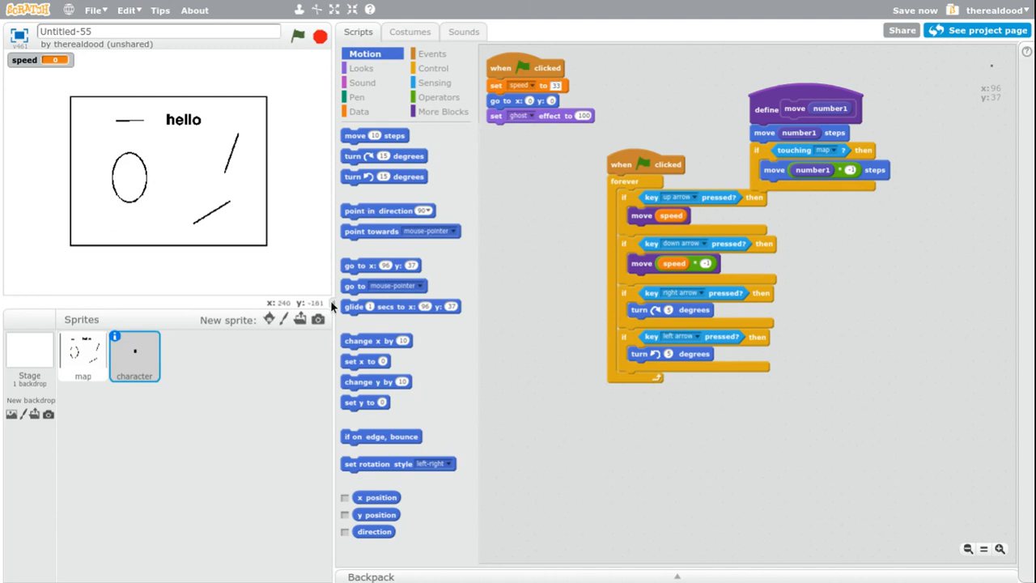
pyautogui.moveTo(824, 5)
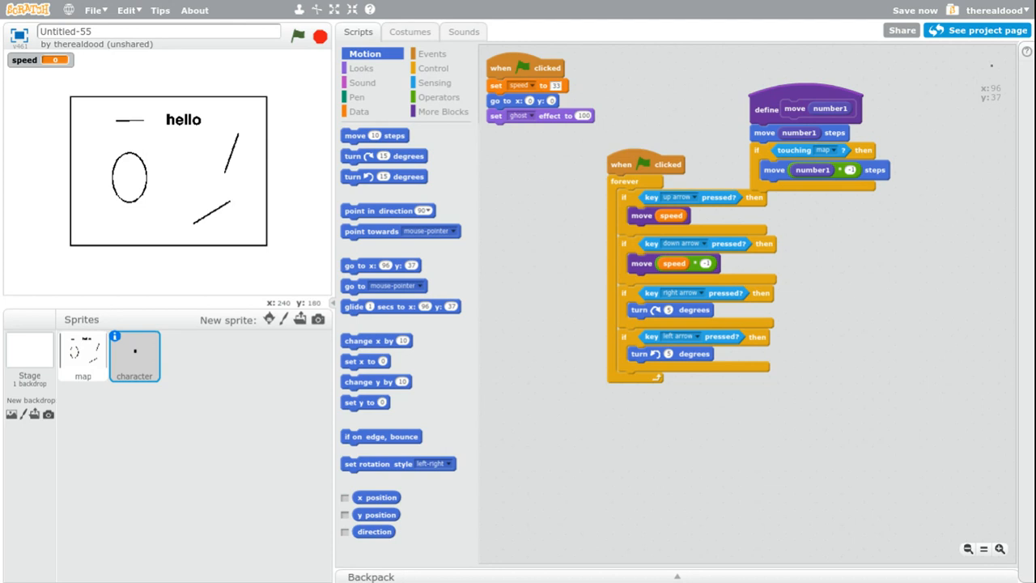
pyautogui.moveTo(941, 182)
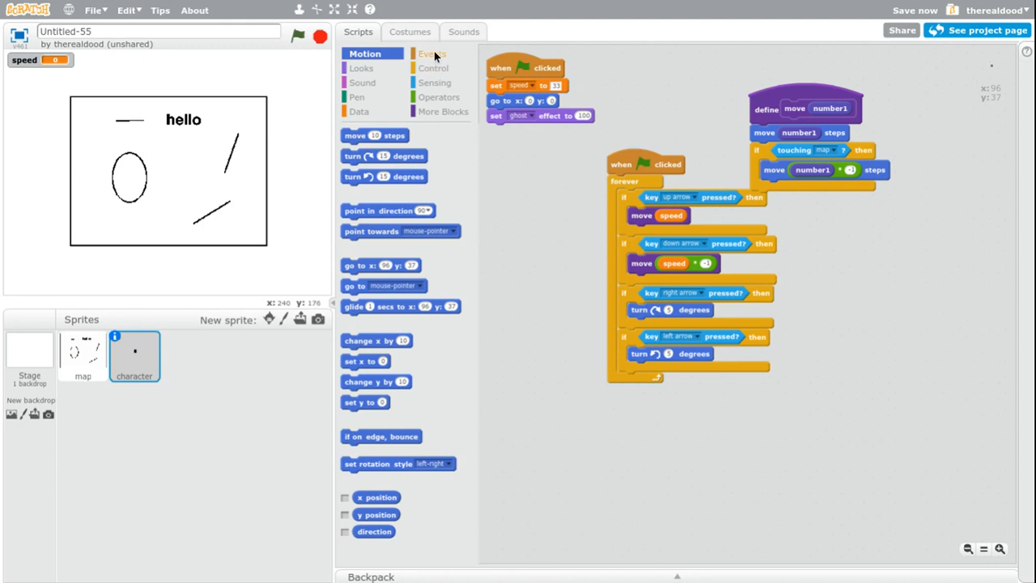
# Create a broadcast 'sense' block, move it to empty space, and wrap it in forever
pyautogui.click(433, 53)
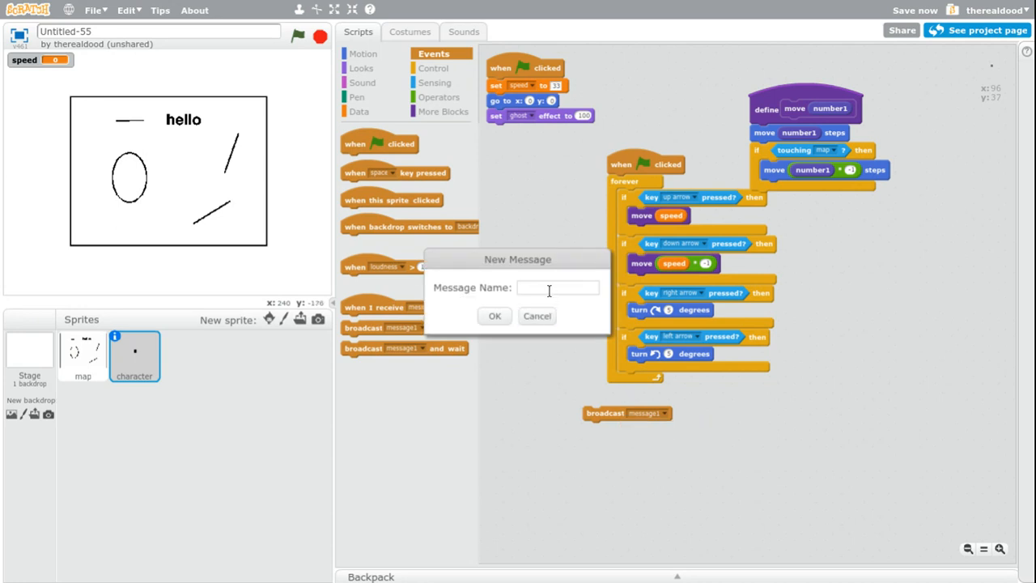
pyautogui.write('sense')
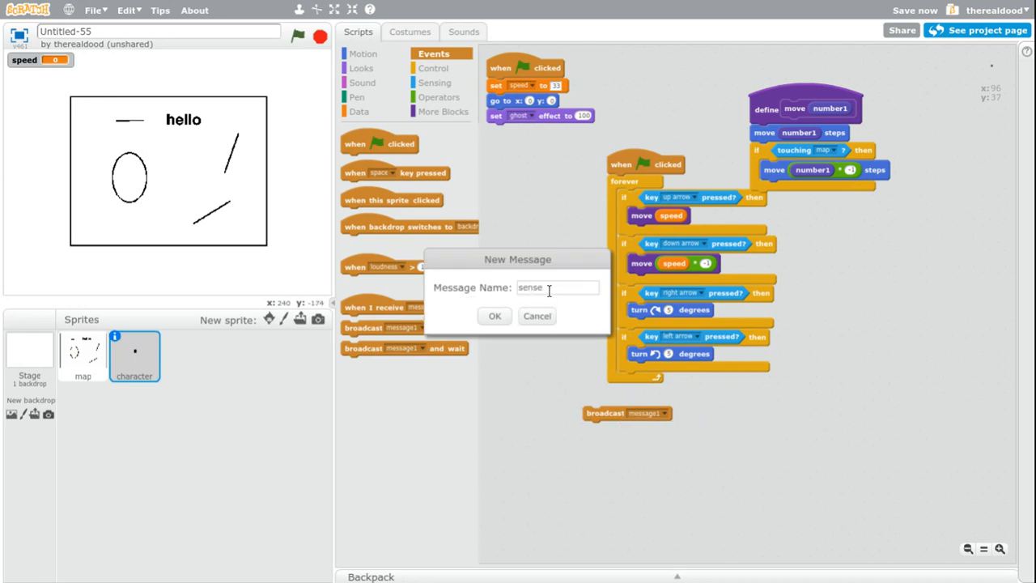
pyautogui.click(494, 315)
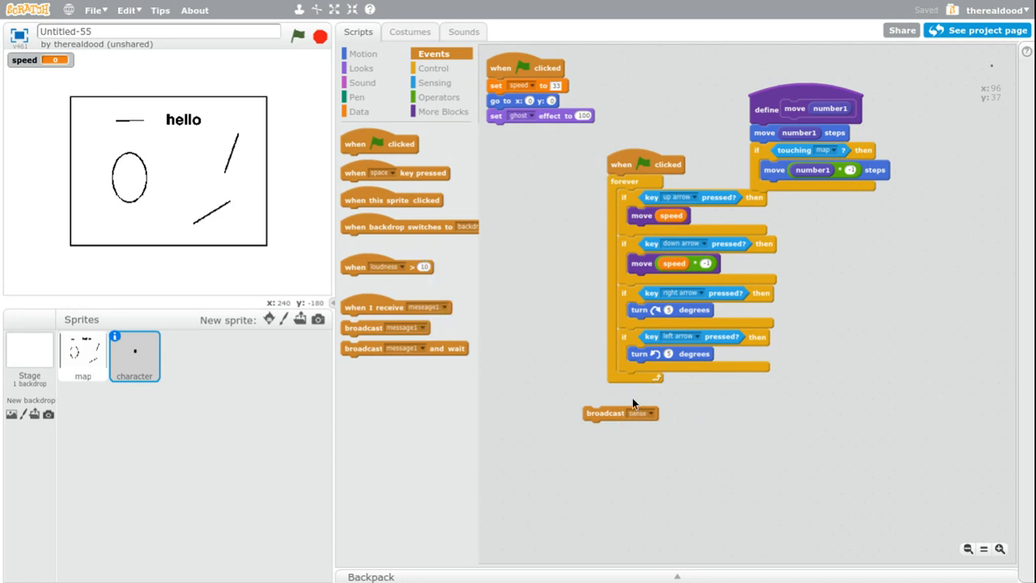
pyautogui.moveTo(621, 412); pyautogui.dragTo(669, 322)
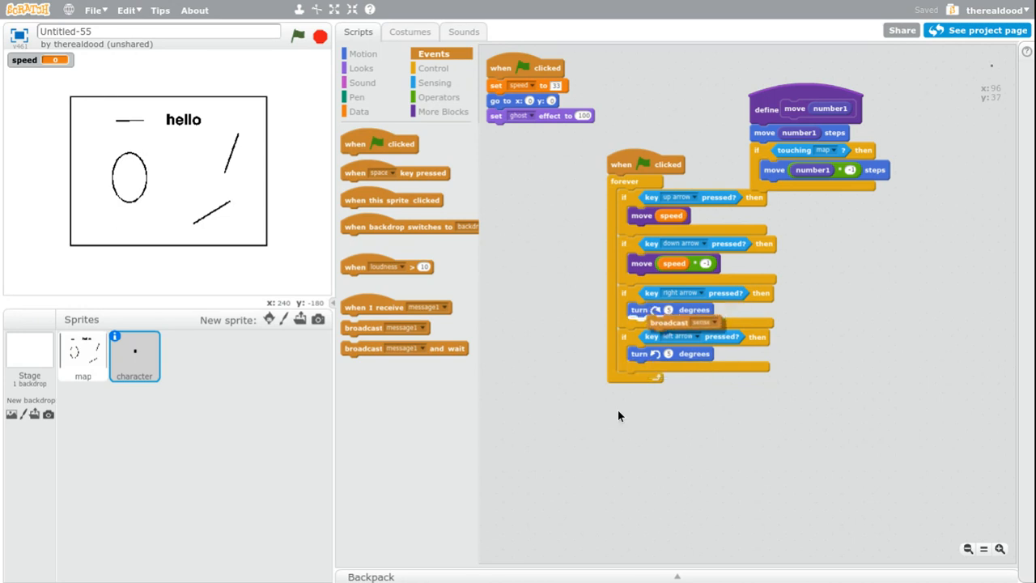
pyautogui.moveTo(669, 322); pyautogui.dragTo(549, 325)
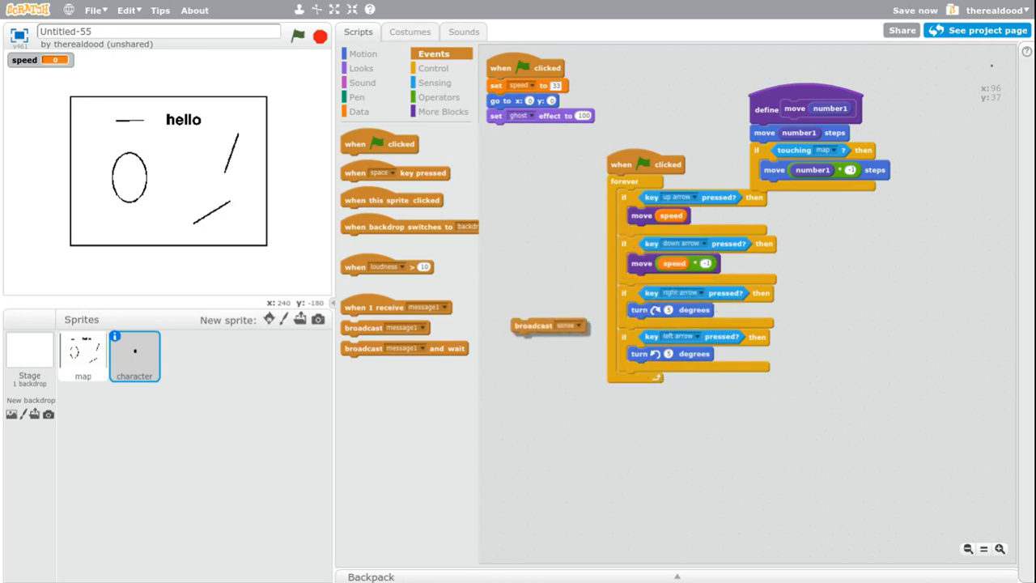
pyautogui.click(435, 67)
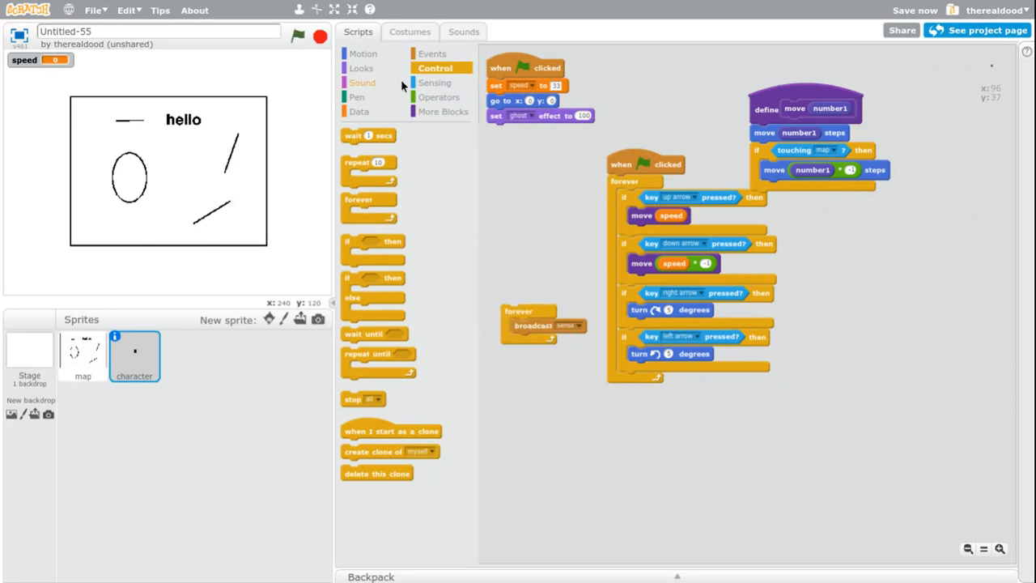
pyautogui.click(432, 53)
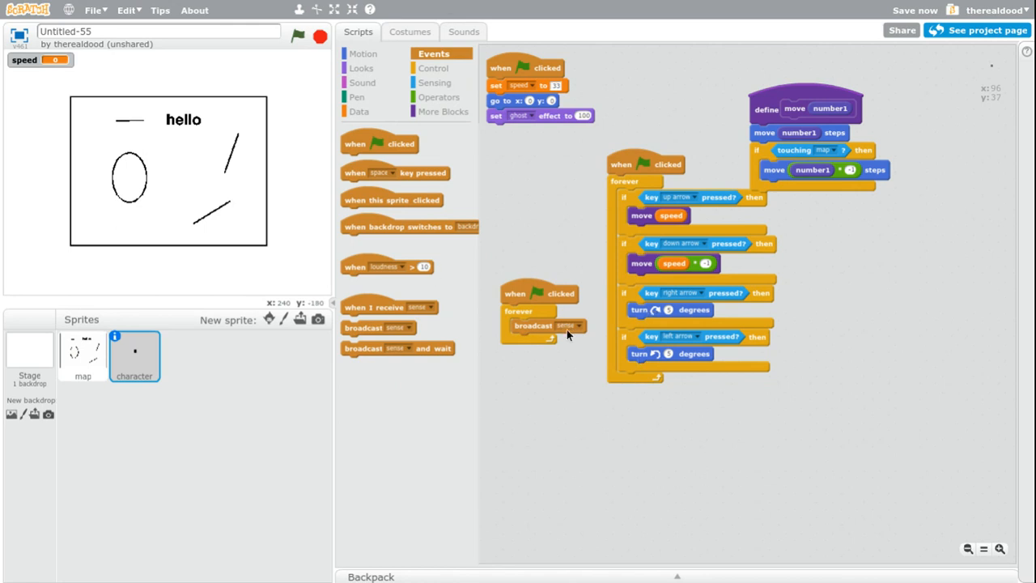
pyautogui.moveTo(727, 395)
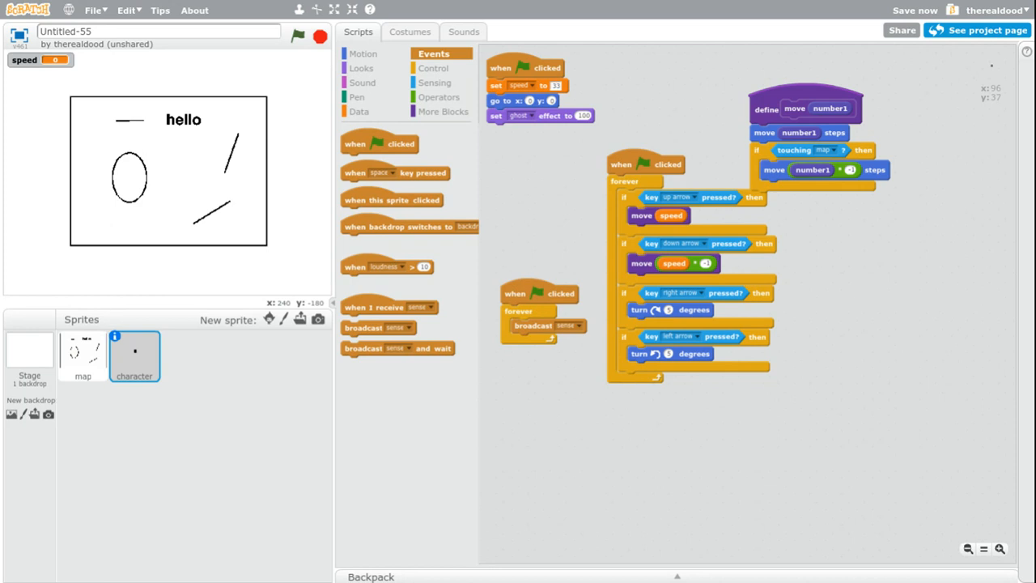
pyautogui.moveTo(644, 145)
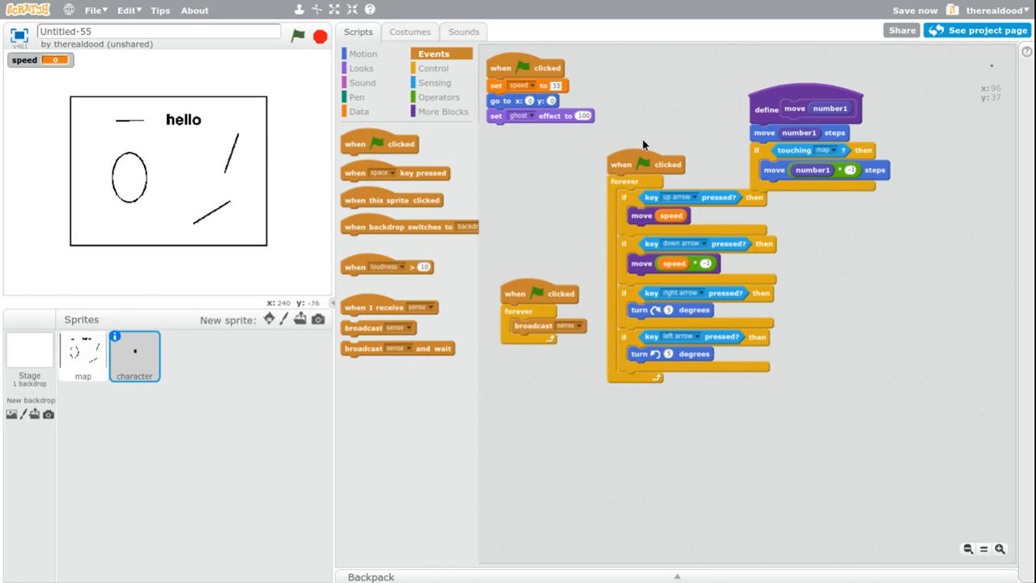
pyautogui.moveTo(783, 6)
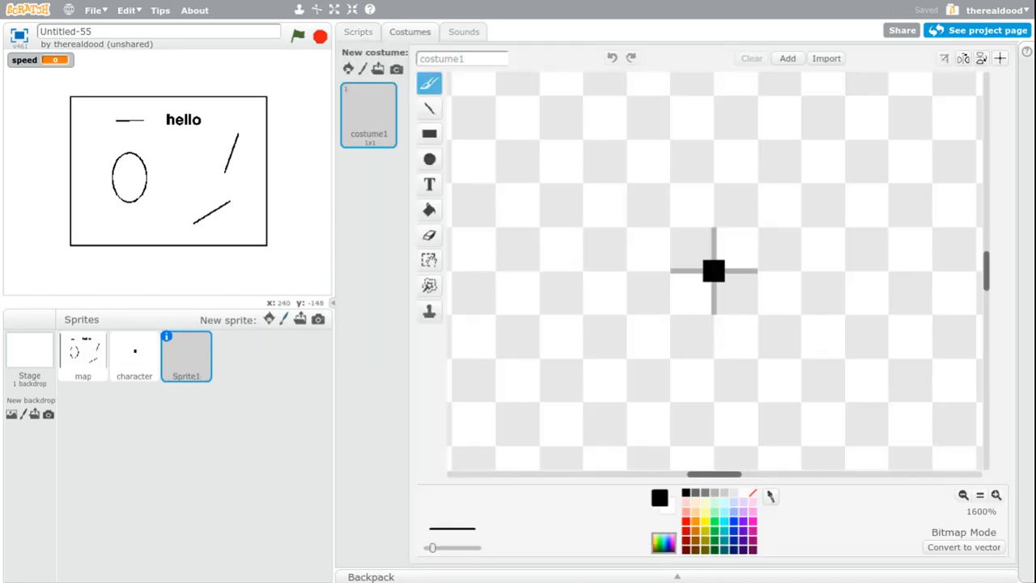
# Rename the new dot sprite to 'sense'
pyautogui.click(357, 31)
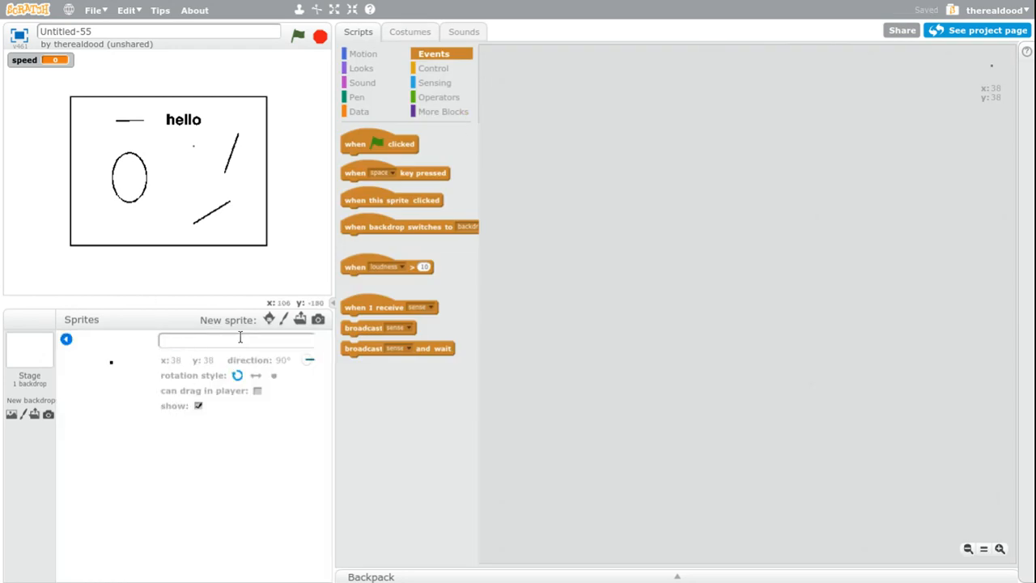
pyautogui.write('sense')
pyautogui.write('100')
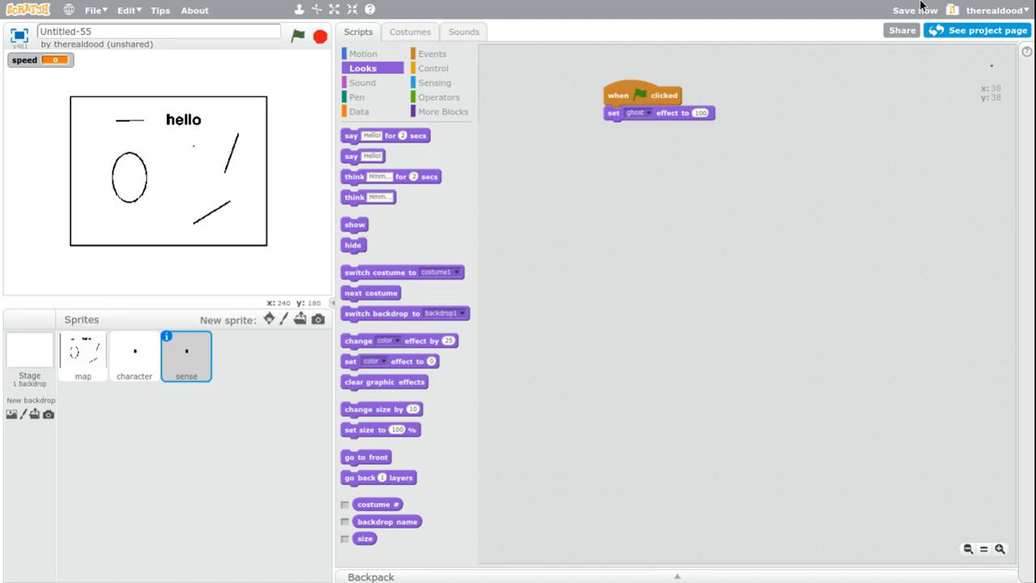
pyautogui.moveTo(923, 6)
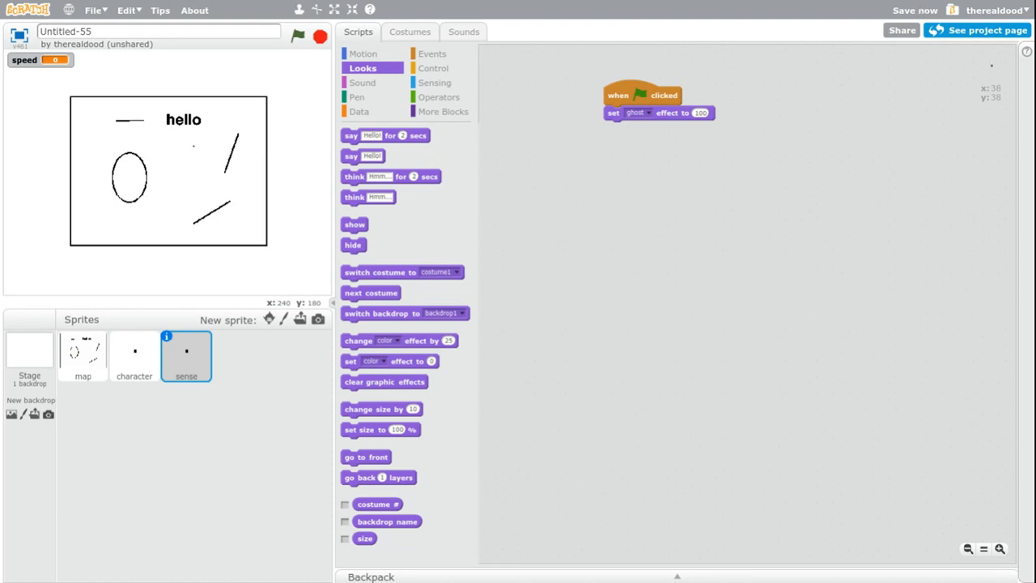
pyautogui.moveTo(433, 53)
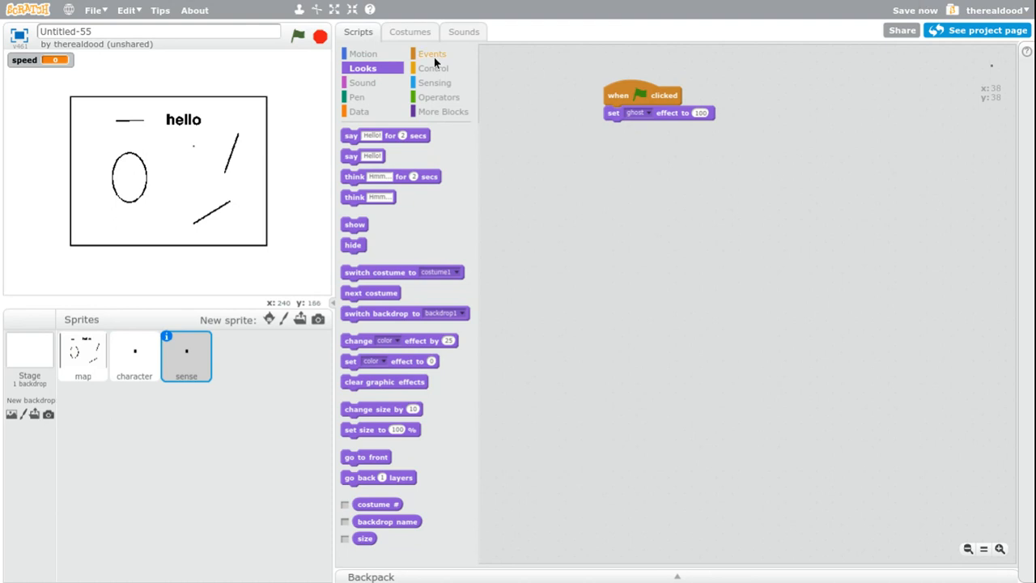
# Make a custom 'sense' block that runs without screen refresh
pyautogui.click(431, 53)
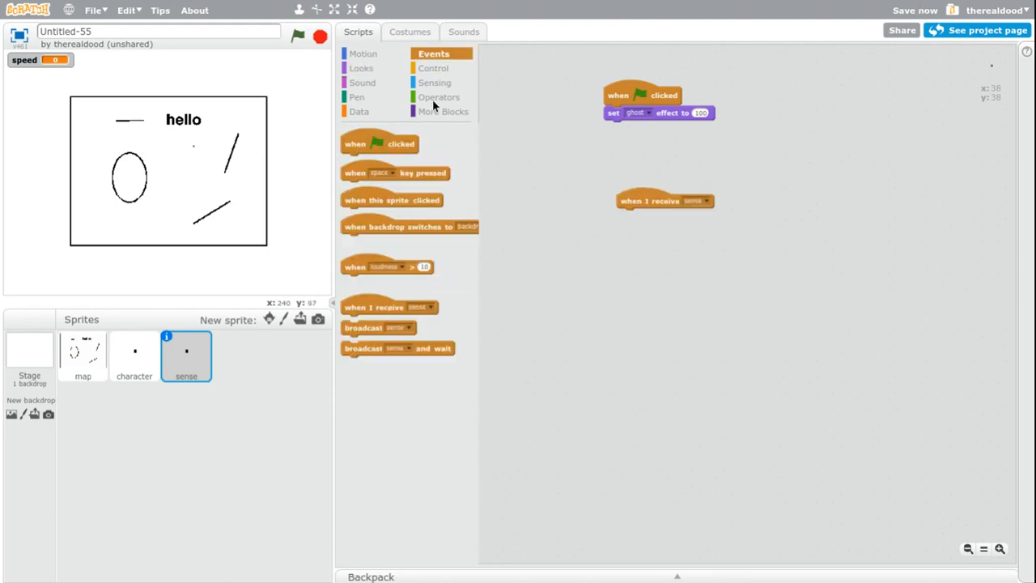
pyautogui.click(372, 135)
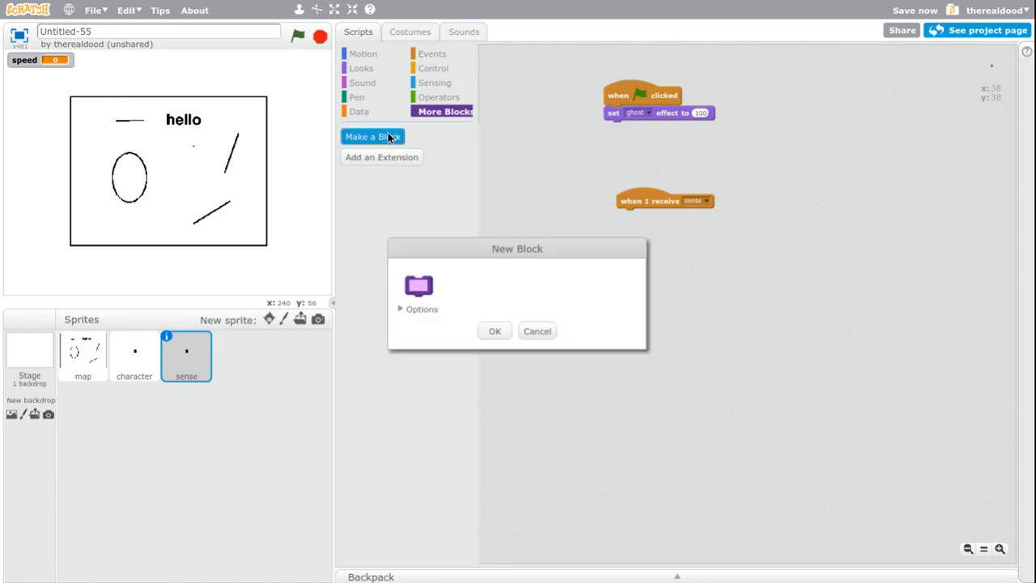
pyautogui.click(418, 308)
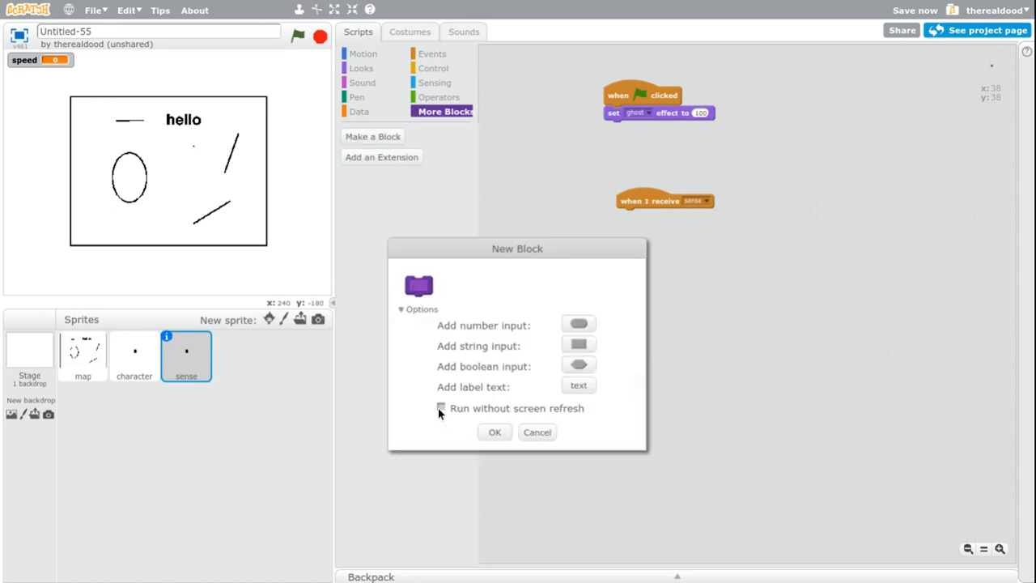
pyautogui.click(441, 407)
pyautogui.write('se')
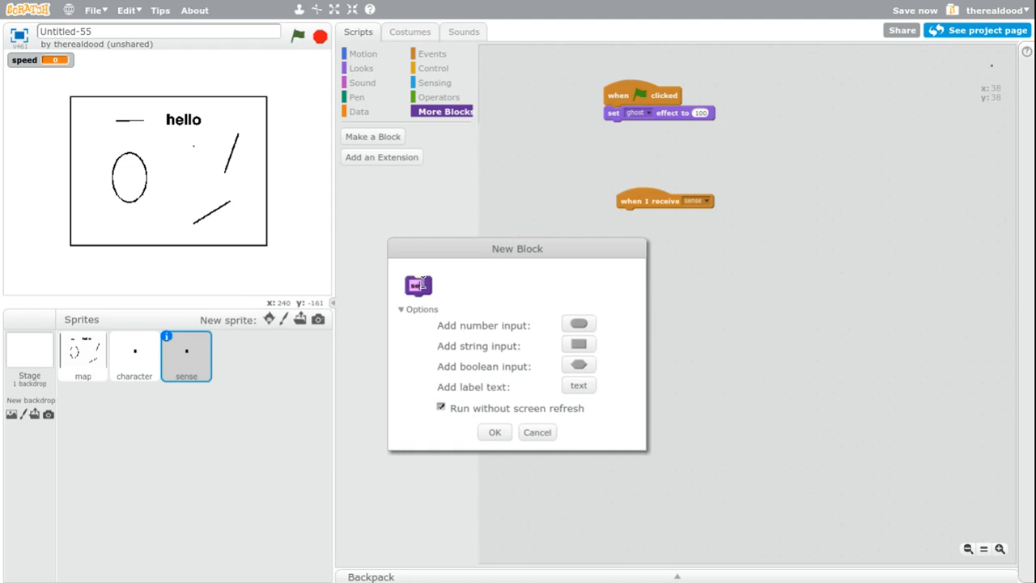
pyautogui.click(494, 431)
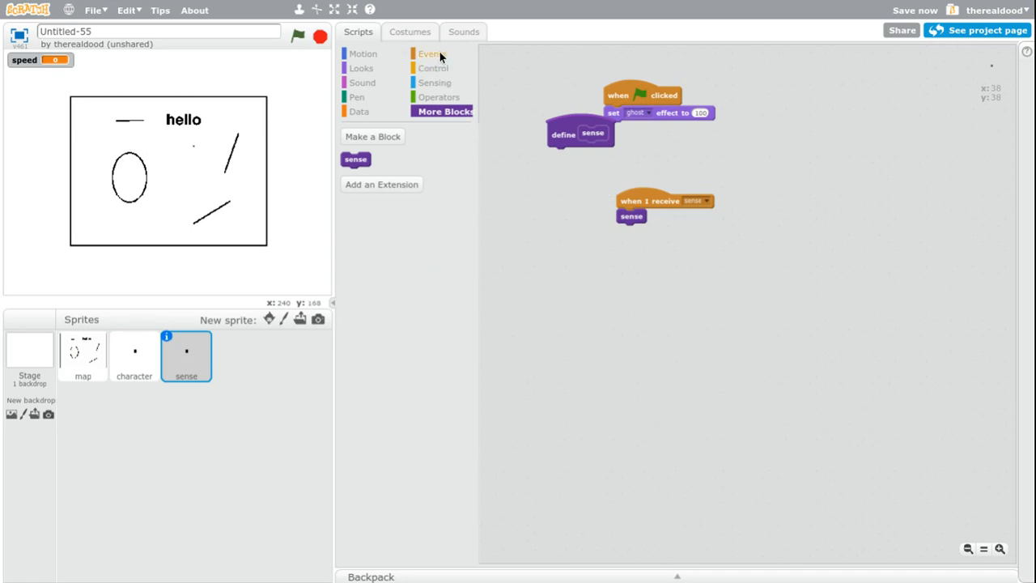
# Create a new broadcast message named 'draw' after the sense call
pyautogui.click(432, 53)
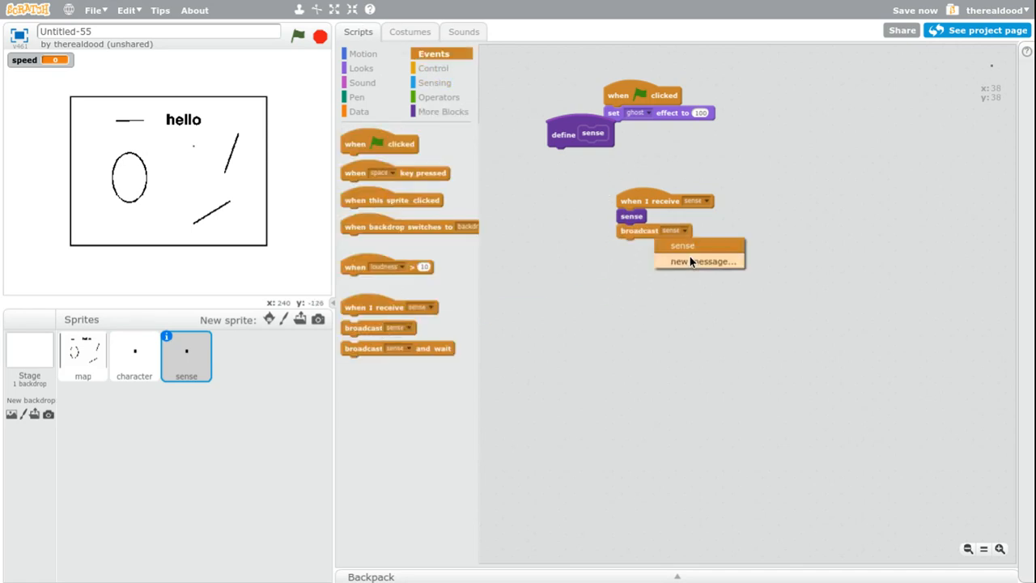
pyautogui.click(701, 261)
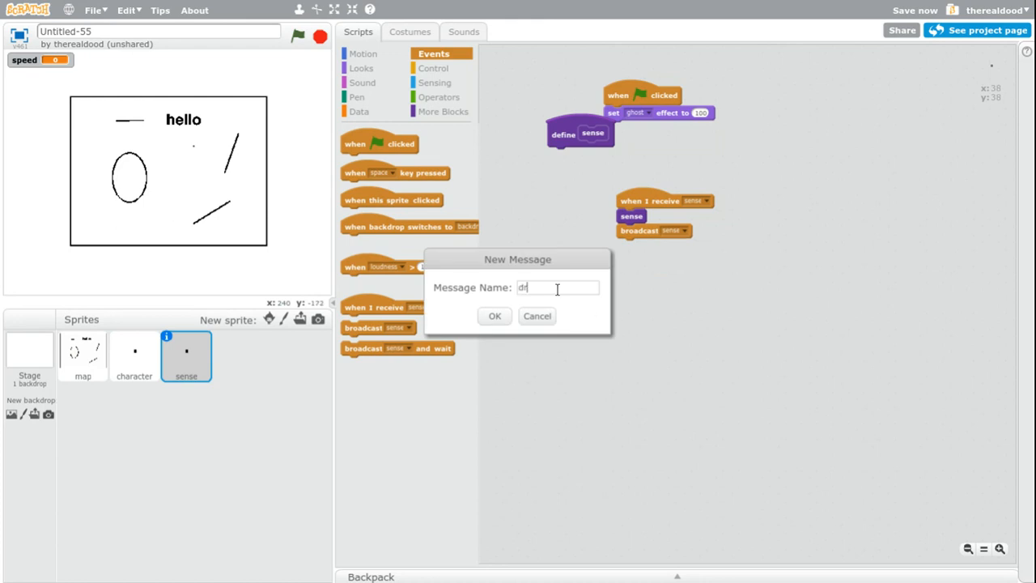
pyautogui.click(495, 316)
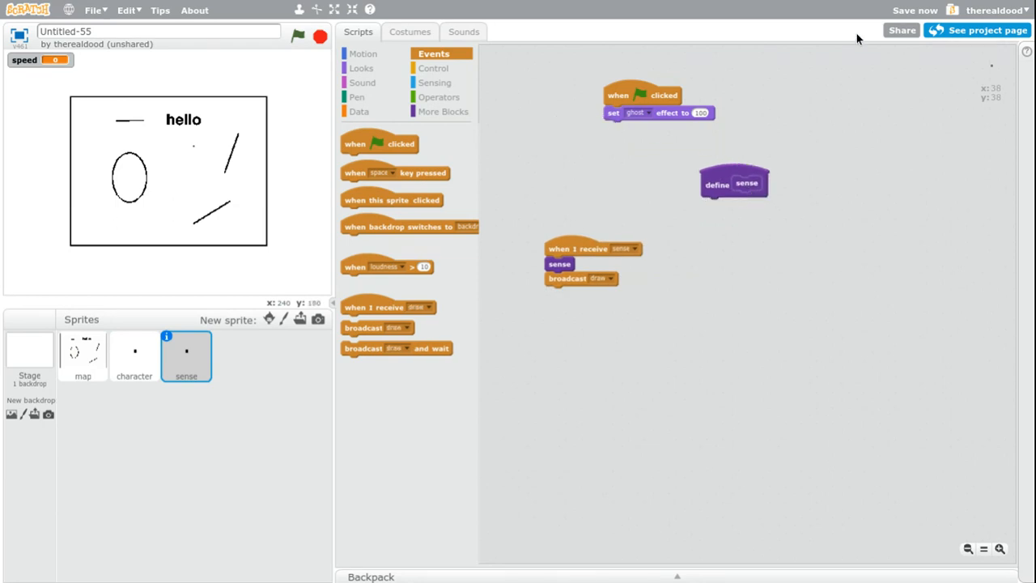
pyautogui.moveTo(942, 4)
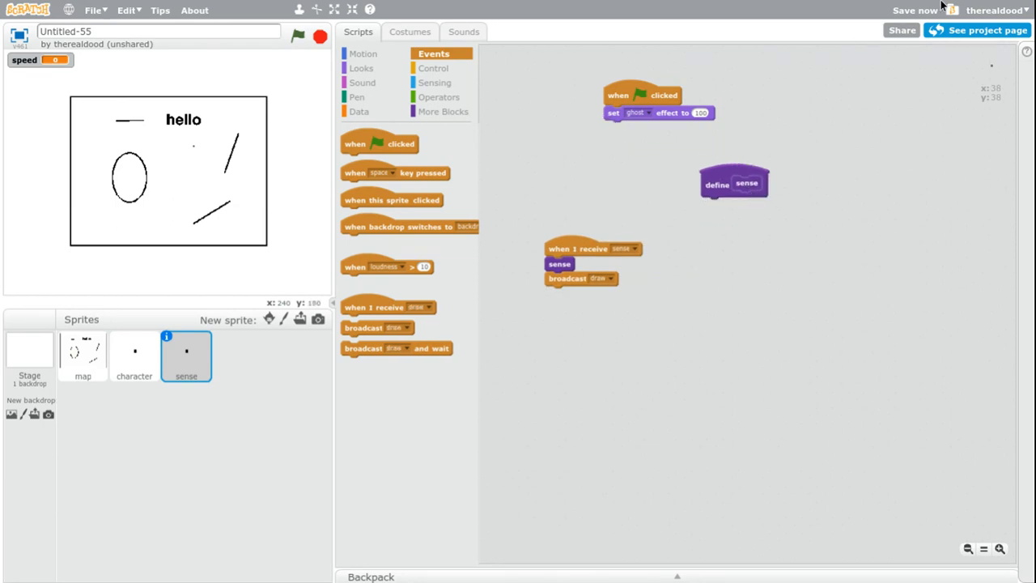
pyautogui.moveTo(941, 55)
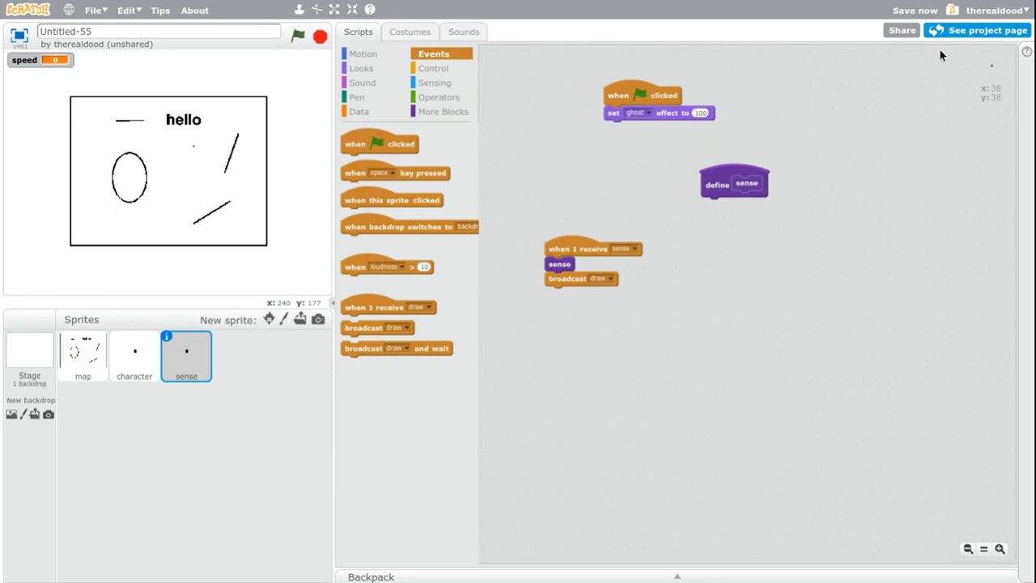
# Create a 'distances' list, cleared and with distance reset to 0 in define sense
pyautogui.click(359, 111)
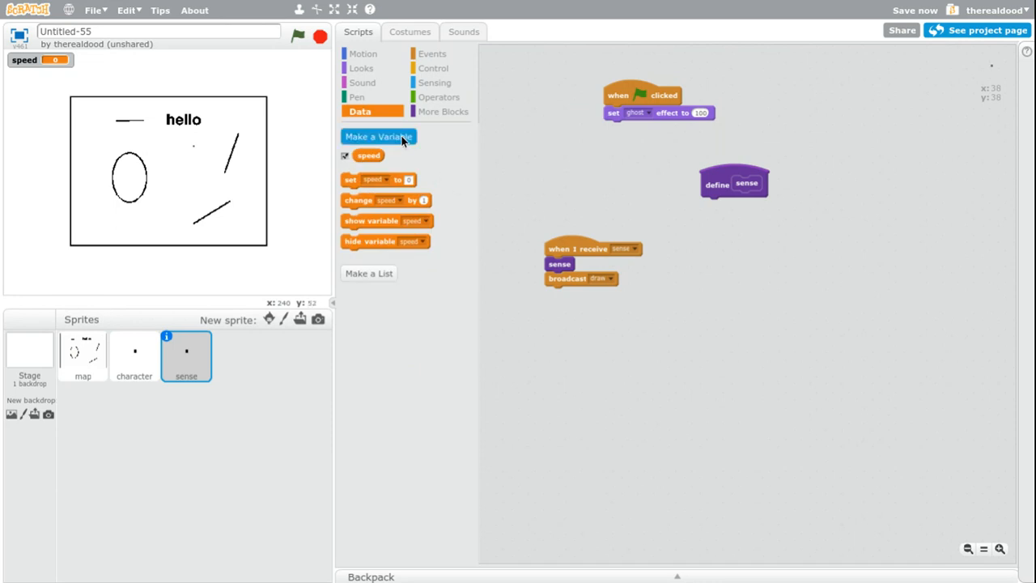
pyautogui.click(378, 136)
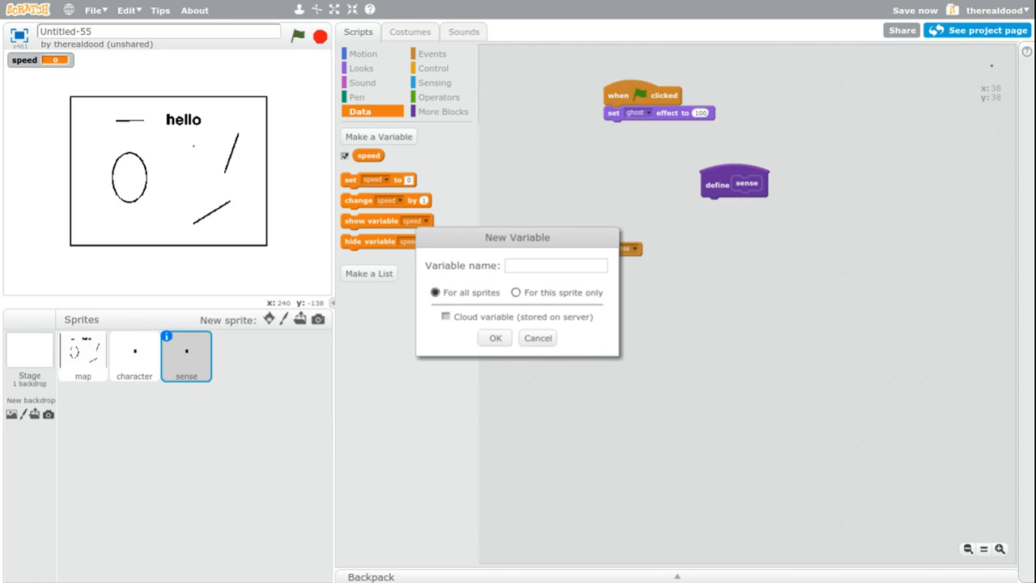
pyautogui.write('dist')
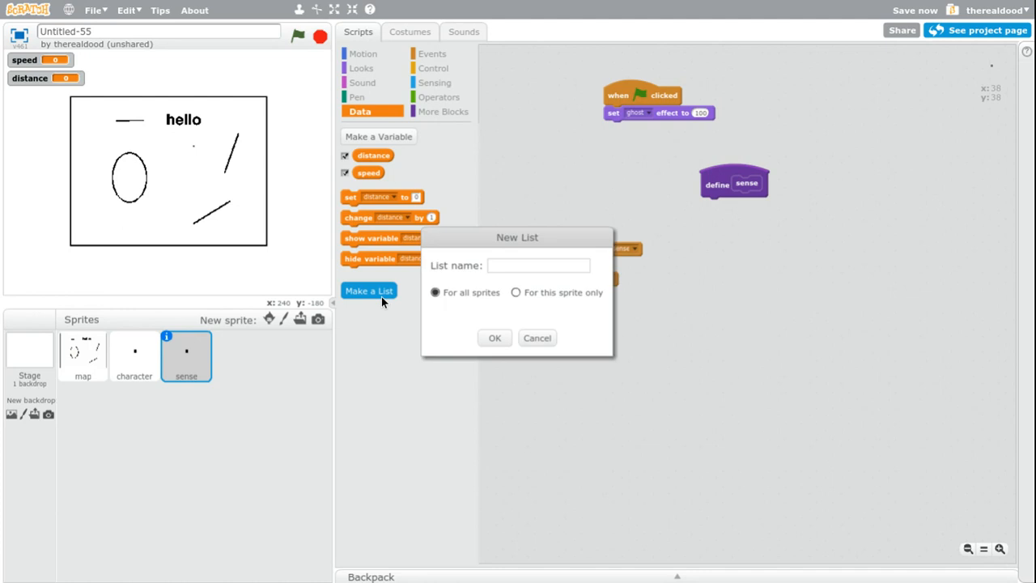
pyautogui.write('distances')
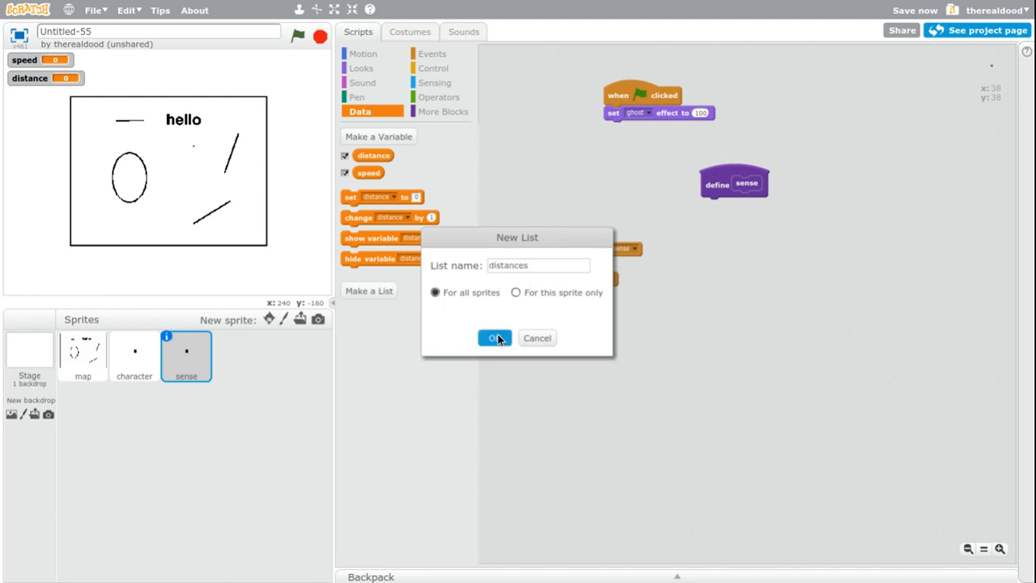
pyautogui.click(494, 338)
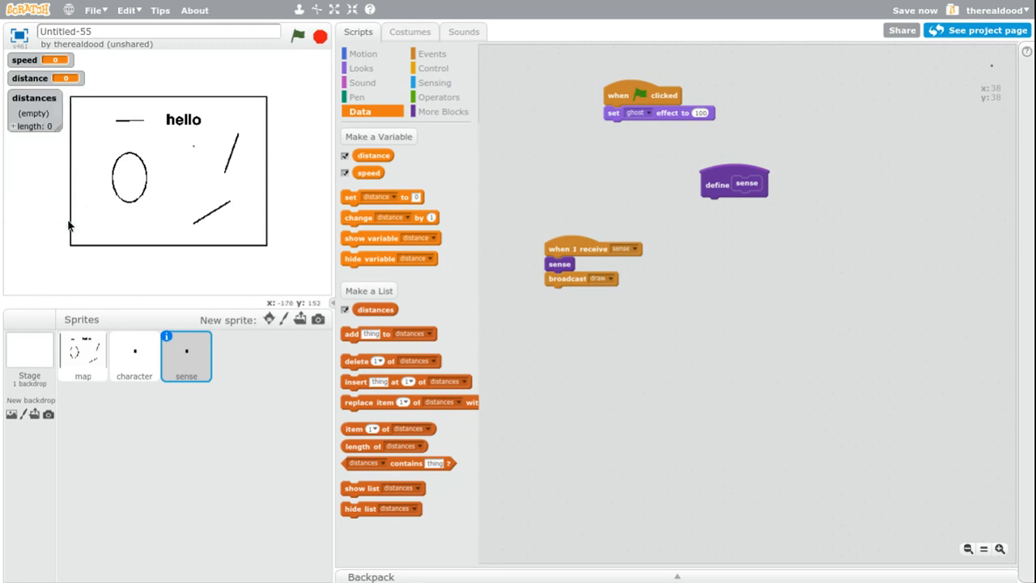
pyautogui.moveTo(726, 224)
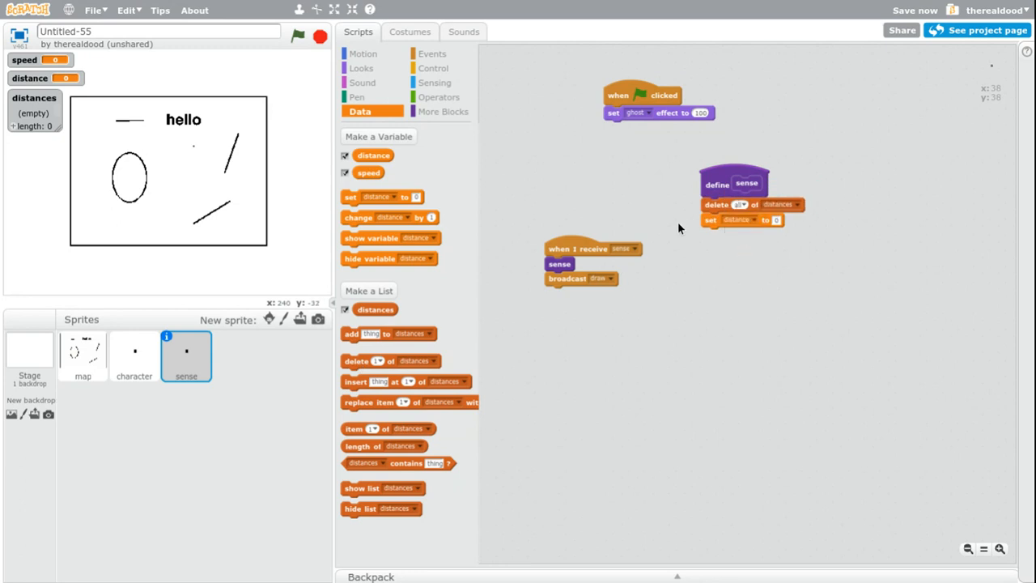
pyautogui.moveTo(615, 108)
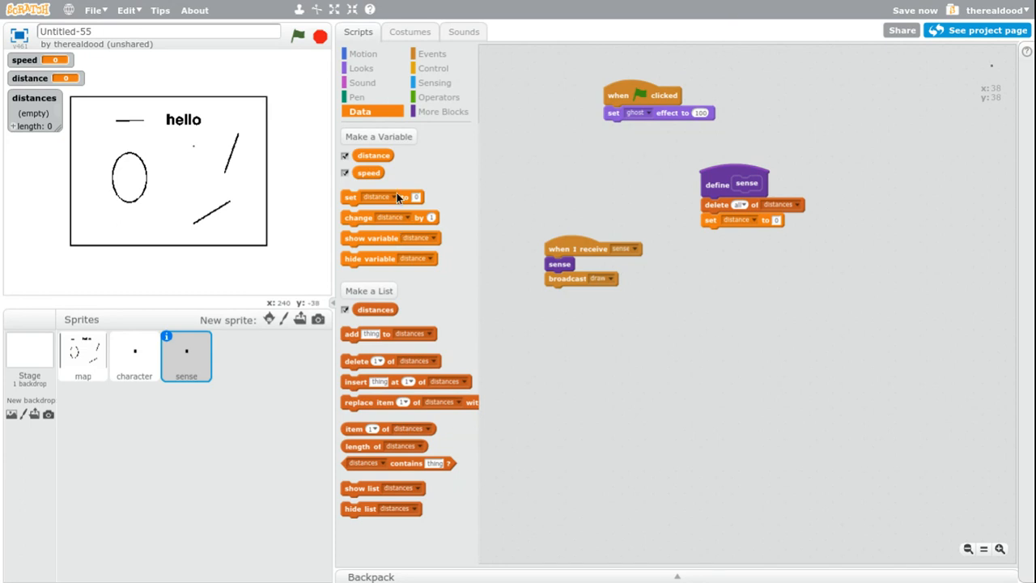
# Make an 'angle offset' variable and set it to -48 in the sense definition
pyautogui.click(377, 136)
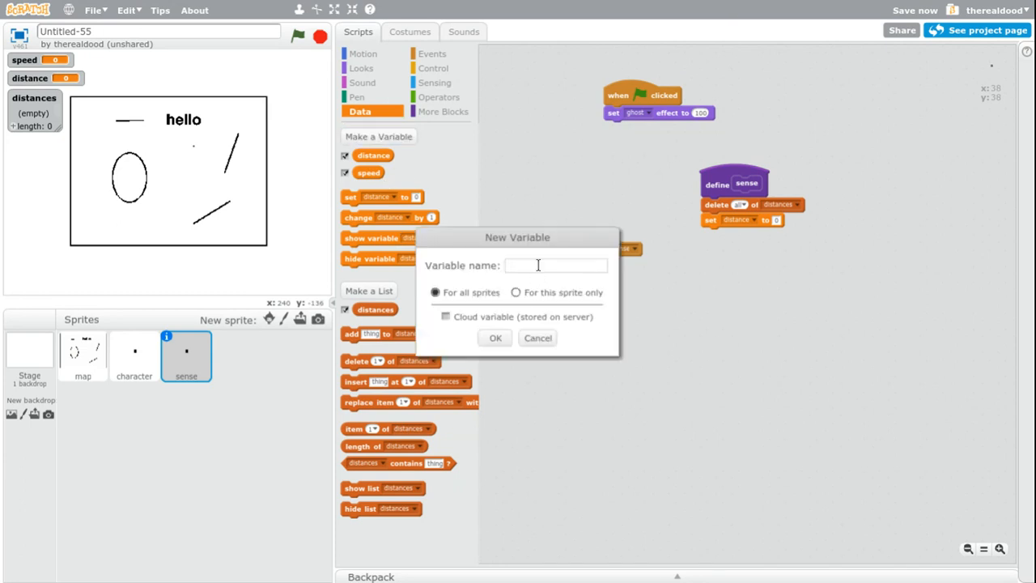
pyautogui.write('angle')
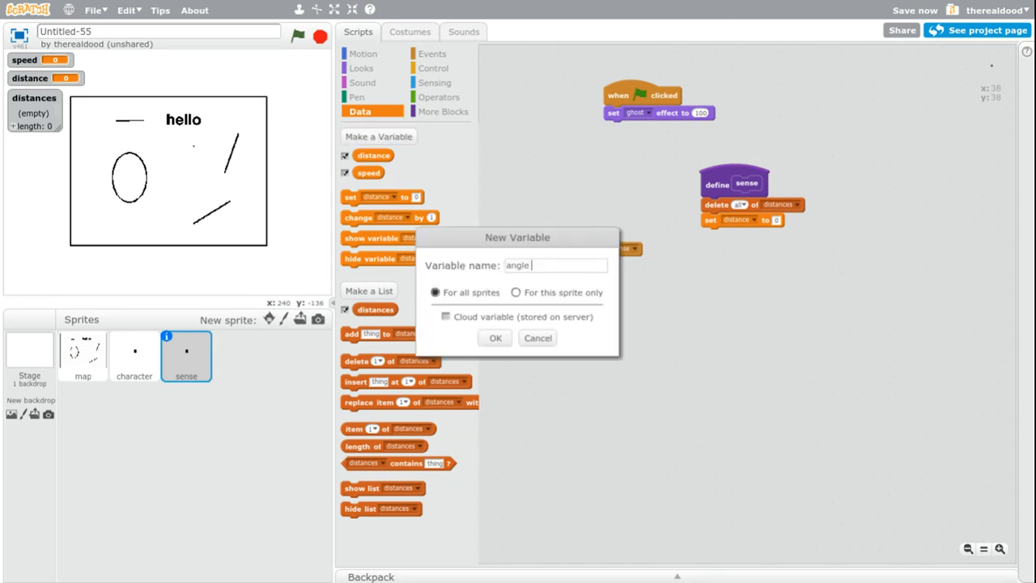
pyautogui.write('offser')
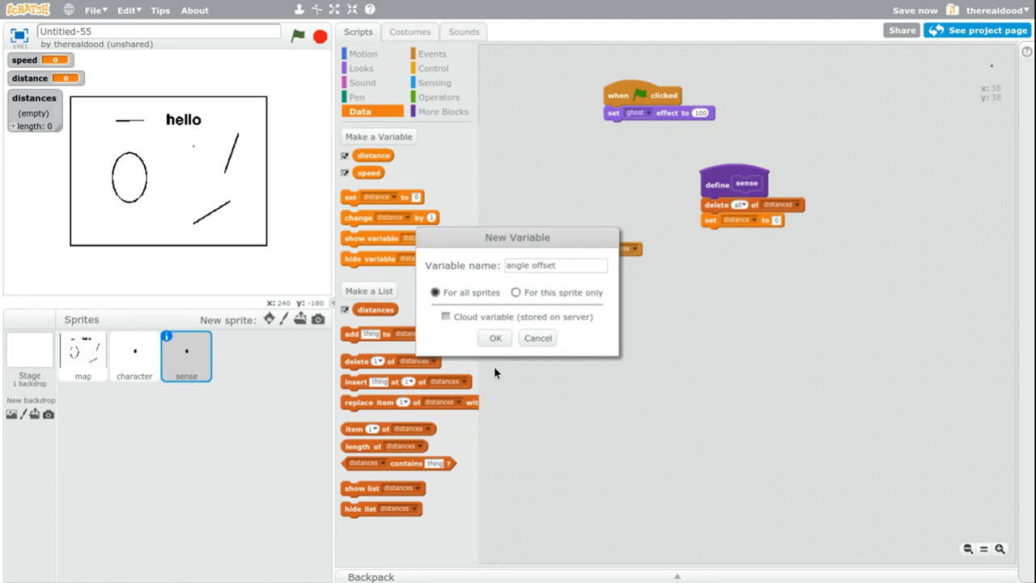
pyautogui.click(495, 337)
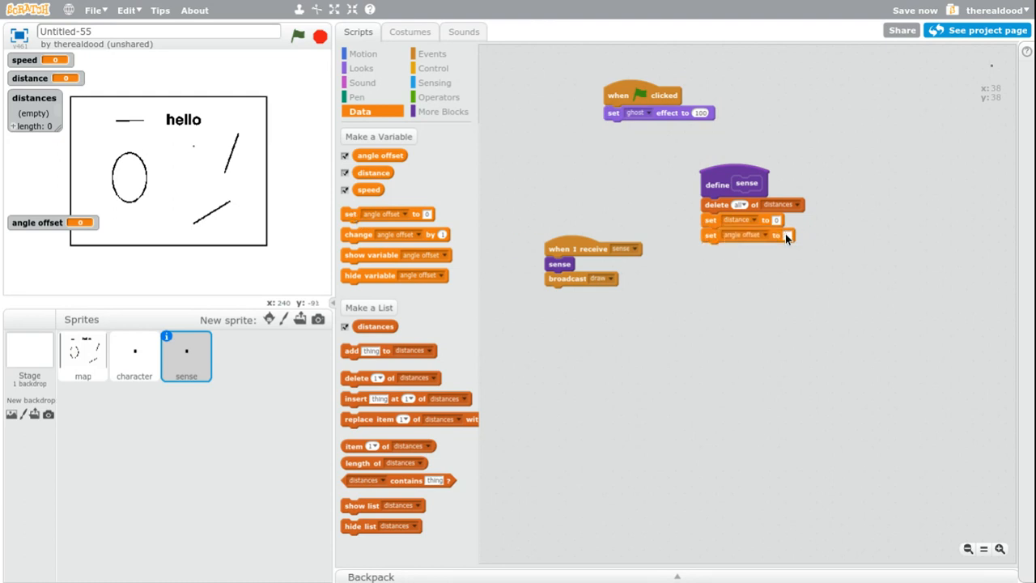
pyautogui.click(785, 234)
pyautogui.write('-48')
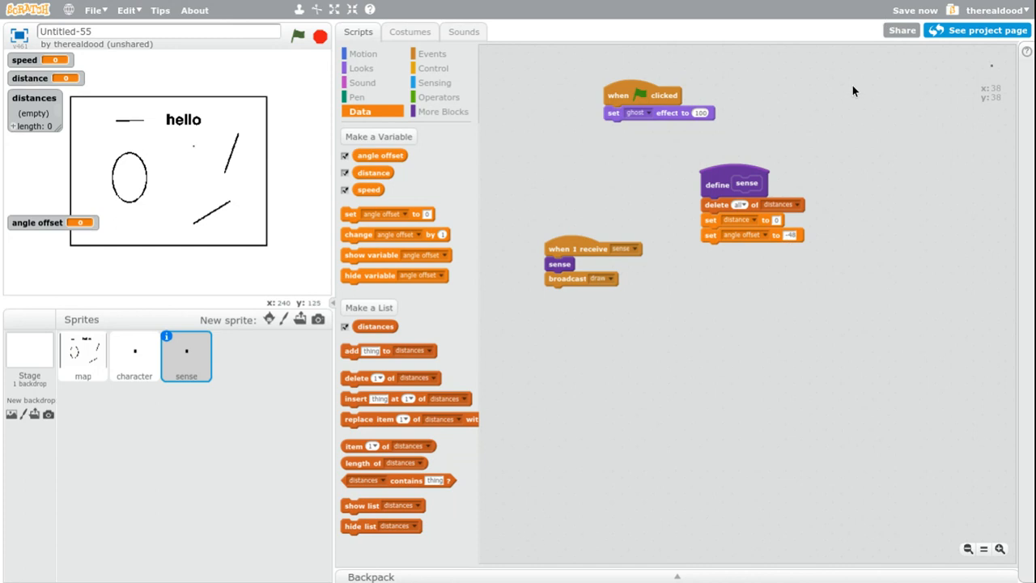
pyautogui.moveTo(914, 6)
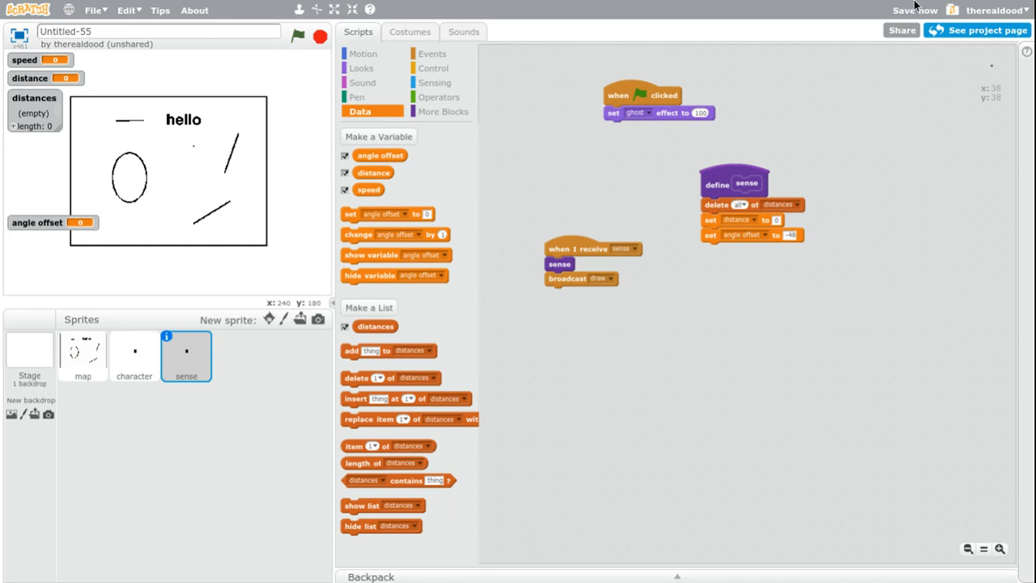
# Add a repeat 96 loop to sense containing set distance to 0
pyautogui.click(434, 67)
pyautogui.write('96')
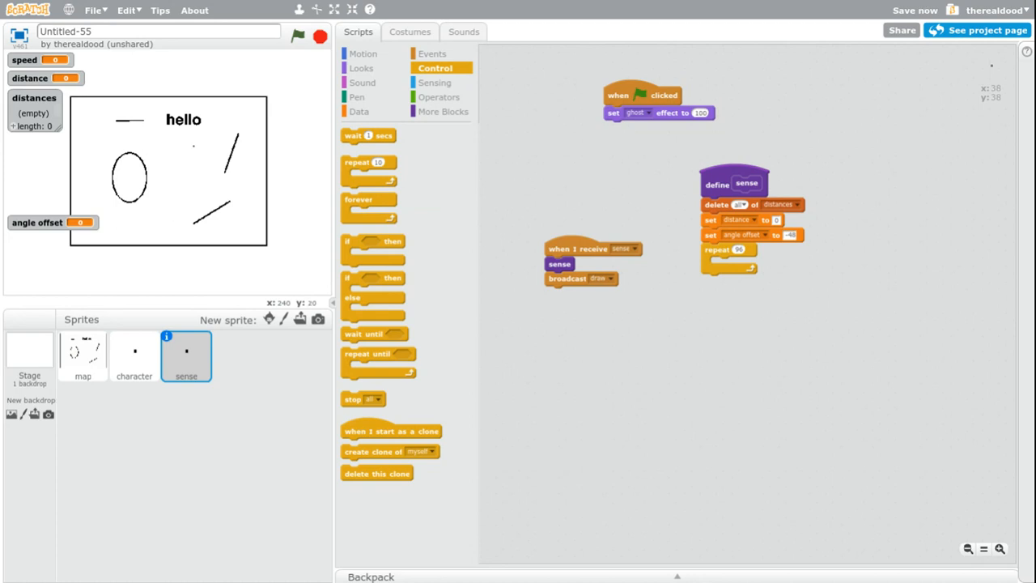
pyautogui.click(358, 111)
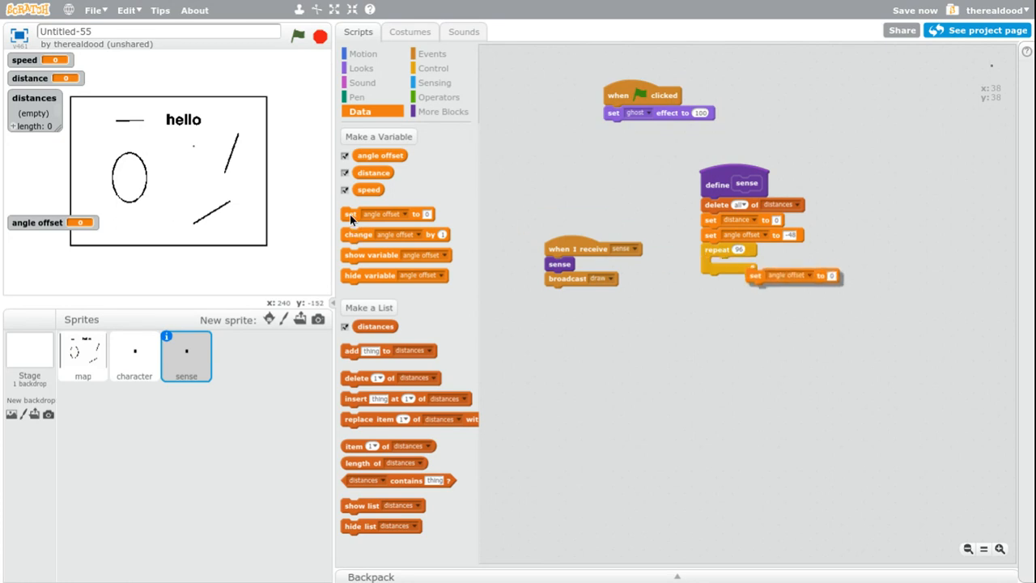
pyautogui.click(756, 264)
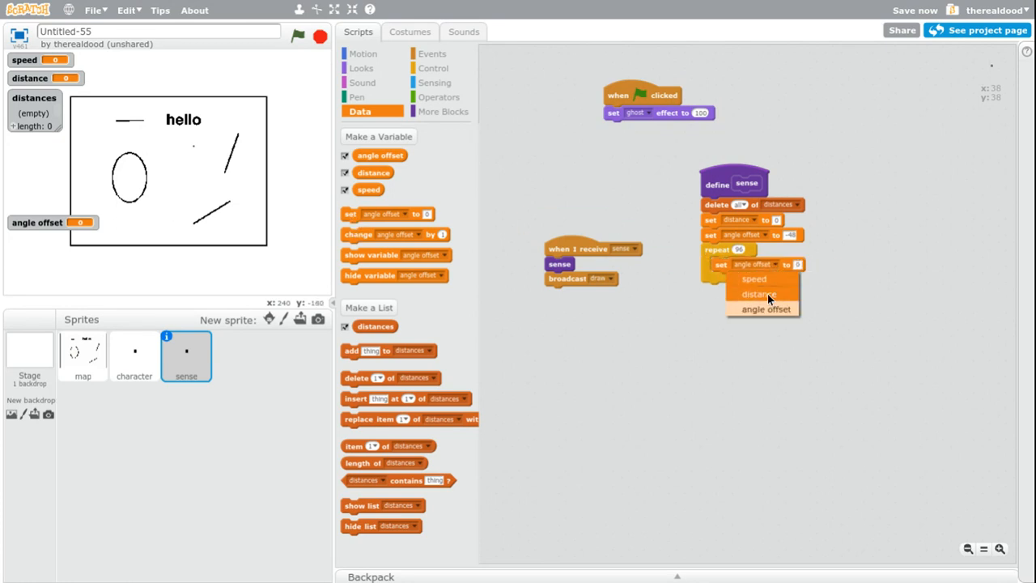
pyautogui.click(758, 294)
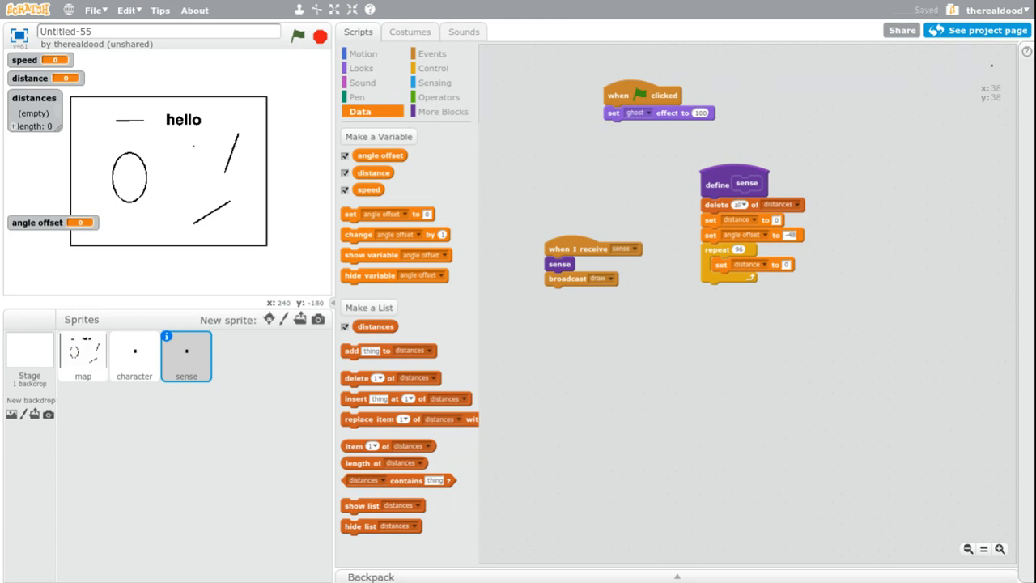
# Add a 'go to character' block inside the loop
pyautogui.click(362, 52)
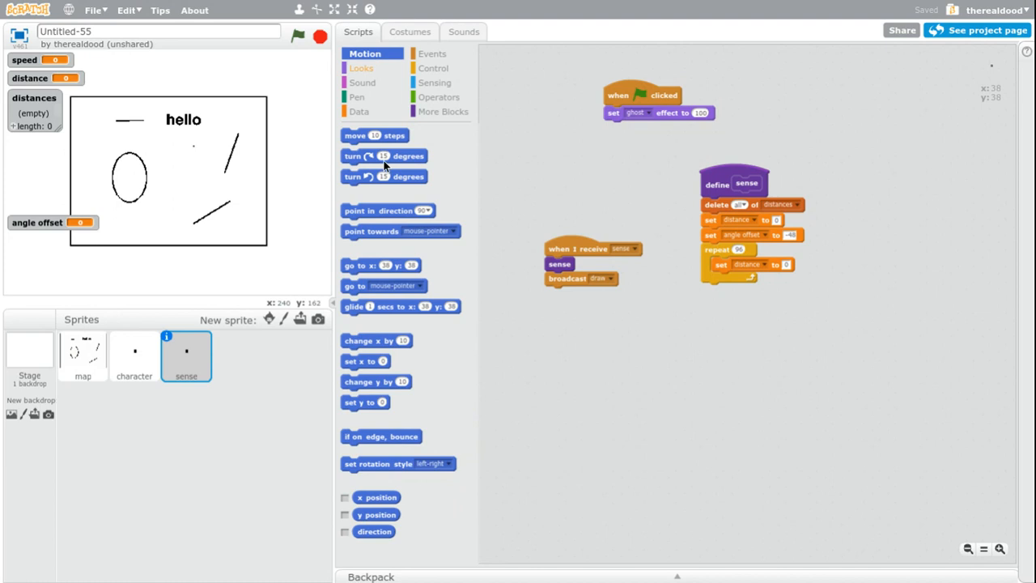
pyautogui.moveTo(354, 286); pyautogui.dragTo(732, 278)
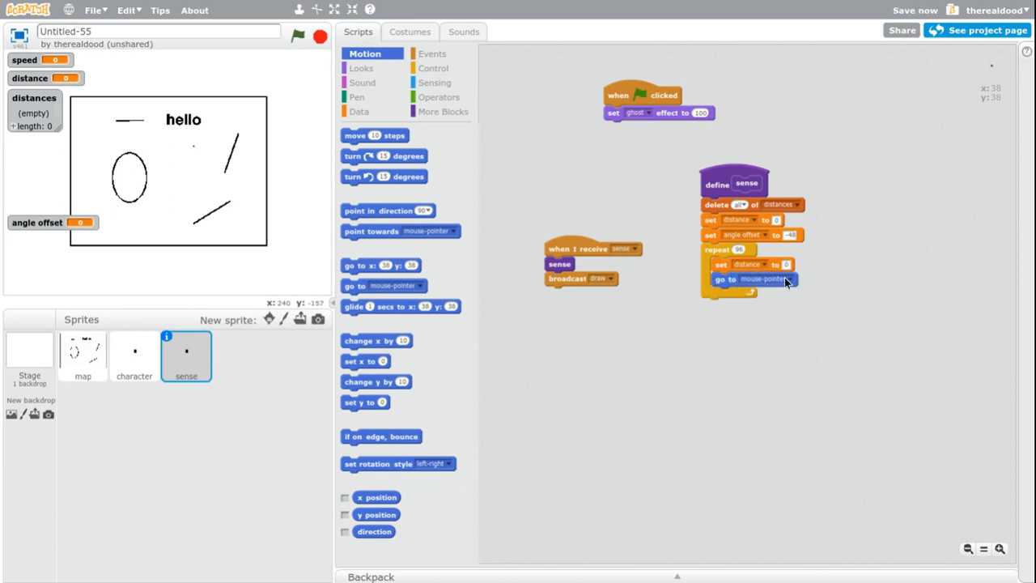
pyautogui.click(765, 279)
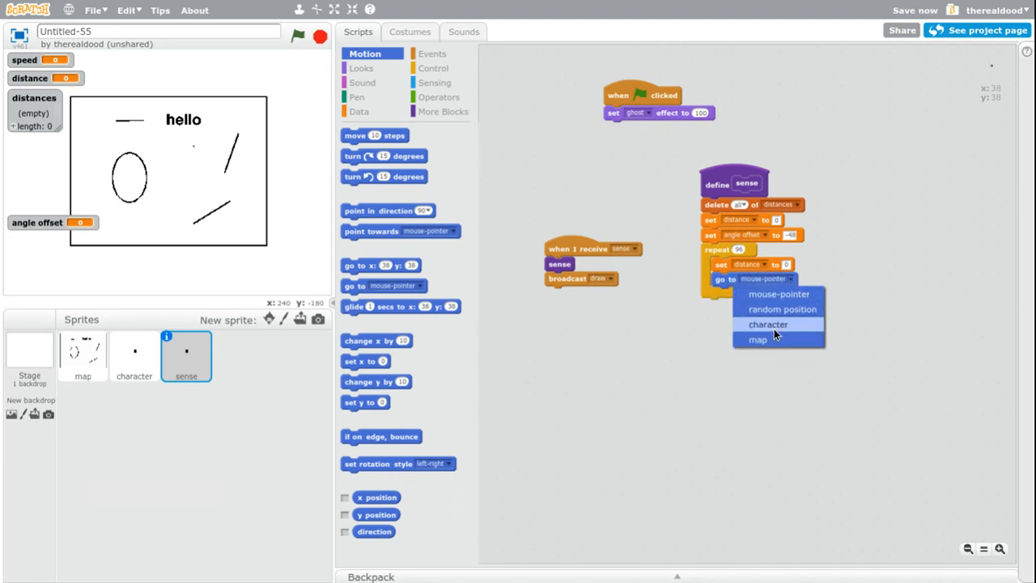
pyautogui.click(767, 323)
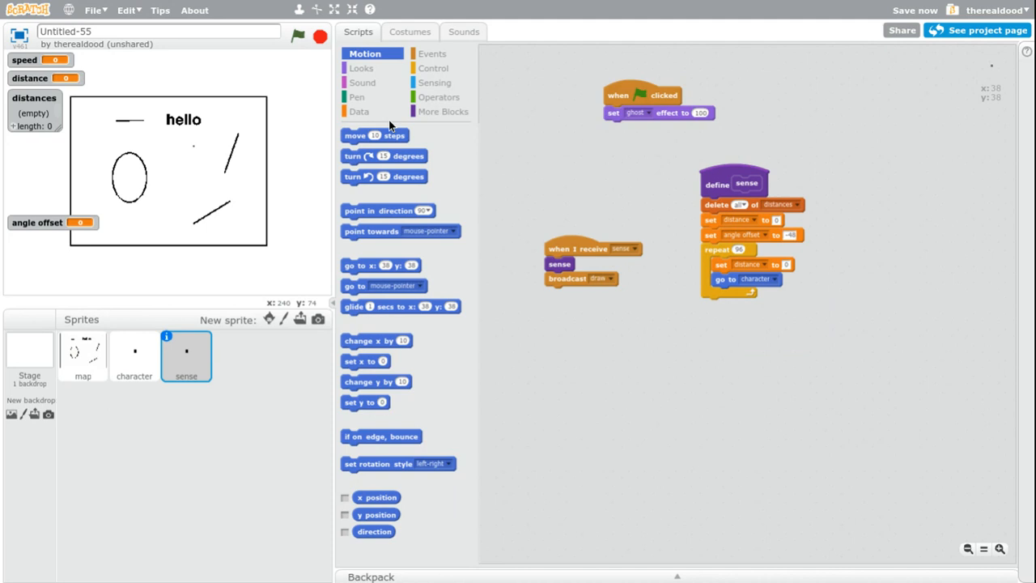
pyautogui.moveTo(764, 265)
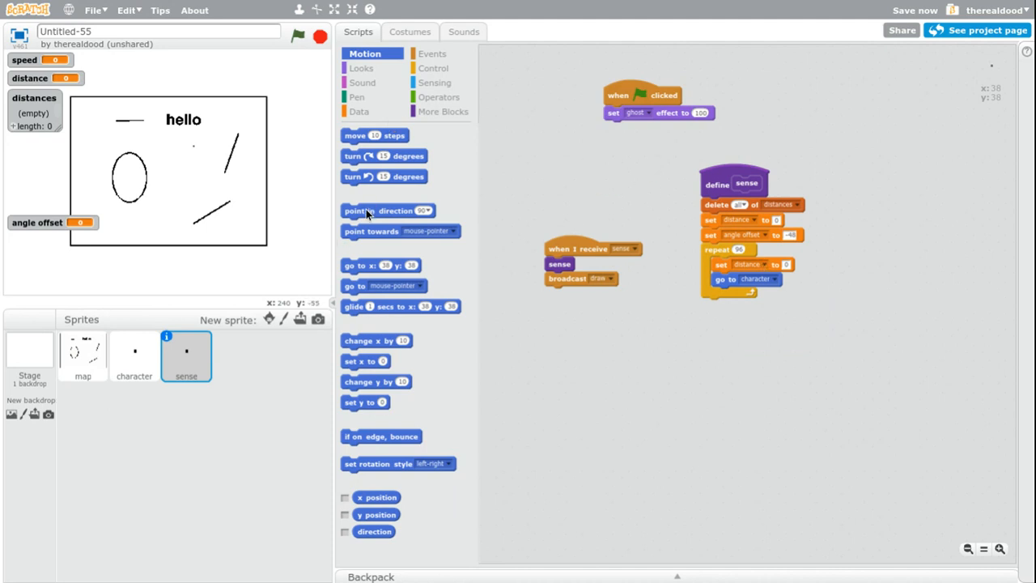
# Point the sprite in direction of character plus angle offset
pyautogui.moveTo(388, 210); pyautogui.dragTo(757, 294)
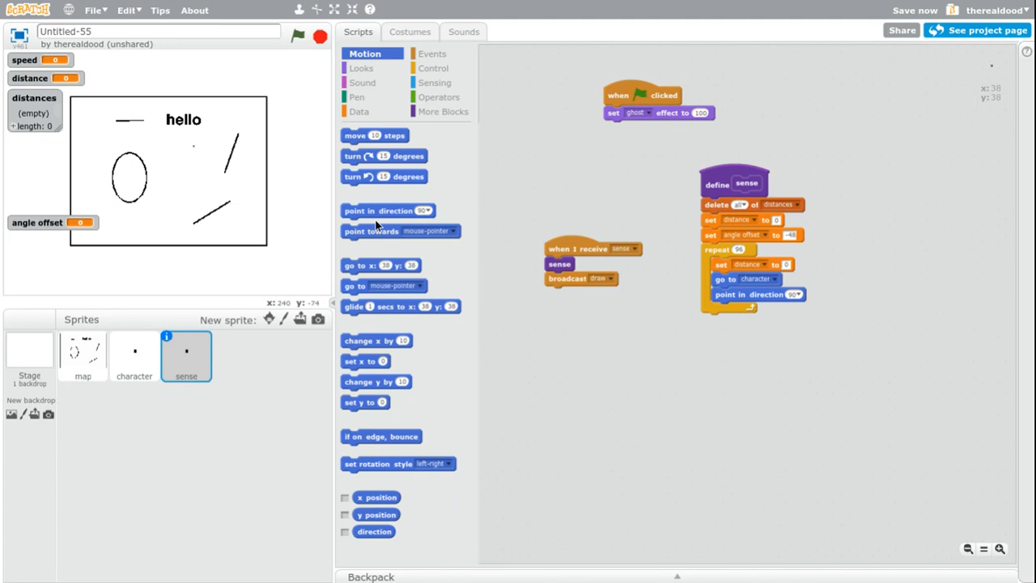
pyautogui.click(435, 82)
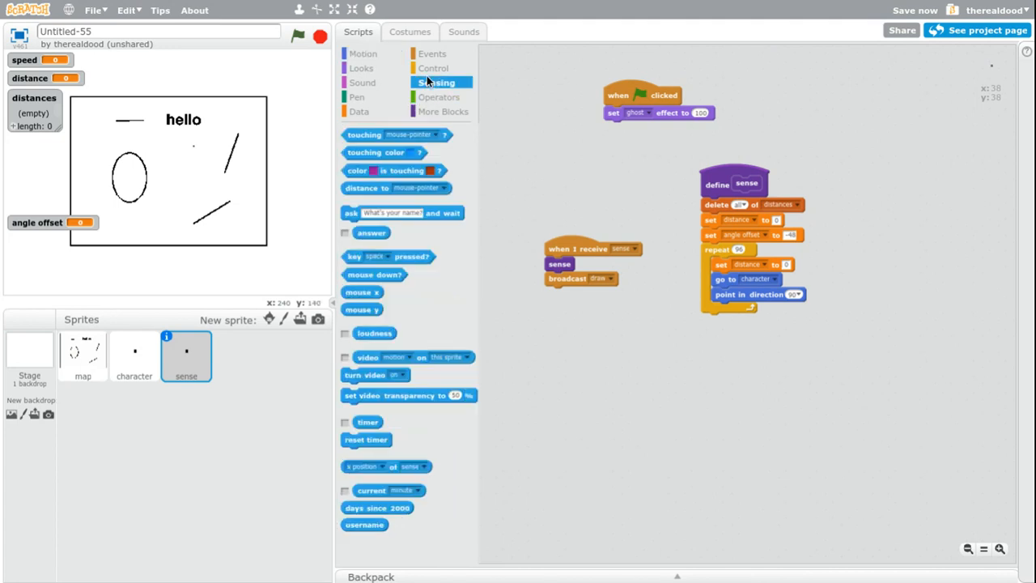
pyautogui.moveTo(386, 466); pyautogui.dragTo(746, 431)
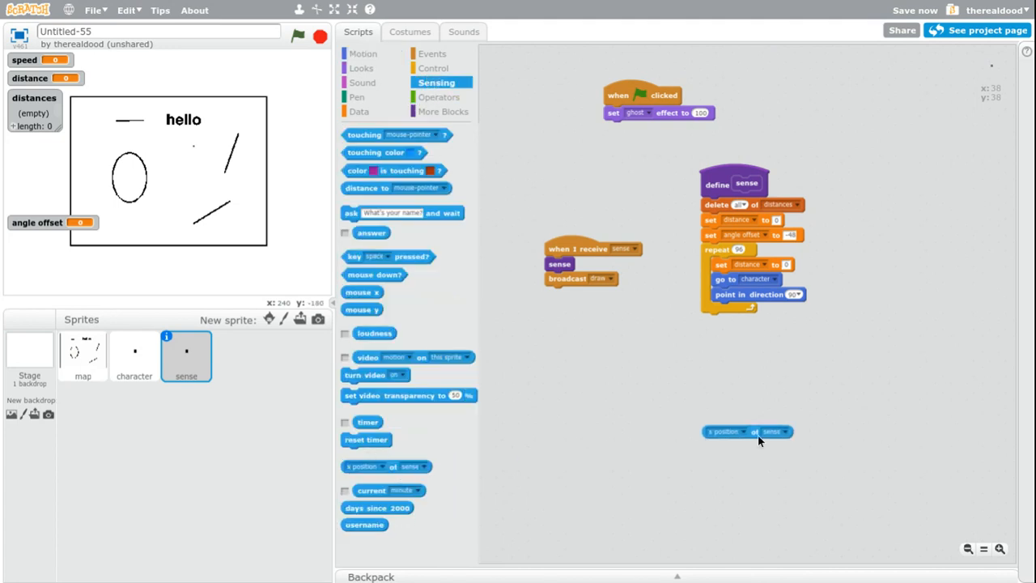
pyautogui.click(737, 431)
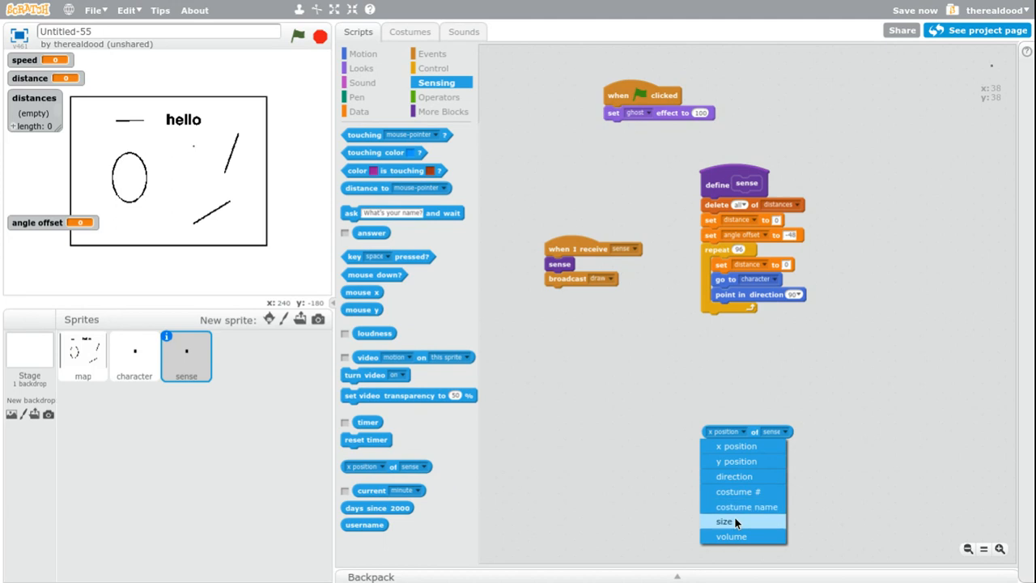
pyautogui.click(733, 475)
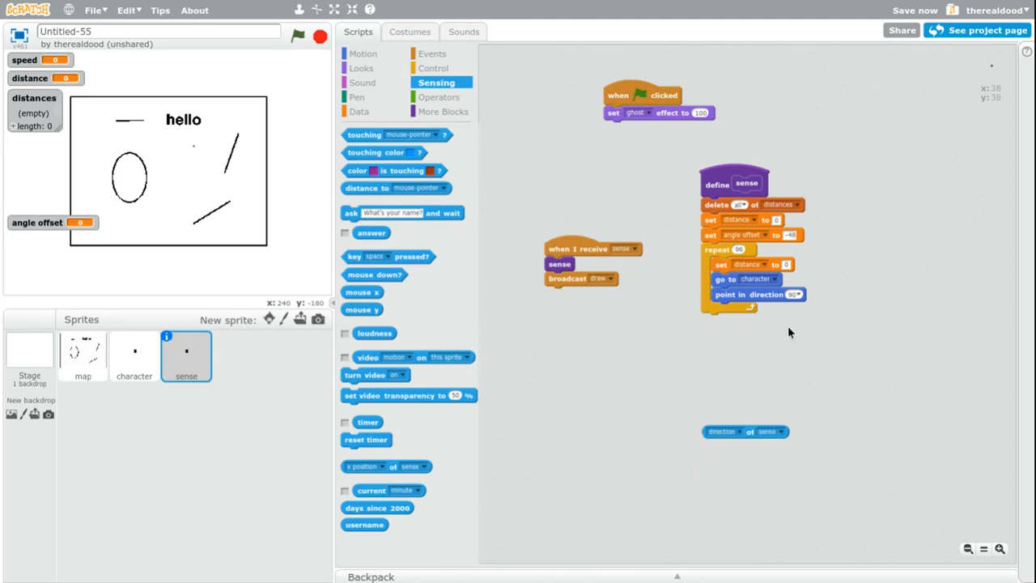
pyautogui.click(766, 432)
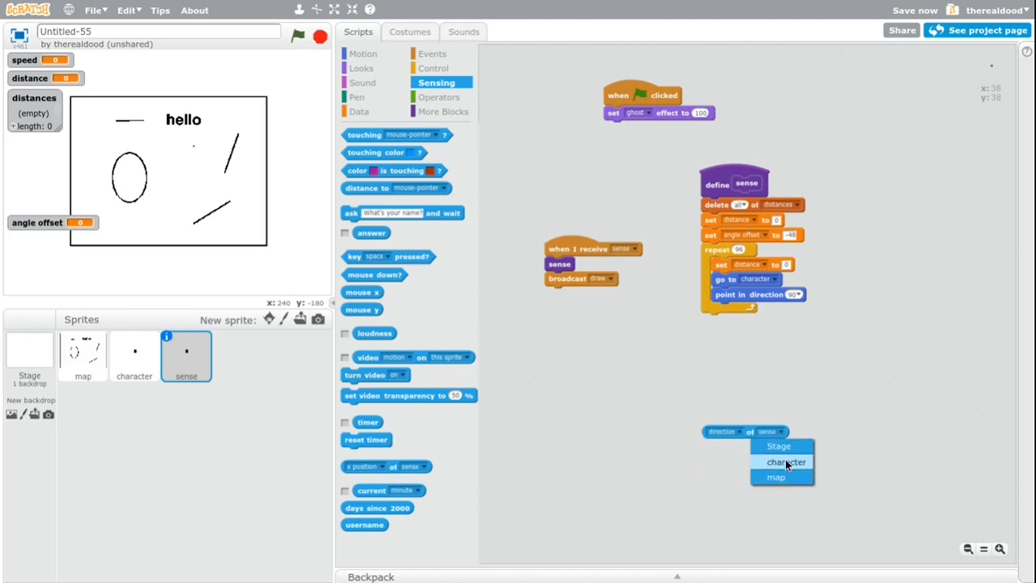
pyautogui.click(785, 461)
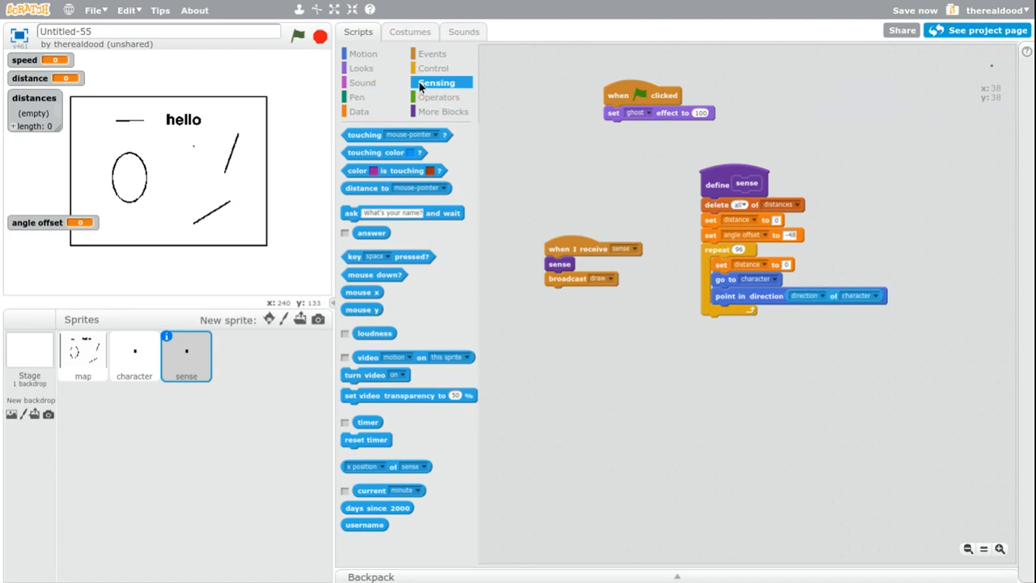
pyautogui.click(441, 96)
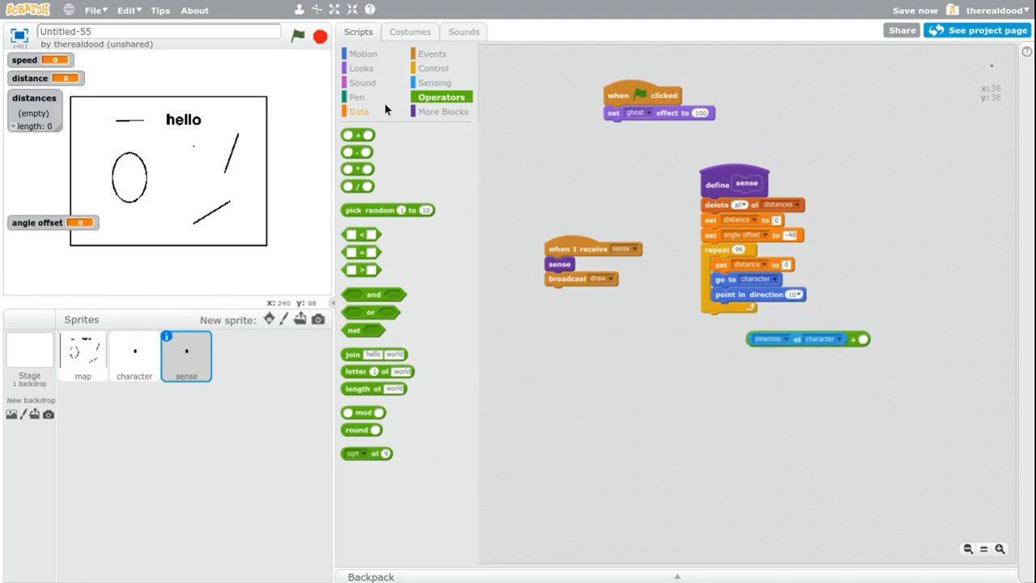
pyautogui.click(359, 110)
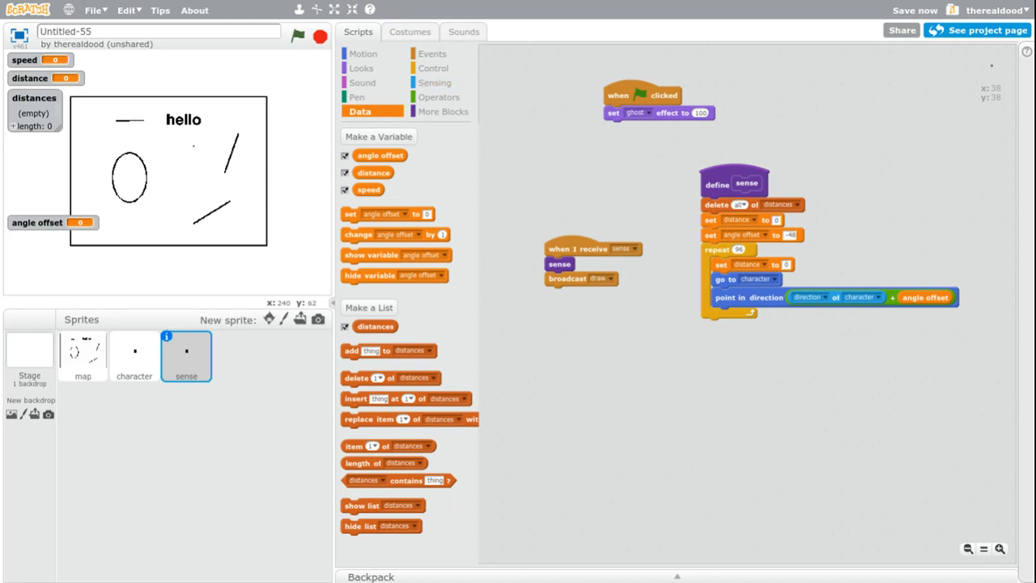
# Make the loop repeat until touching map or distance exceeds the limit
pyautogui.click(435, 68)
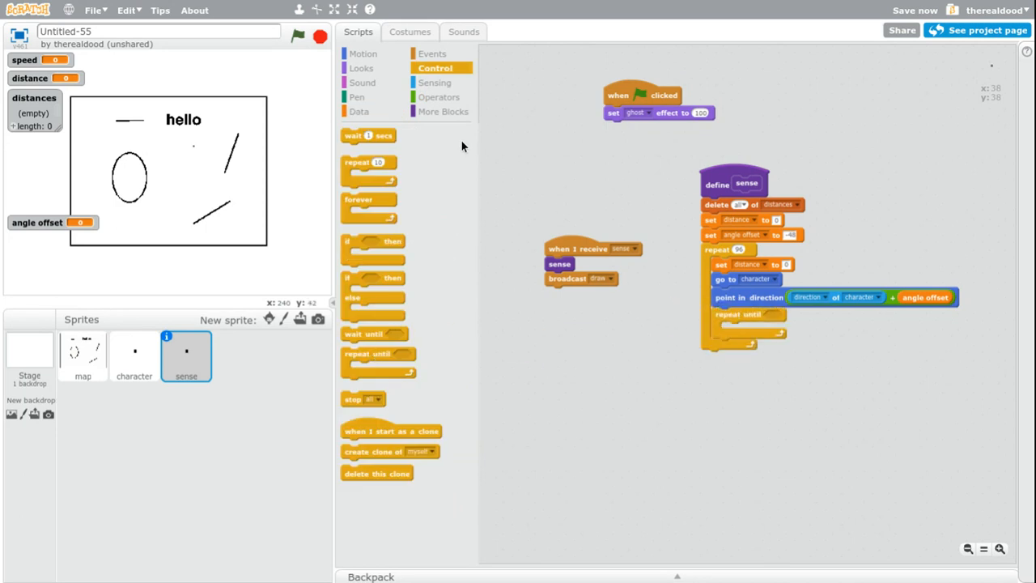
pyautogui.click(440, 97)
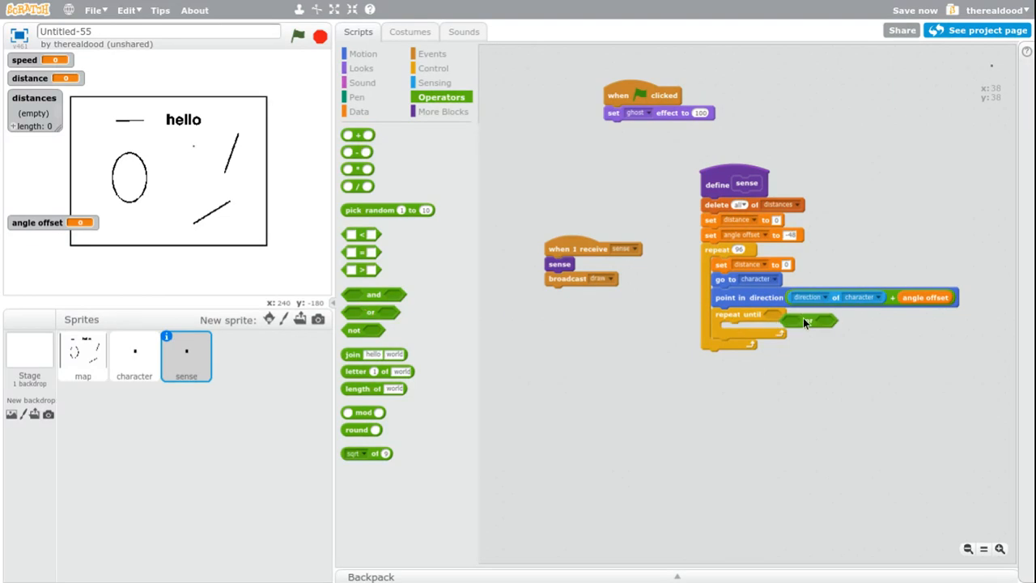
pyautogui.click(434, 82)
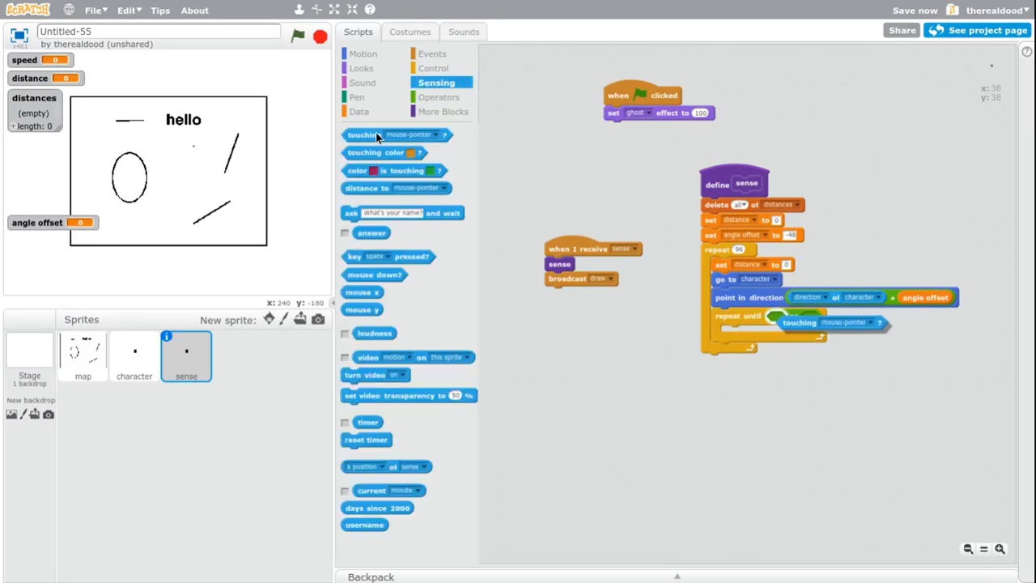
pyautogui.click(844, 322)
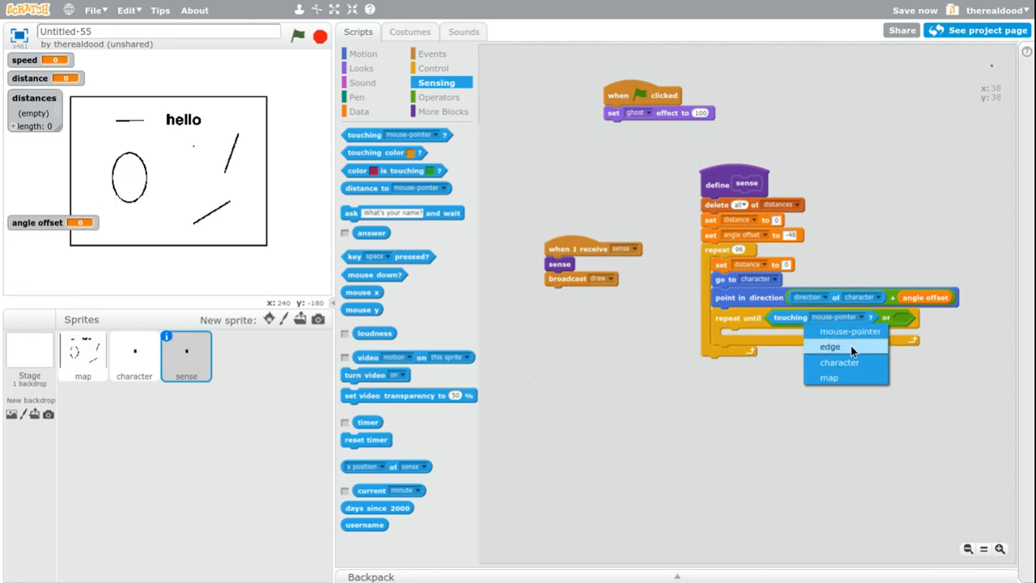
pyautogui.click(828, 377)
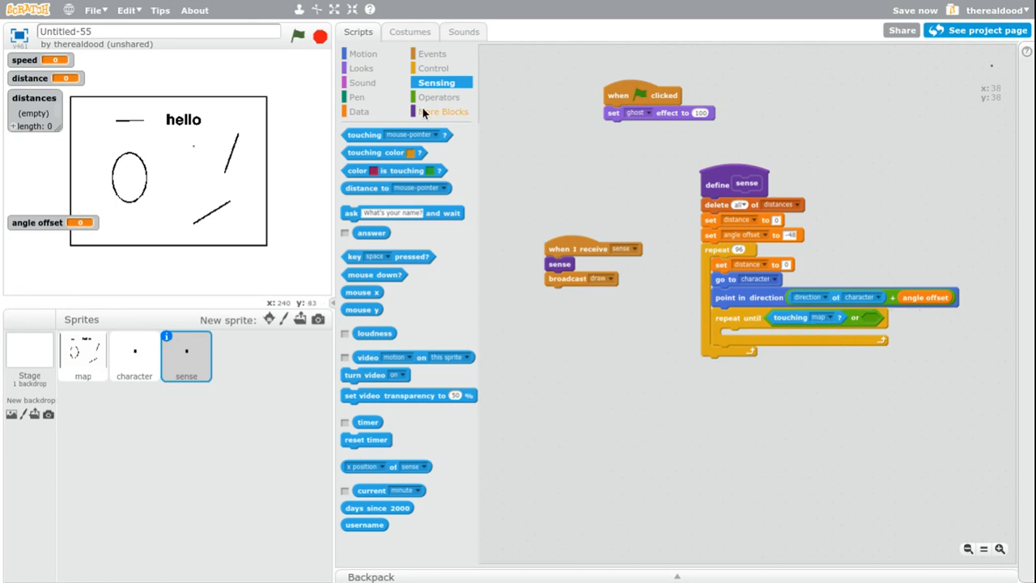
pyautogui.click(439, 96)
pyautogui.write('79')
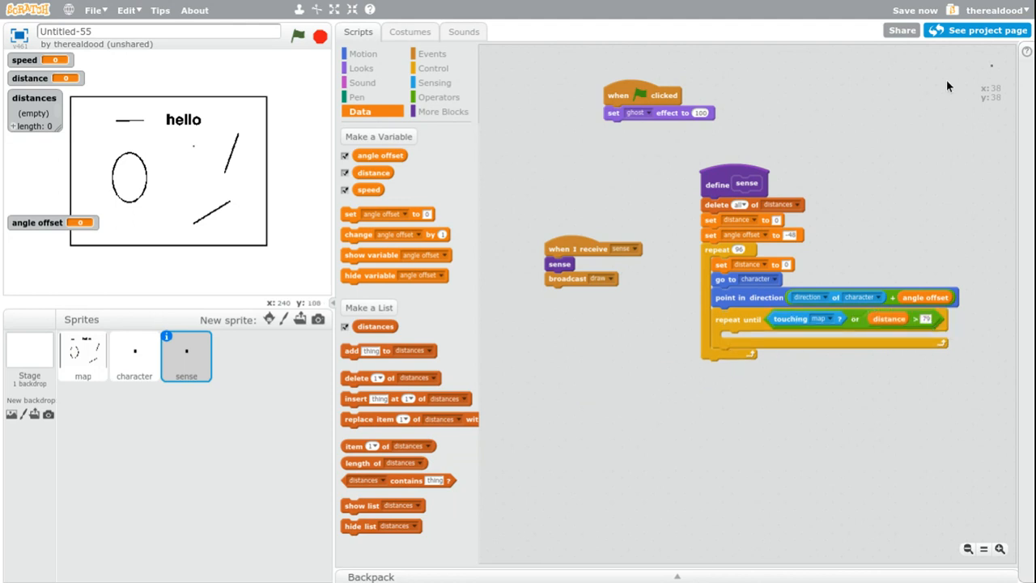
pyautogui.moveTo(935, 5)
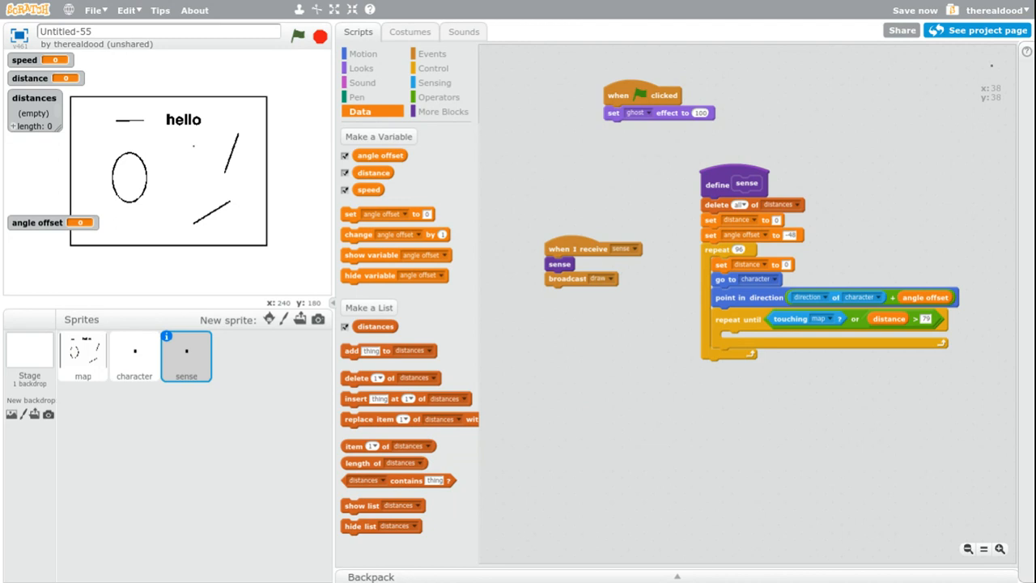
pyautogui.moveTo(434, 82)
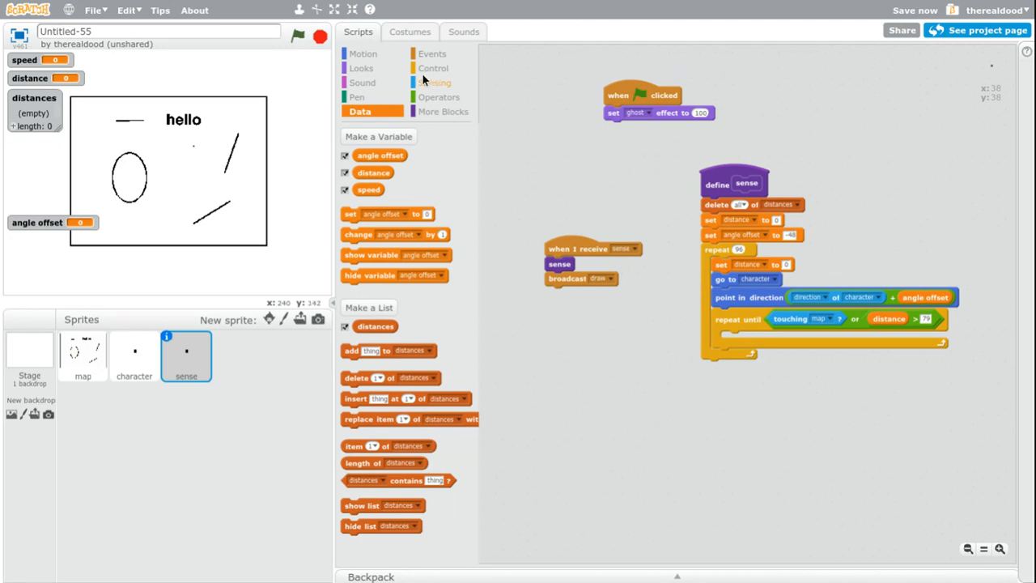
# Inside the loop, move 1 step and change distance by 1
pyautogui.click(363, 54)
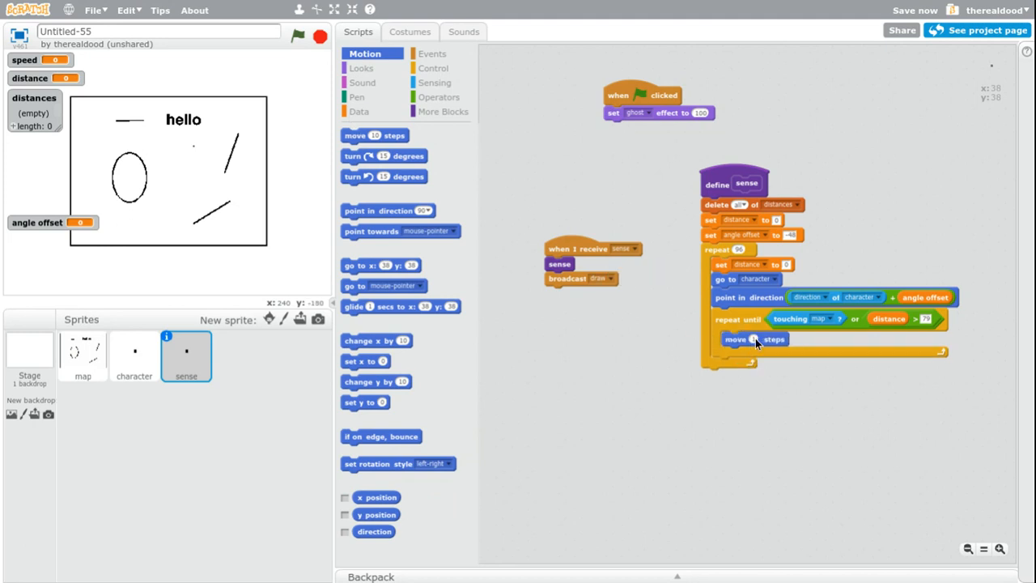
pyautogui.click(358, 111)
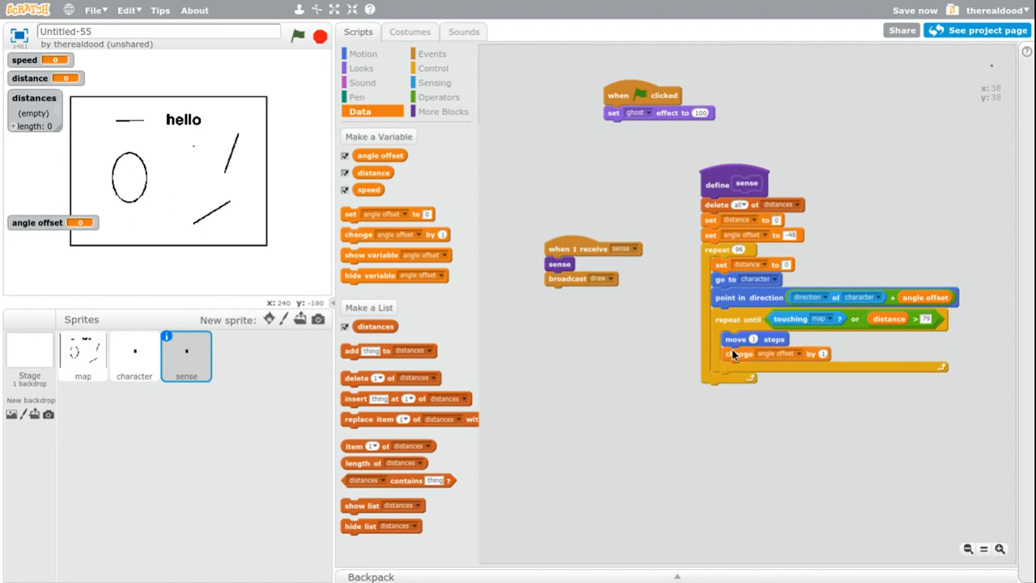
pyautogui.click(782, 354)
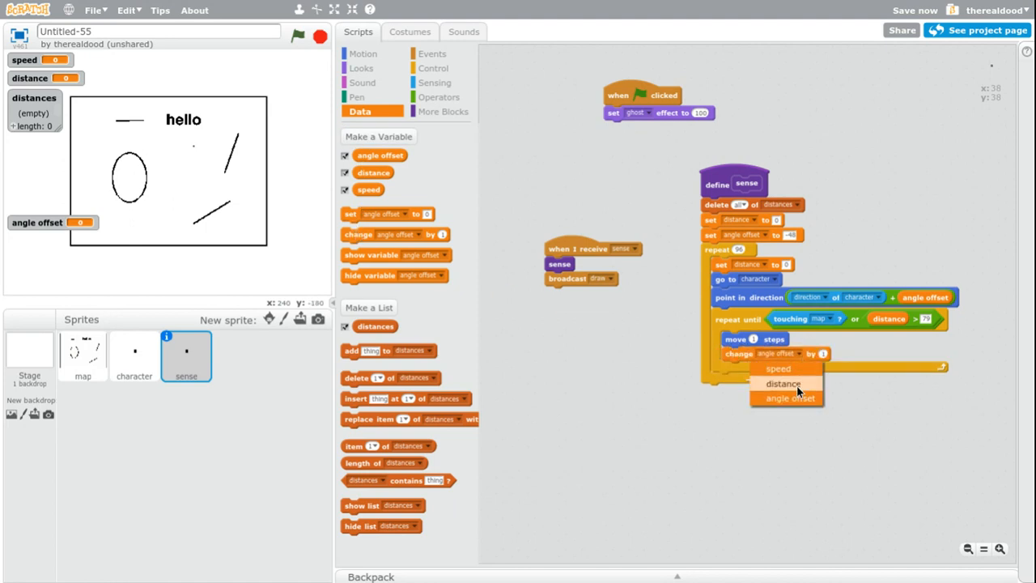
pyautogui.click(782, 382)
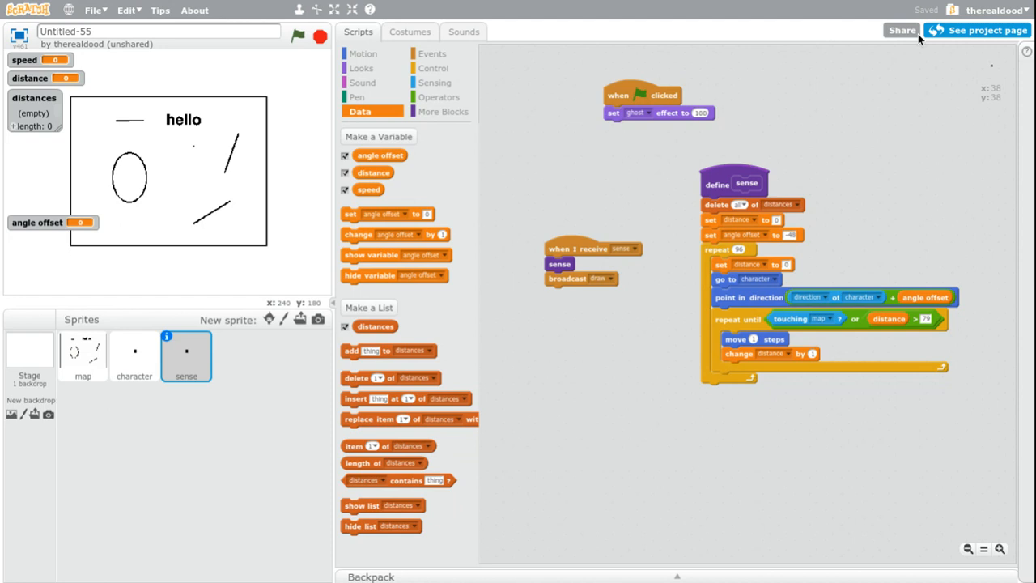
pyautogui.moveTo(914, 6)
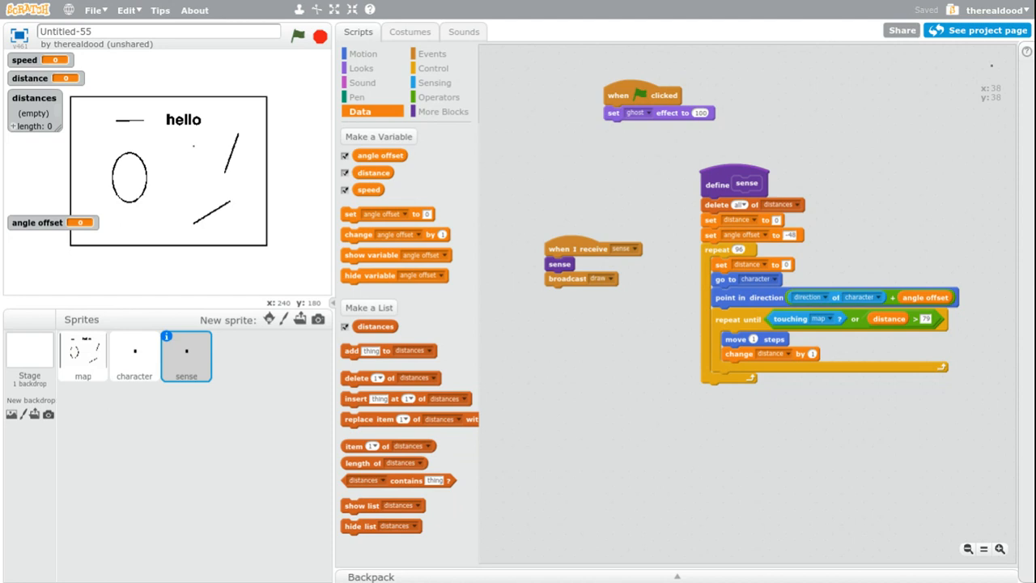
pyautogui.moveTo(557, 182)
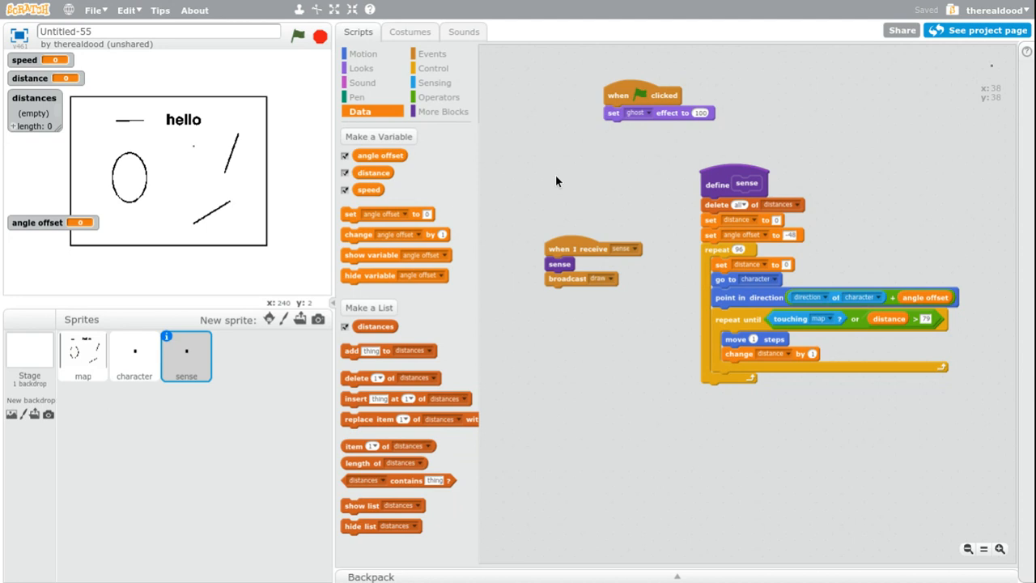
pyautogui.moveTo(369, 346)
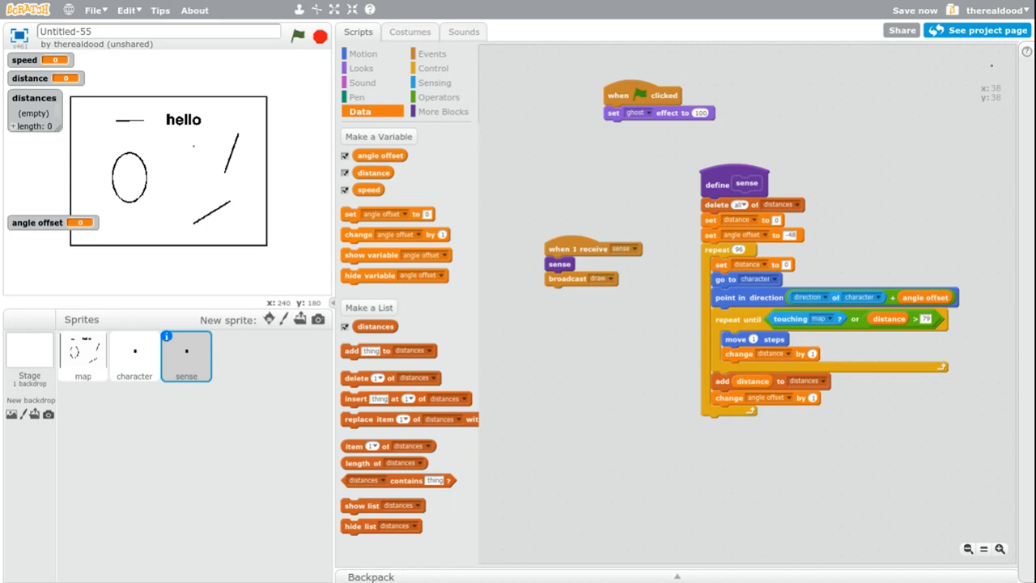
pyautogui.moveTo(915, 7)
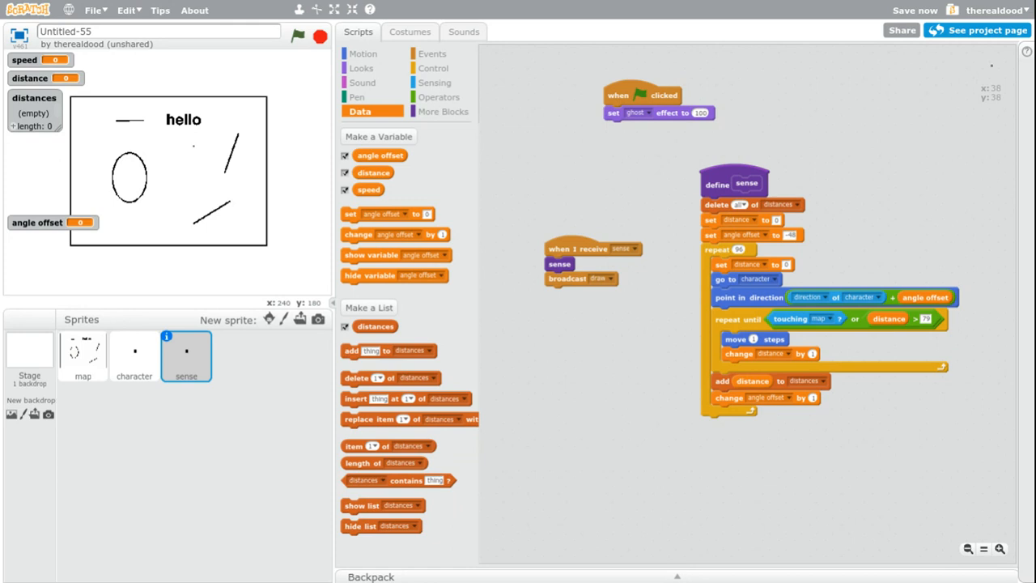
pyautogui.moveTo(296, 339)
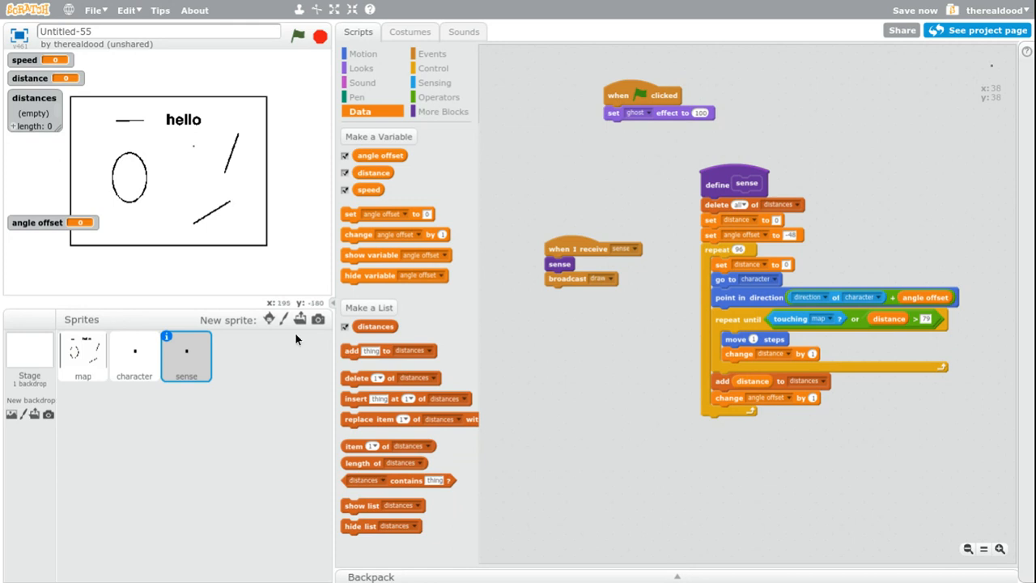
# Paint a new sprite and give it a custom 'draw' block called on receiving draw
pyautogui.click(268, 318)
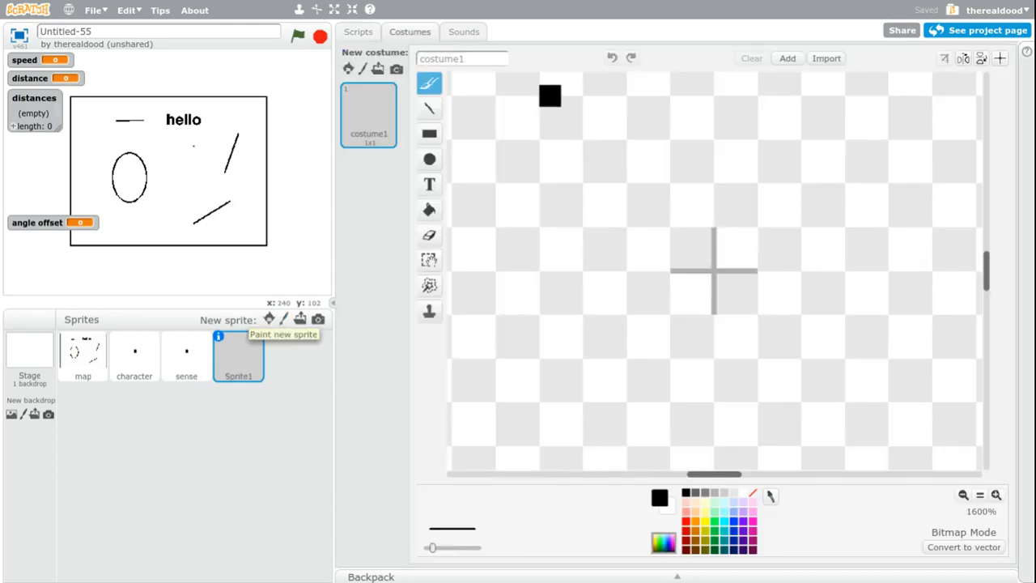
pyautogui.click(358, 32)
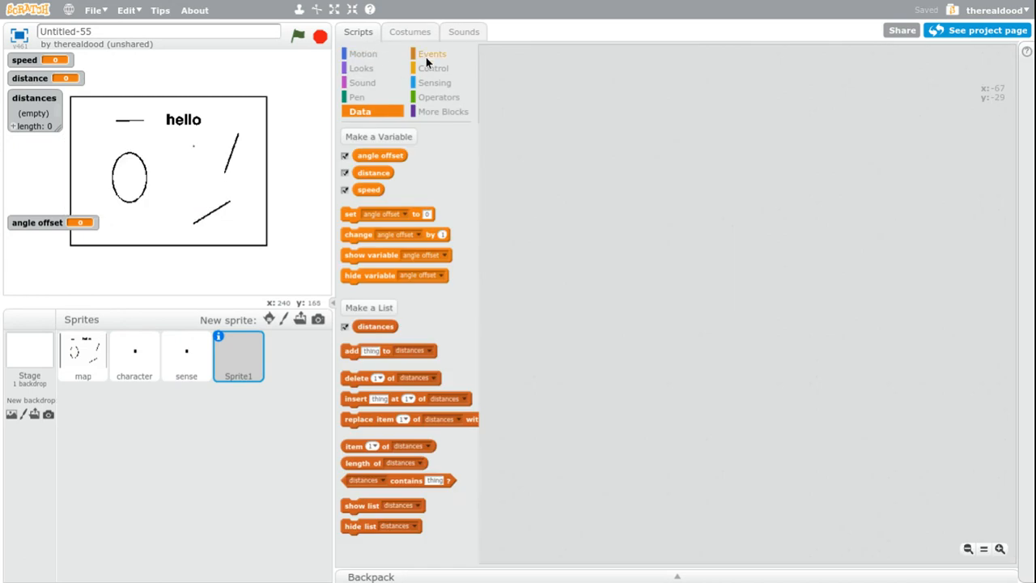
pyautogui.click(432, 53)
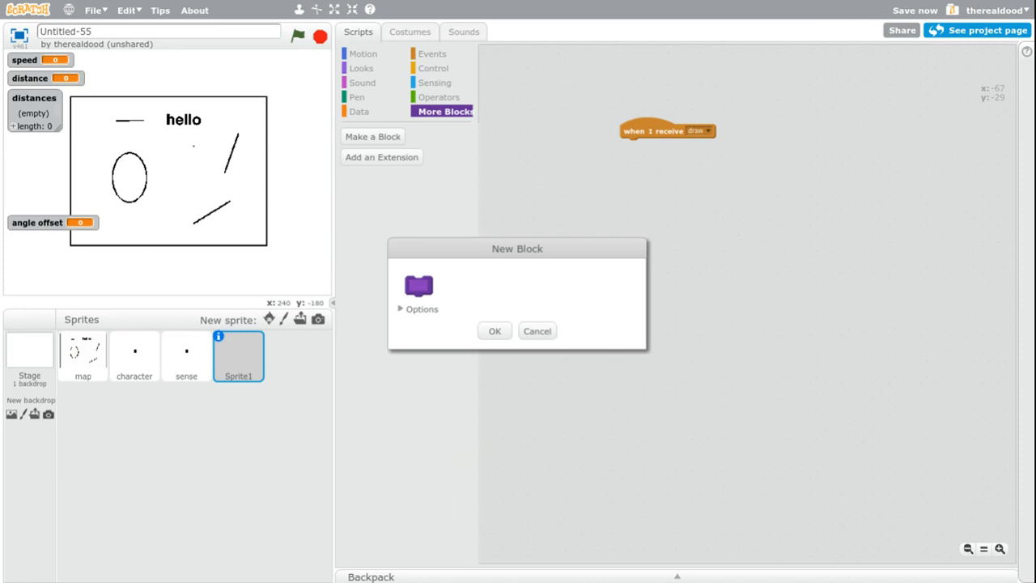
pyautogui.click(421, 308)
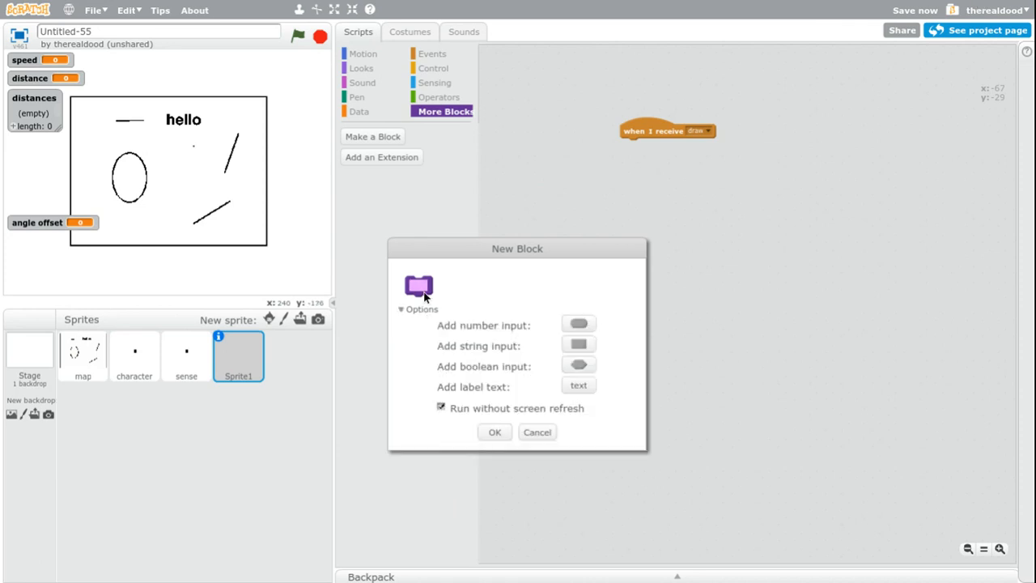
pyautogui.write('draw')
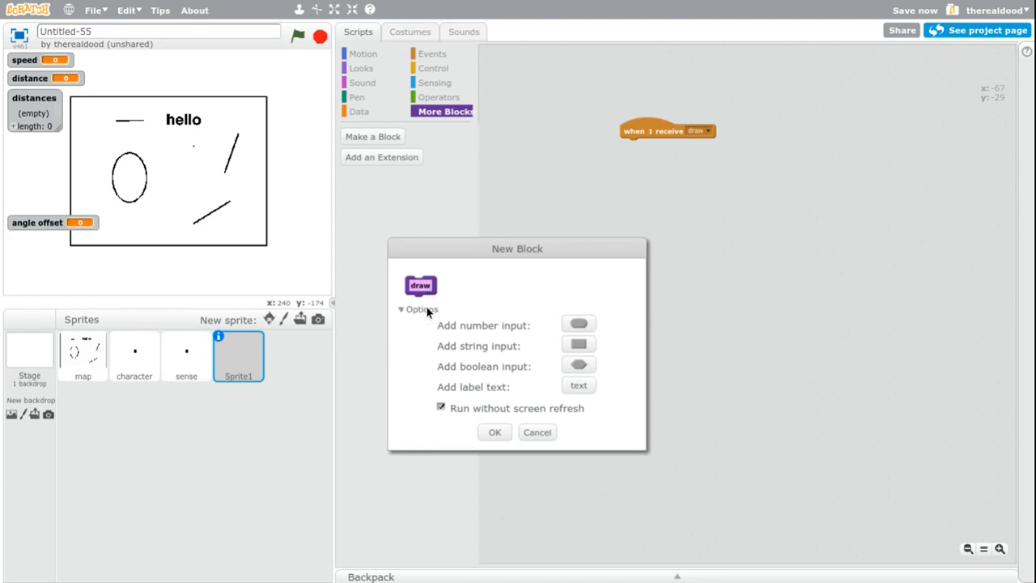
pyautogui.click(494, 431)
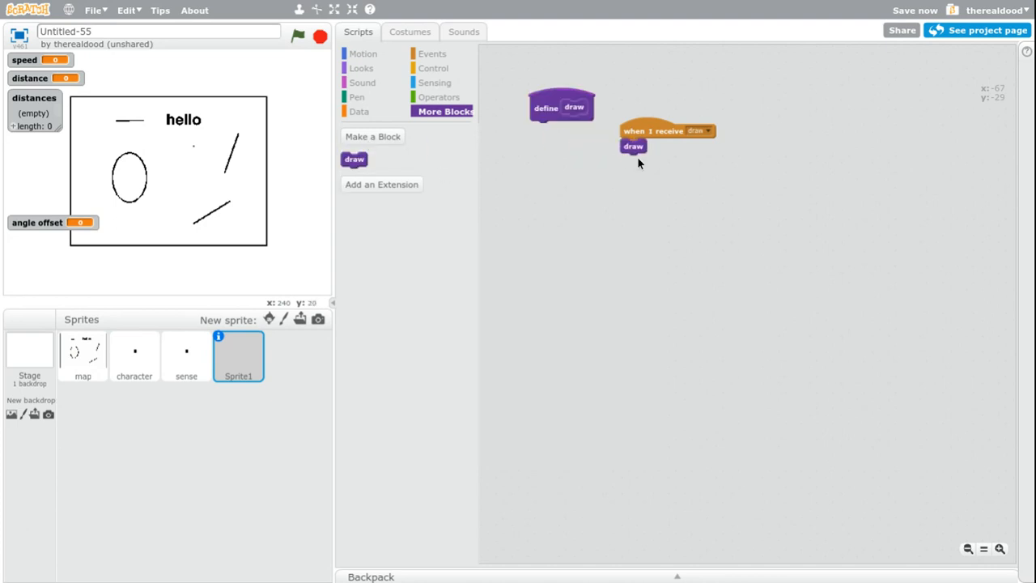
pyautogui.moveTo(562, 106); pyautogui.dragTo(550, 135)
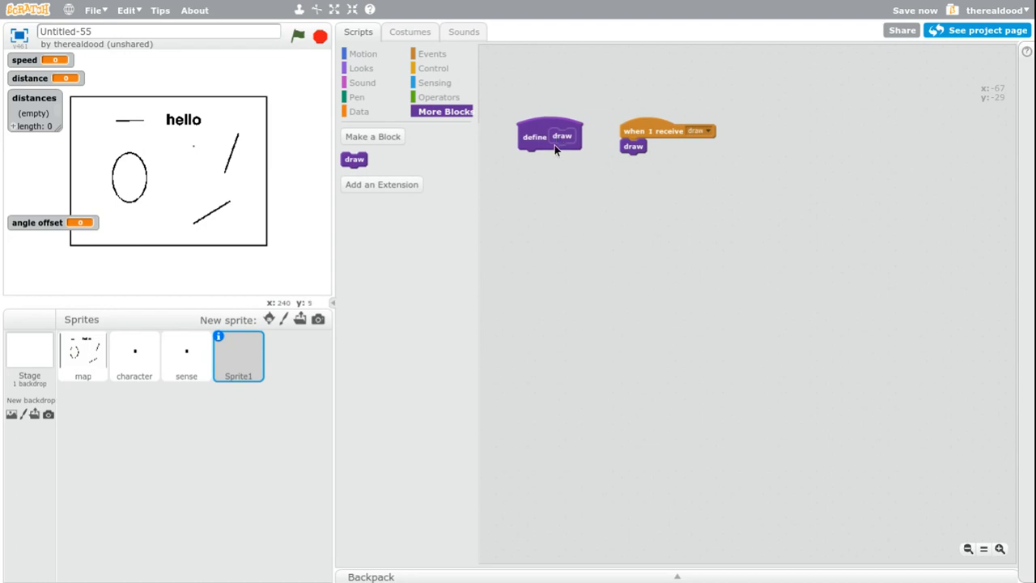
pyautogui.moveTo(568, 422)
pyautogui.write('-237.5')
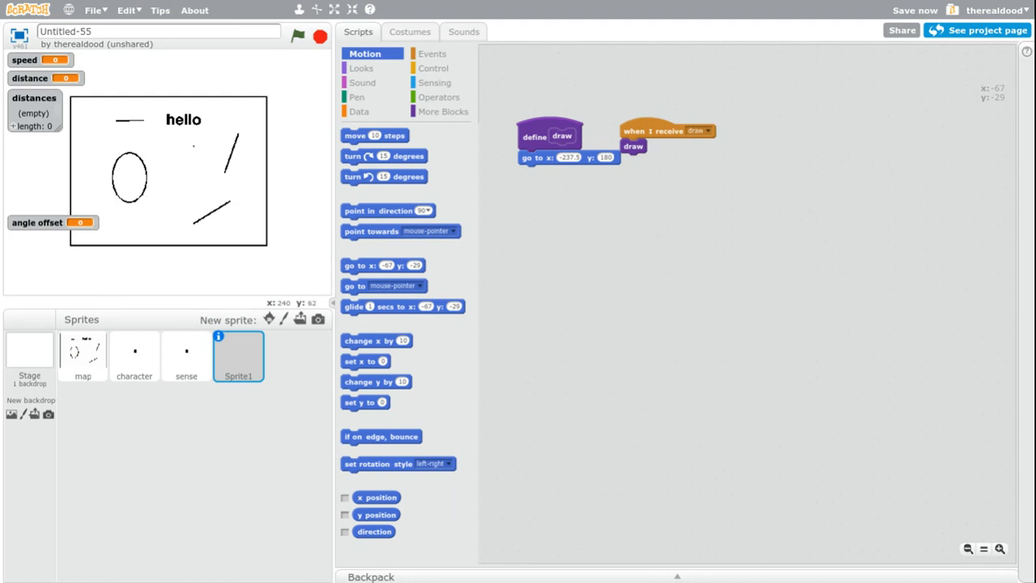
# Under define draw, set pen size 5, blue pen colour, clear, and pen up
pyautogui.click(357, 96)
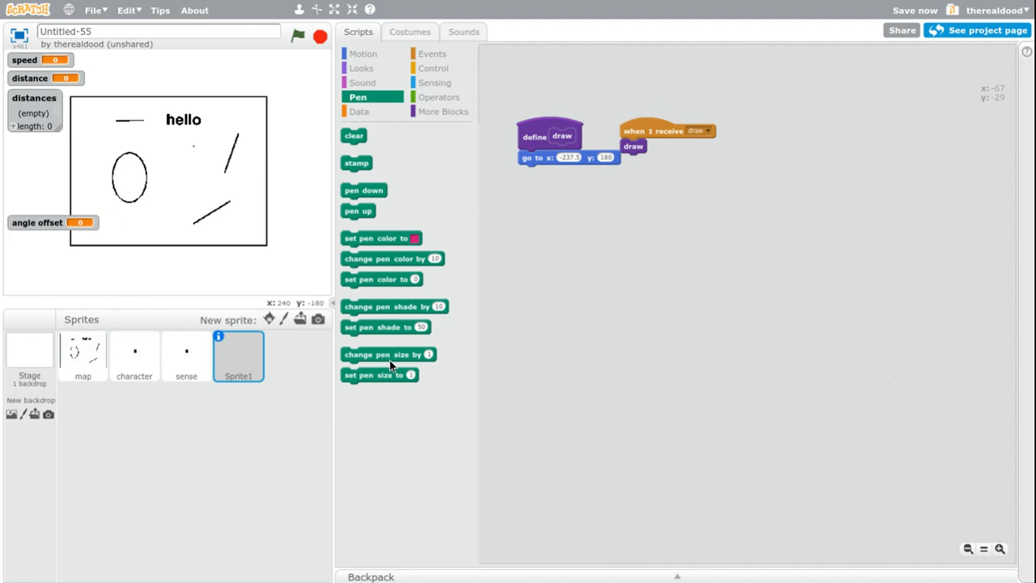
pyautogui.moveTo(379, 374); pyautogui.dragTo(555, 172)
pyautogui.write('5')
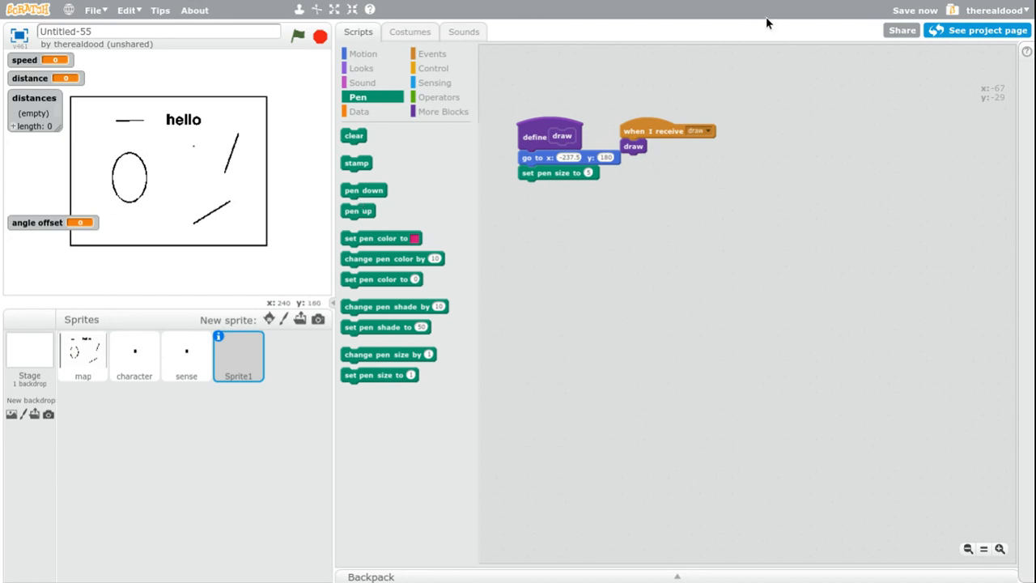
pyautogui.moveTo(947, 6)
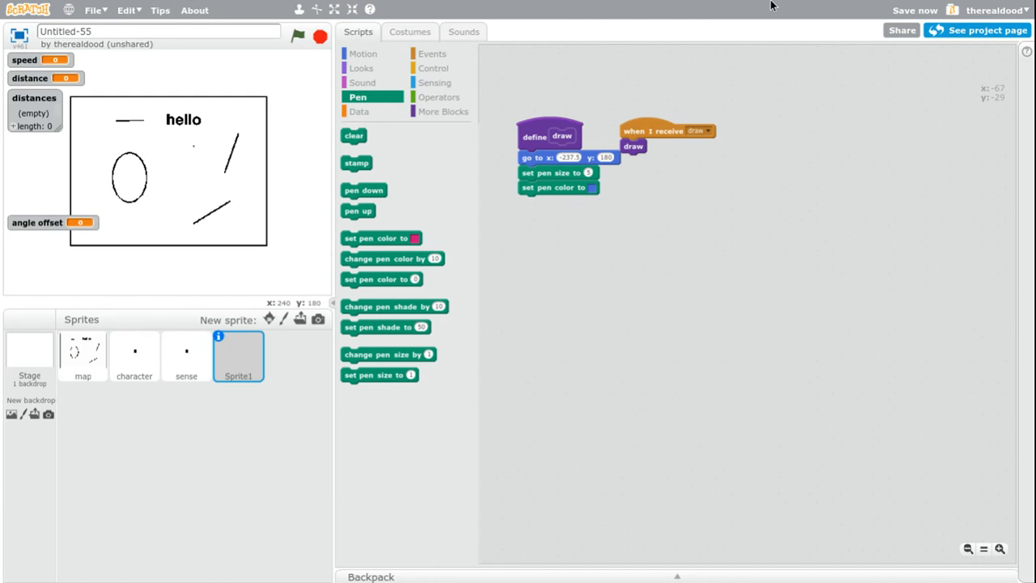
pyautogui.moveTo(795, 5)
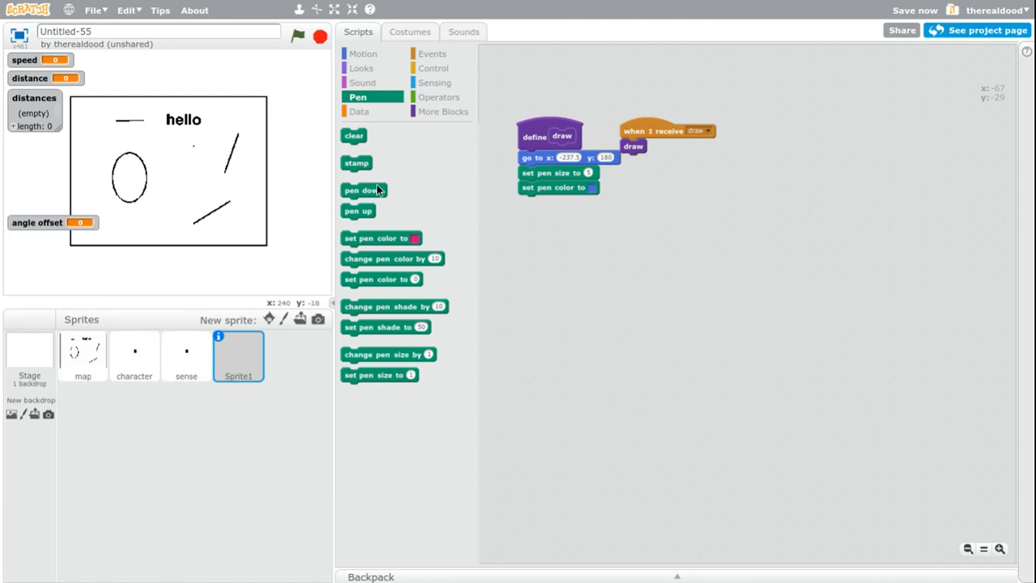
pyautogui.moveTo(366, 150)
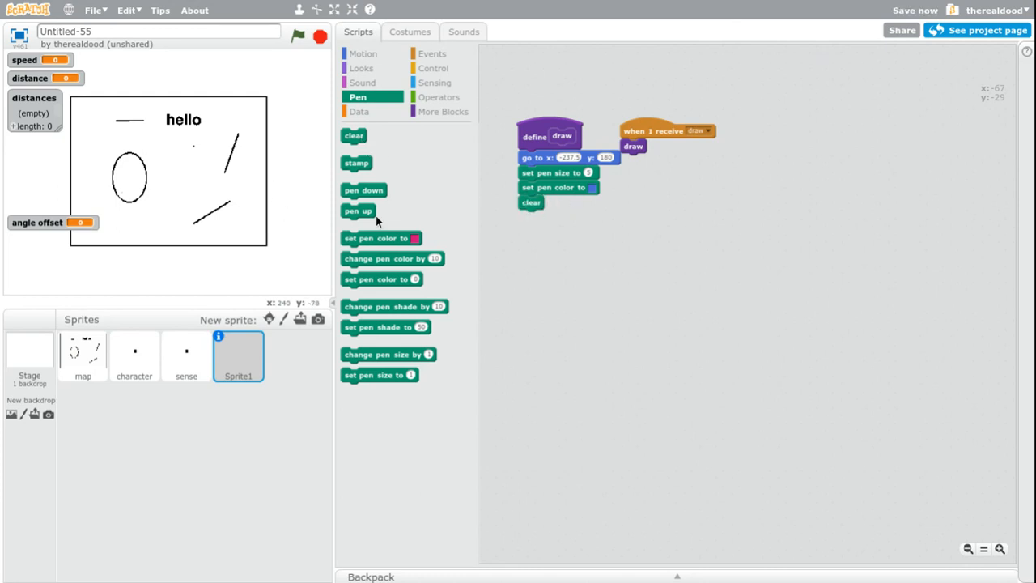
pyautogui.moveTo(358, 211); pyautogui.dragTo(535, 217)
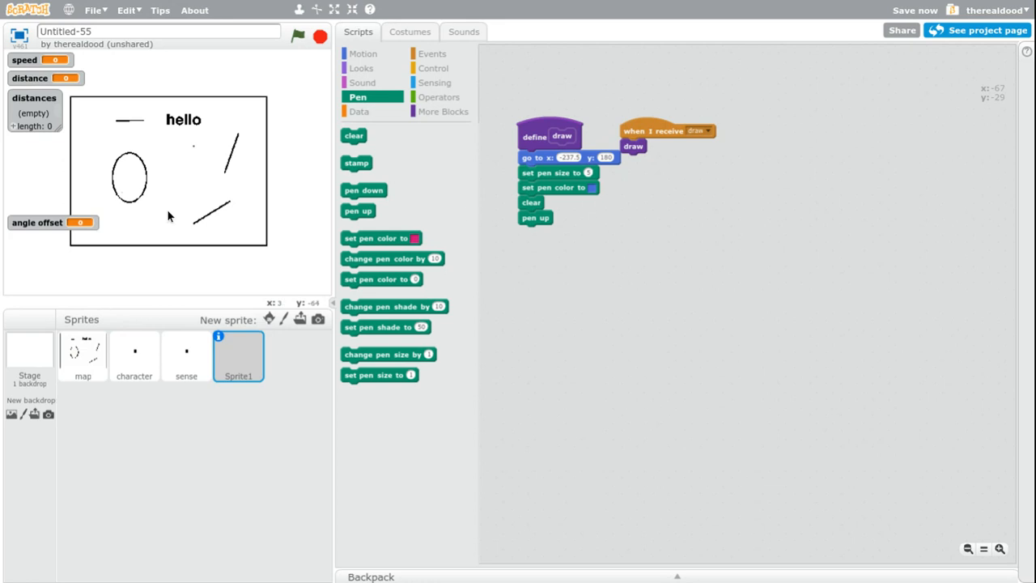
pyautogui.moveTo(209, 189)
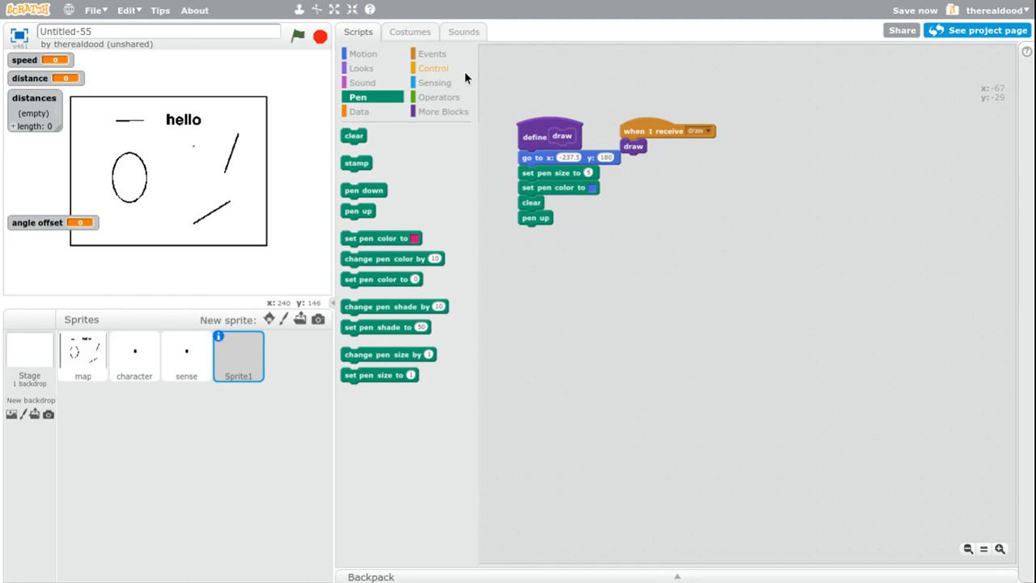
# Add a repeat over length of distances and a 'culoums' variable set to 1
pyautogui.click(432, 68)
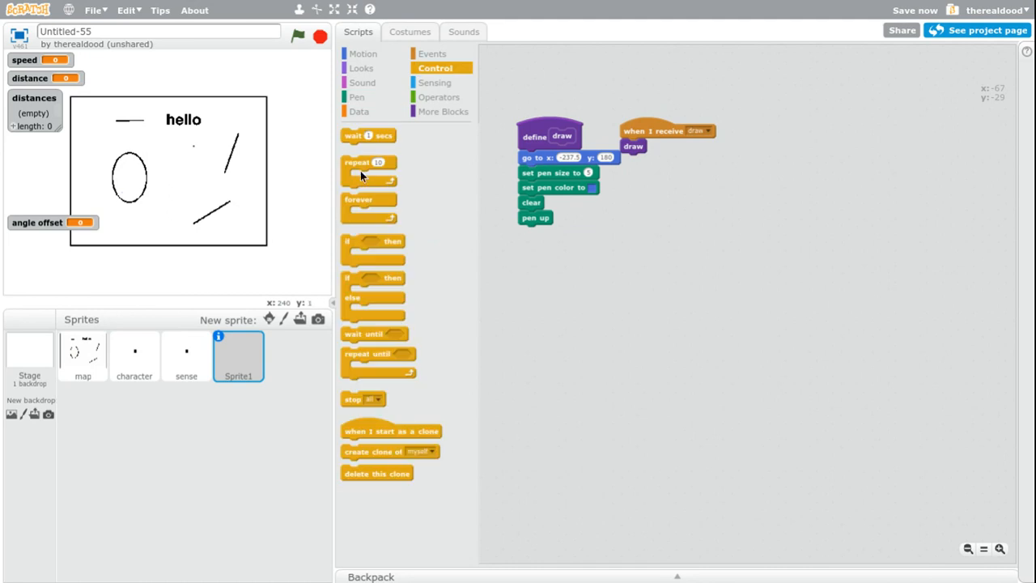
pyautogui.moveTo(369, 161); pyautogui.dragTo(546, 233)
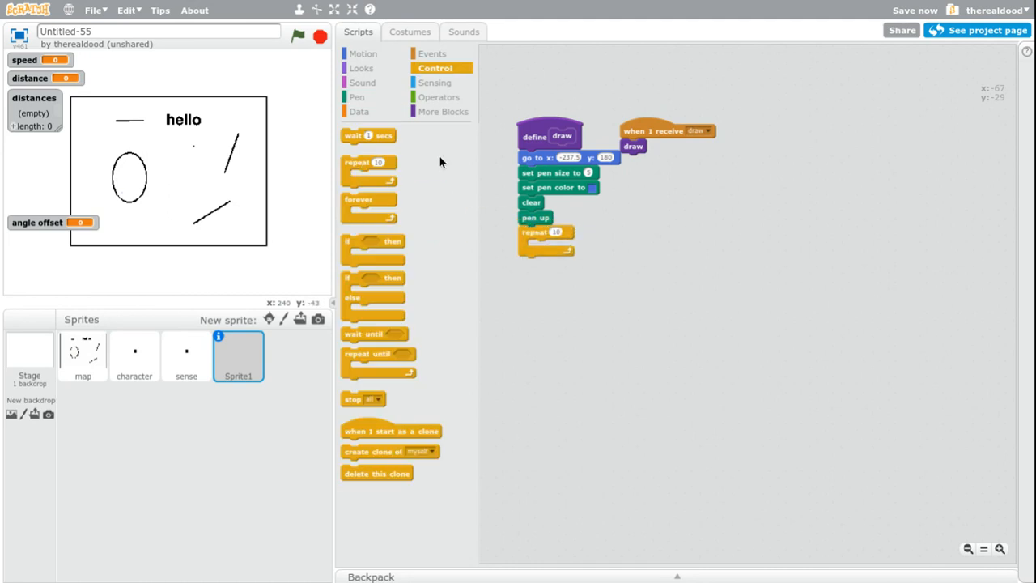
pyautogui.click(359, 111)
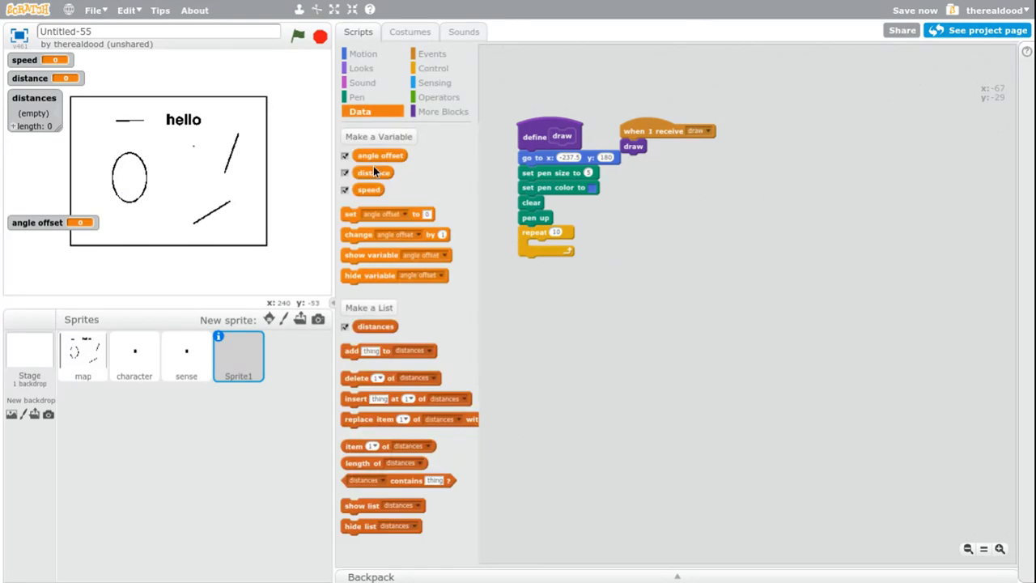
pyautogui.click(377, 136)
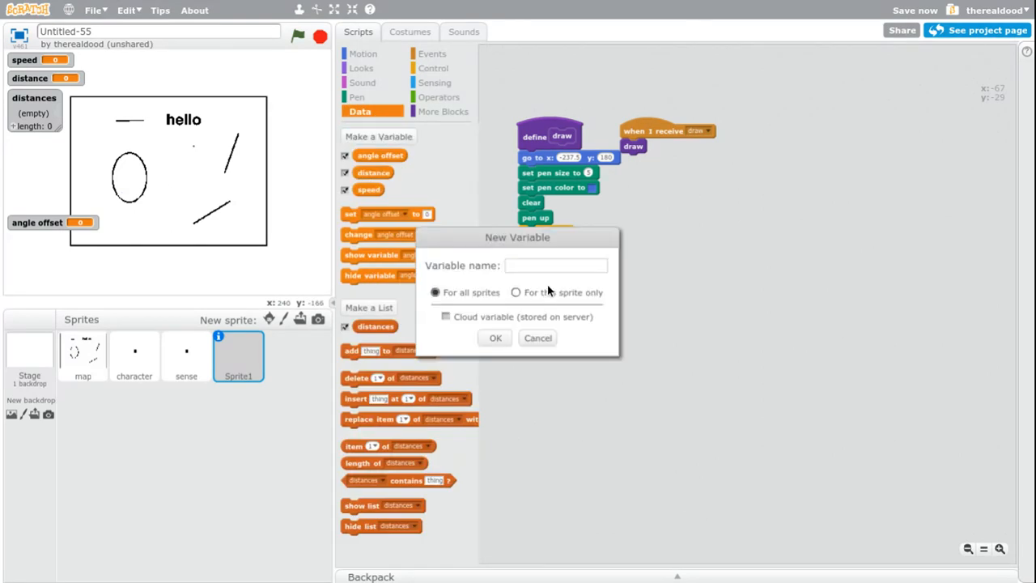
pyautogui.write('culoums')
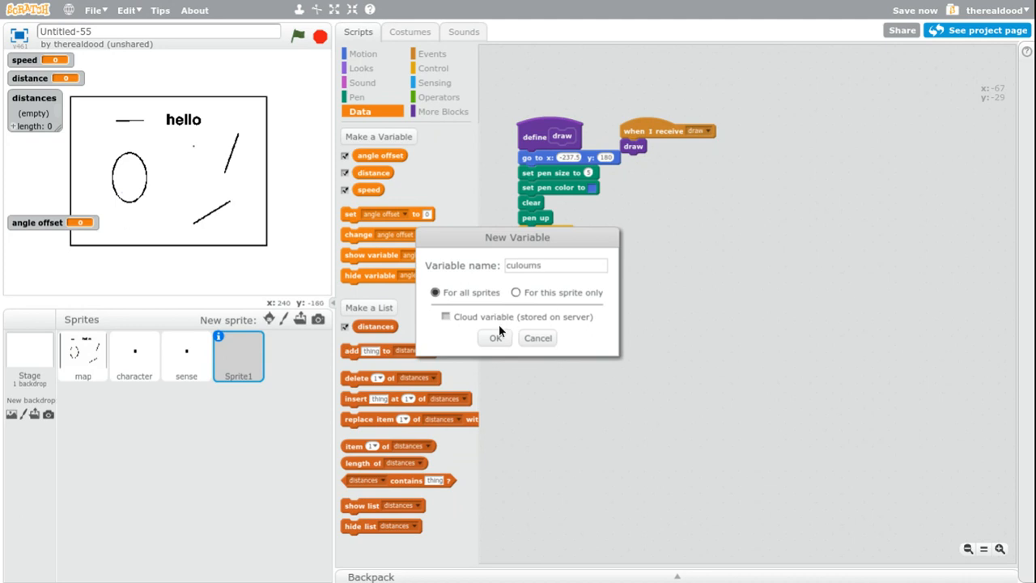
pyautogui.click(495, 338)
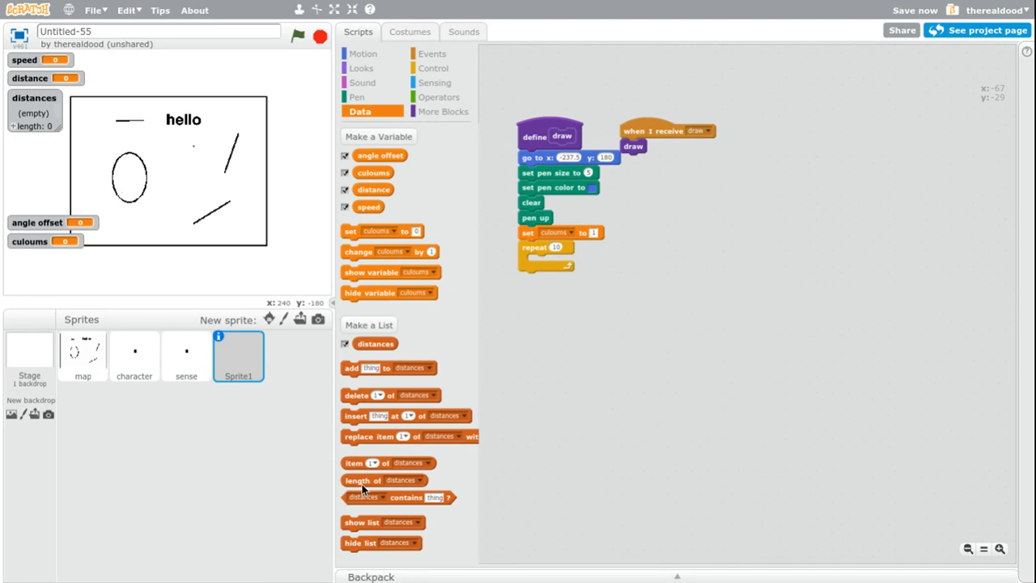
pyautogui.moveTo(364, 480); pyautogui.dragTo(561, 247)
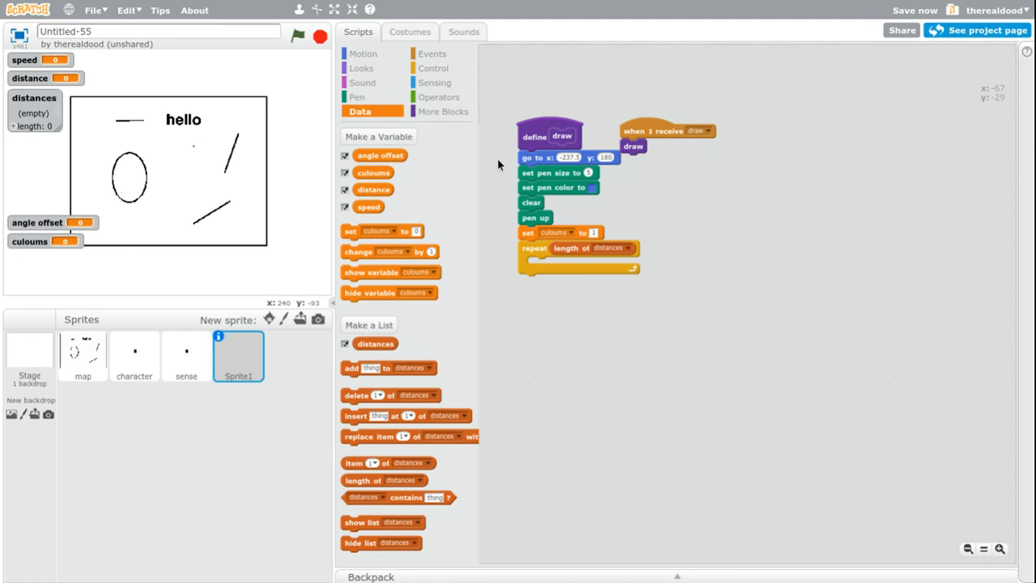
# Put a 'set pen shade to' block inside the draw loop
pyautogui.click(441, 96)
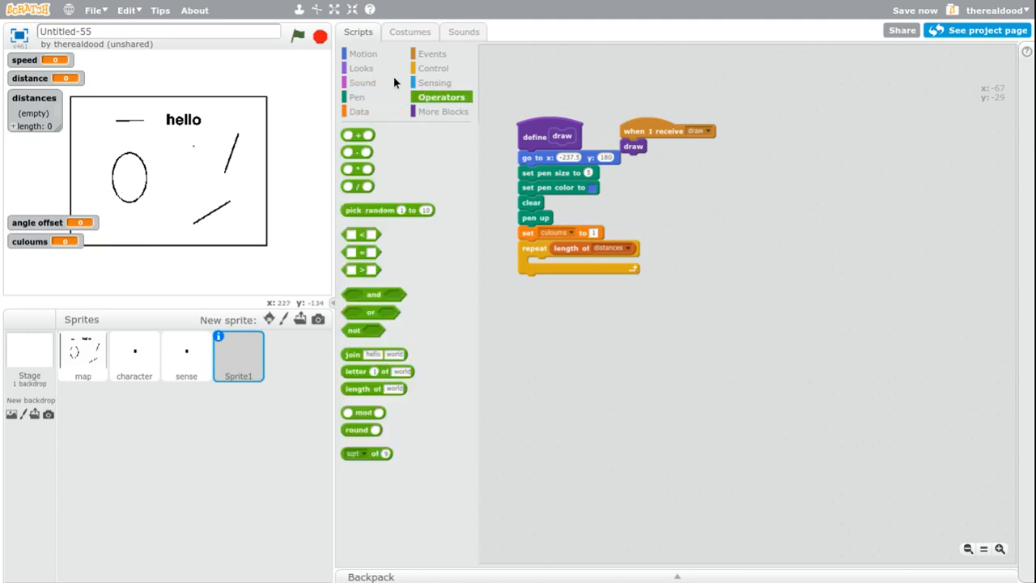
pyautogui.click(356, 96)
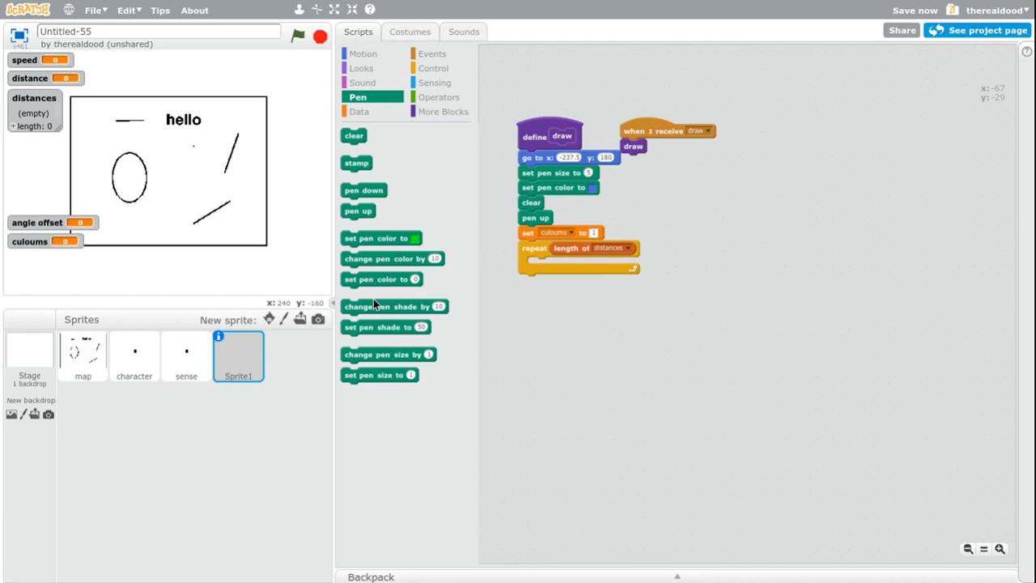
pyautogui.moveTo(383, 329)
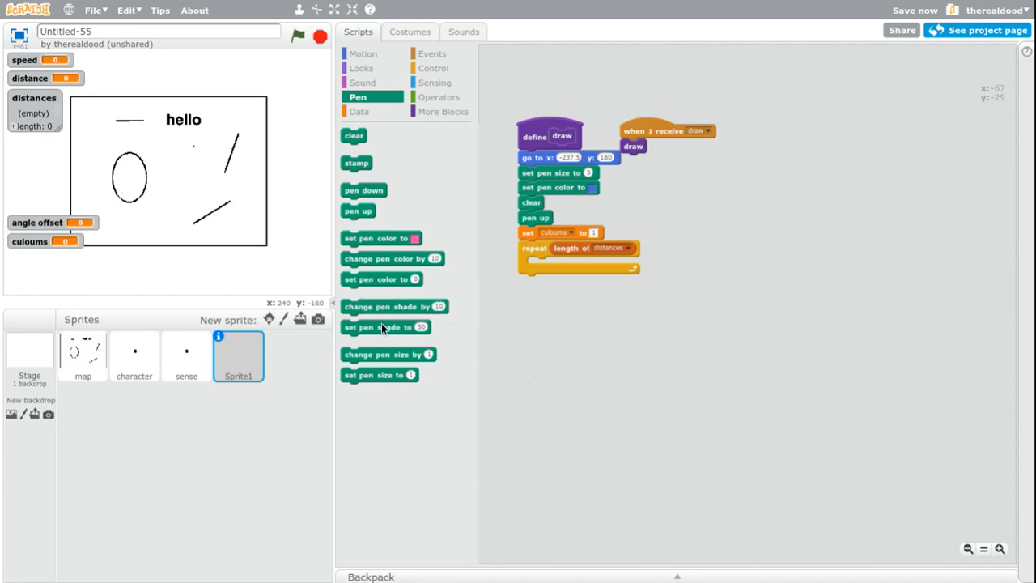
pyautogui.moveTo(386, 327); pyautogui.dragTo(572, 265)
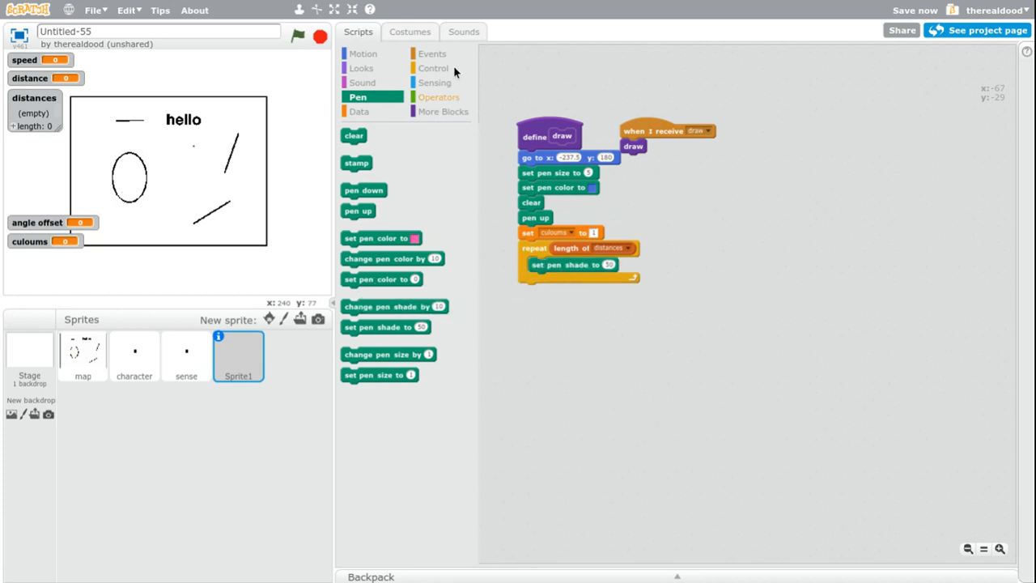
# Build the shade formula 50 + item culoums of distances * 50 / 80
pyautogui.click(438, 96)
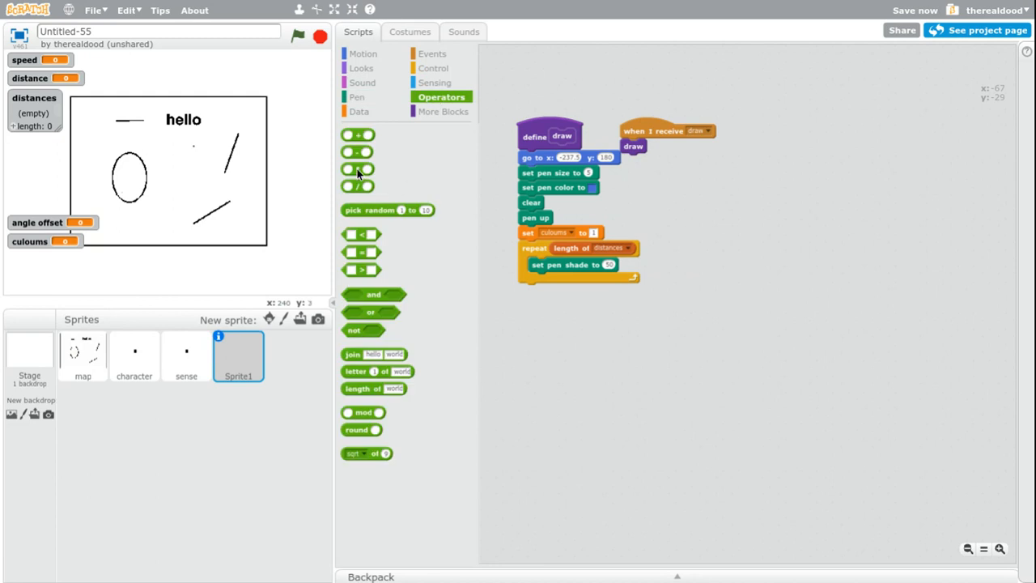
pyautogui.moveTo(358, 134); pyautogui.dragTo(598, 289)
pyautogui.write('10')
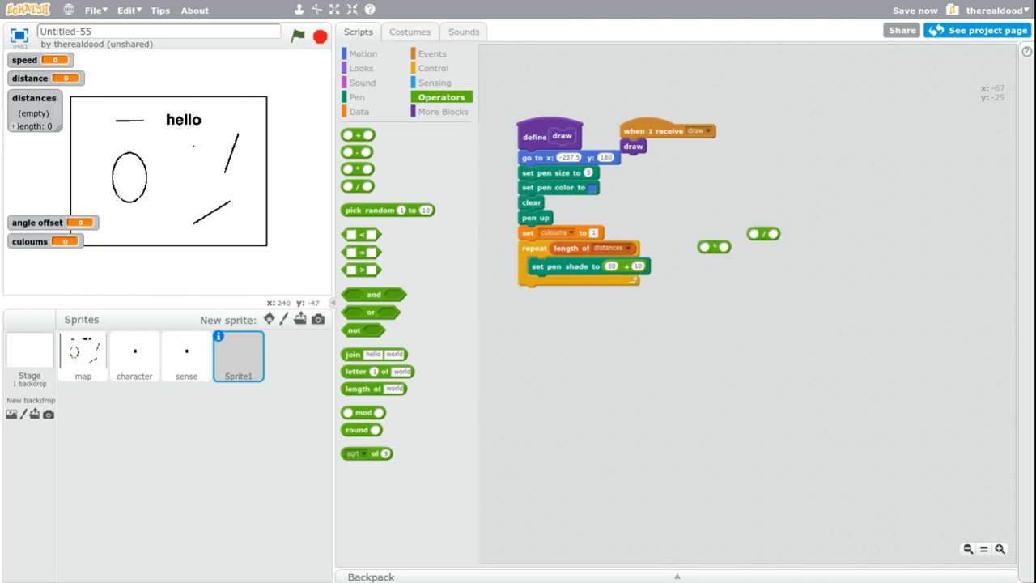
pyautogui.moveTo(712, 247); pyautogui.dragTo(648, 265)
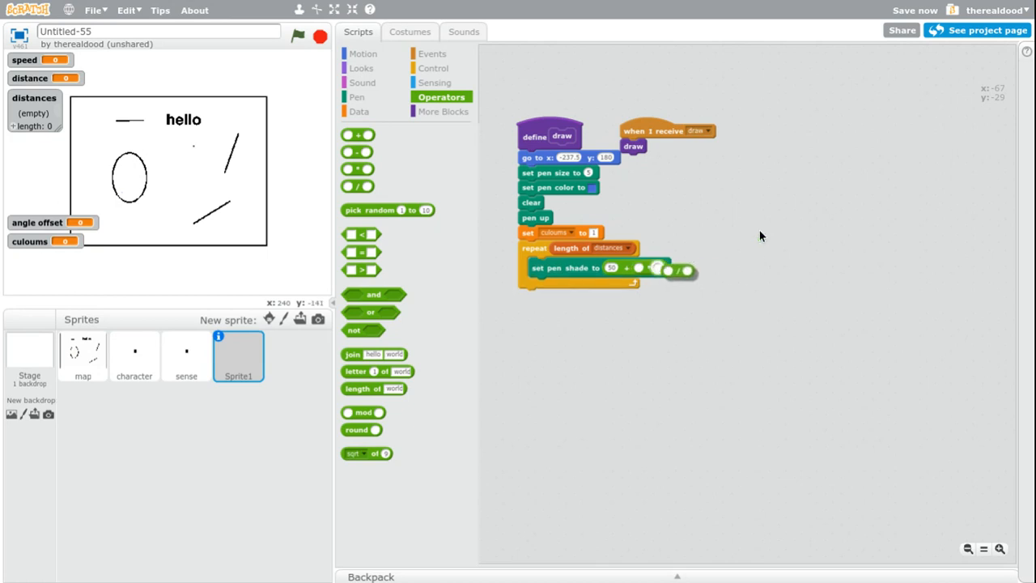
pyautogui.click(358, 110)
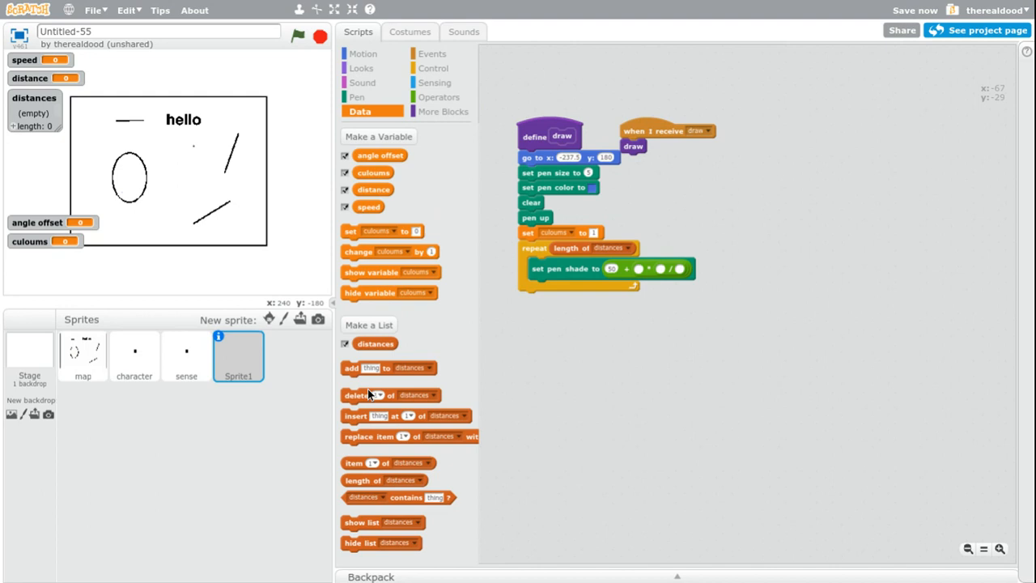
pyautogui.moveTo(366, 462)
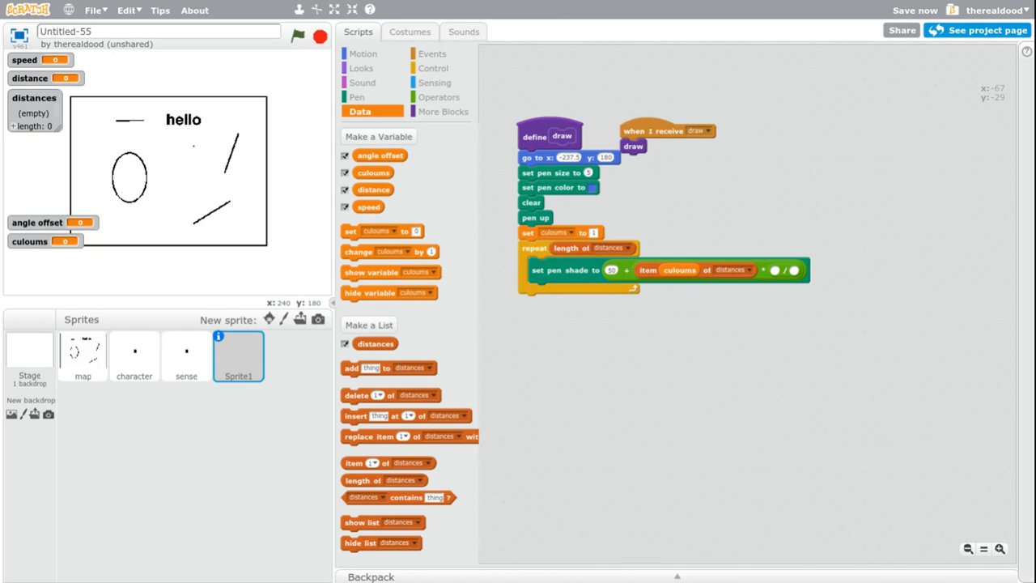
pyautogui.click(914, 10)
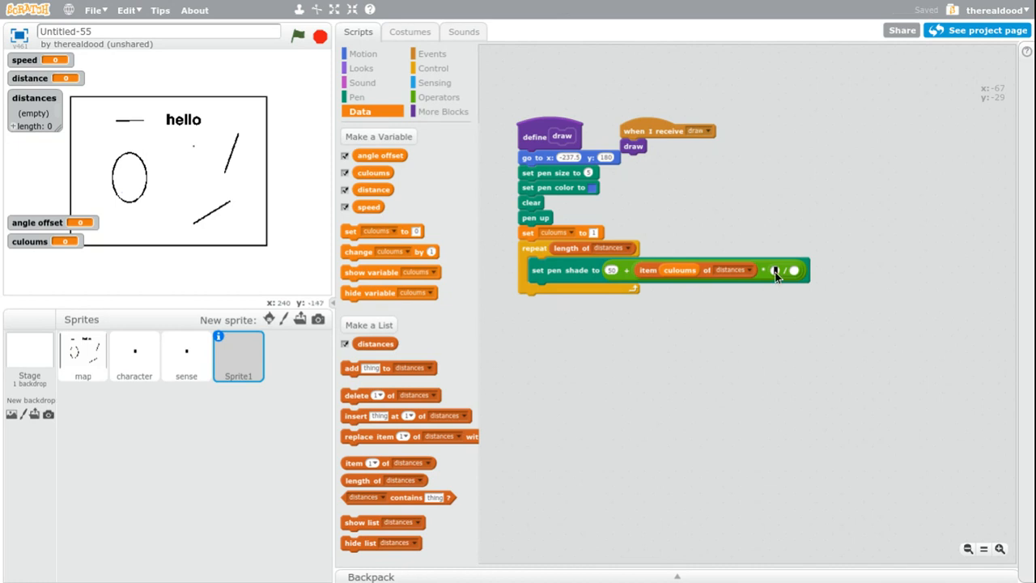
pyautogui.write('50')
pyautogui.click(794, 271)
pyautogui.write('80')
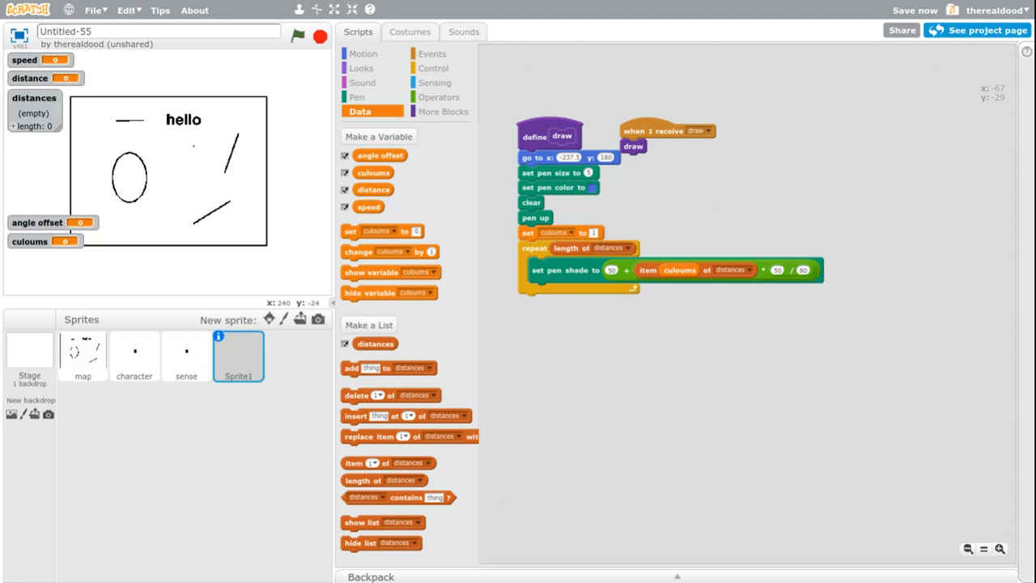
pyautogui.moveTo(434, 83)
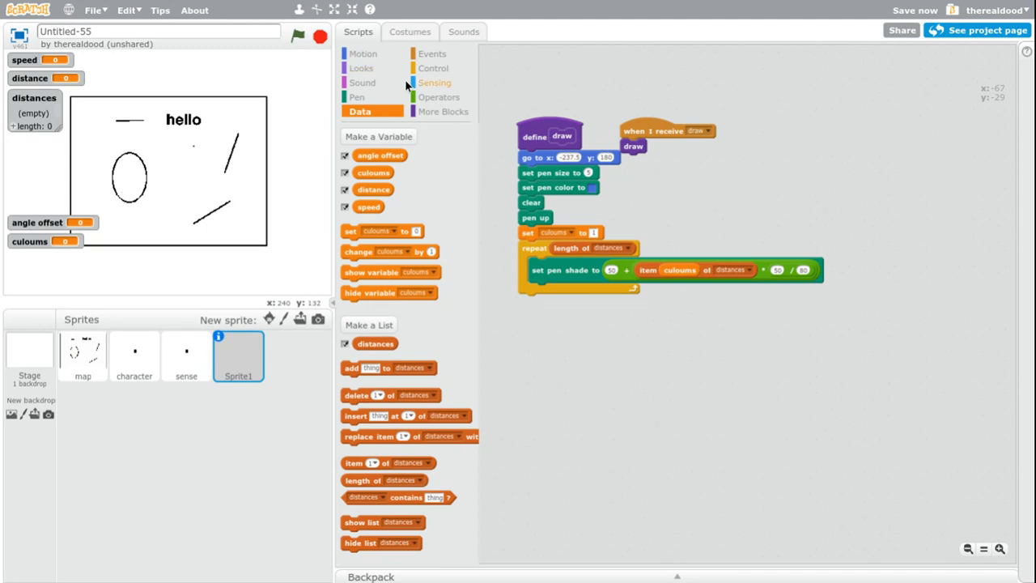
# Add 'set y to 1200 / item culoums of distances' under the pen shade block
pyautogui.click(363, 53)
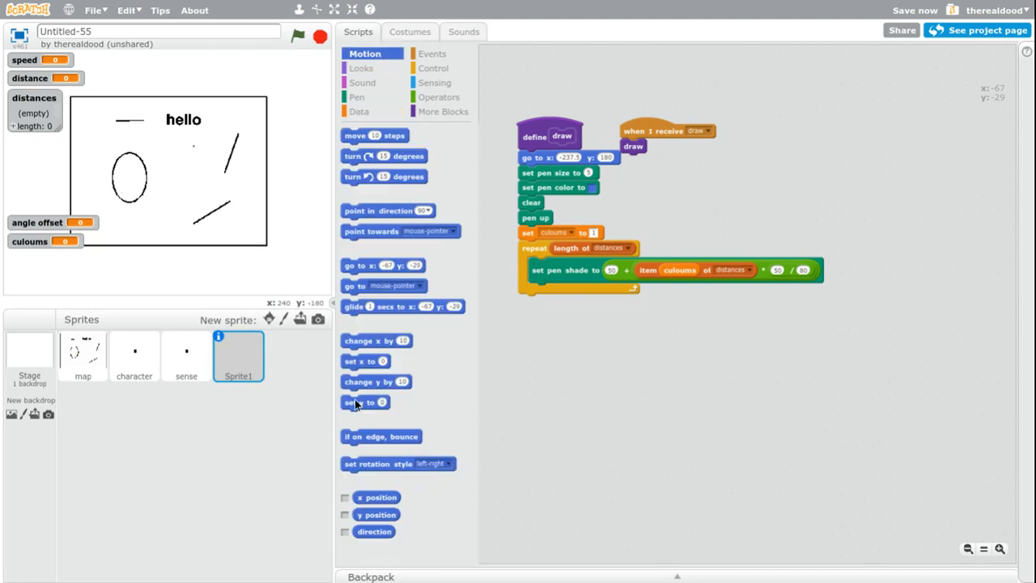
pyautogui.moveTo(365, 402); pyautogui.dragTo(551, 291)
pyautogui.write('120')
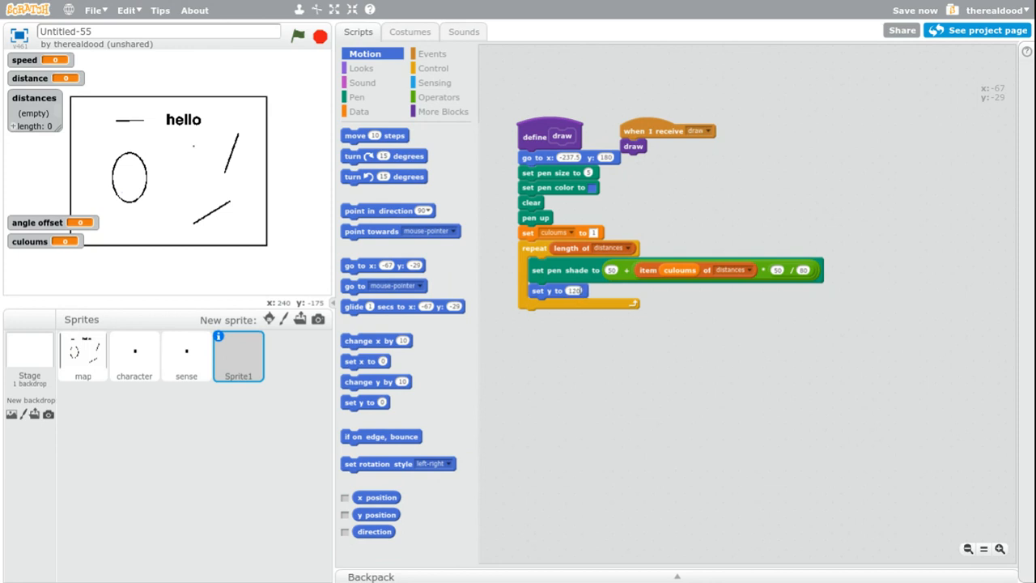
pyautogui.click(441, 96)
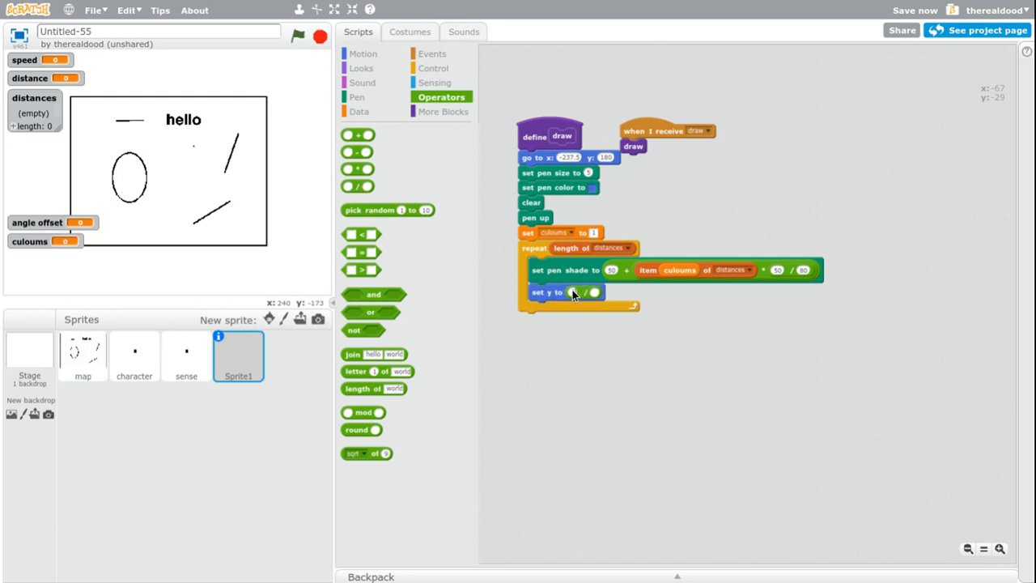
pyautogui.write('1200')
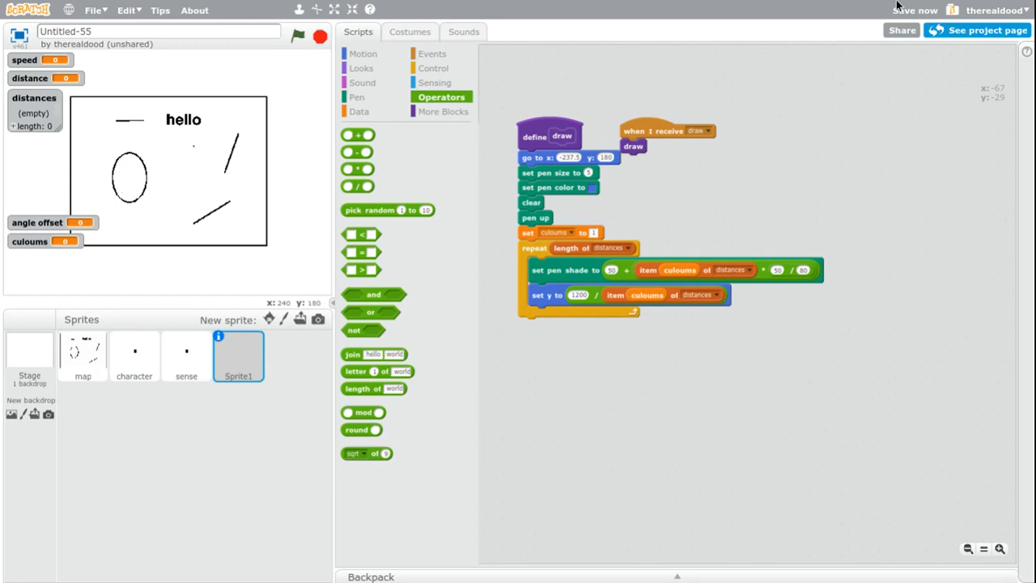
pyautogui.moveTo(948, 53)
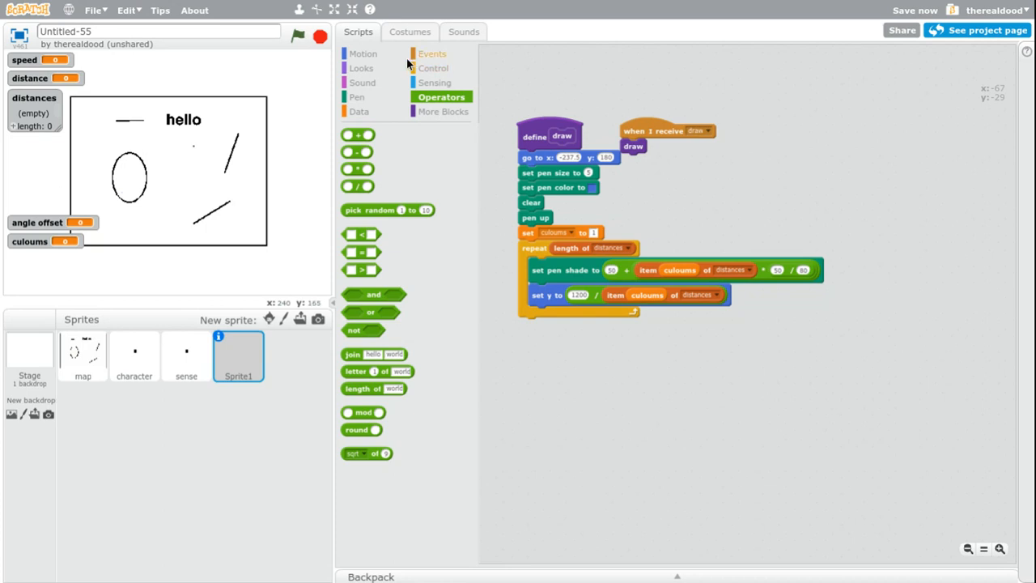
# Extend the draw loop with pen down, set y to -1200 / item culoums, pen up, change x by 5, change culoums by 1
pyautogui.click(357, 96)
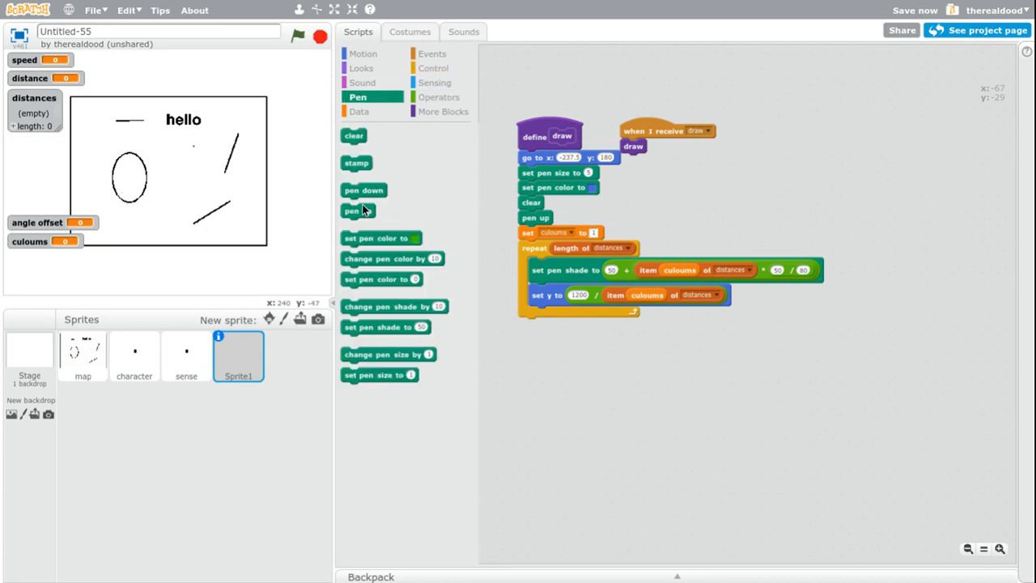
pyautogui.moveTo(363, 190); pyautogui.dragTo(550, 314)
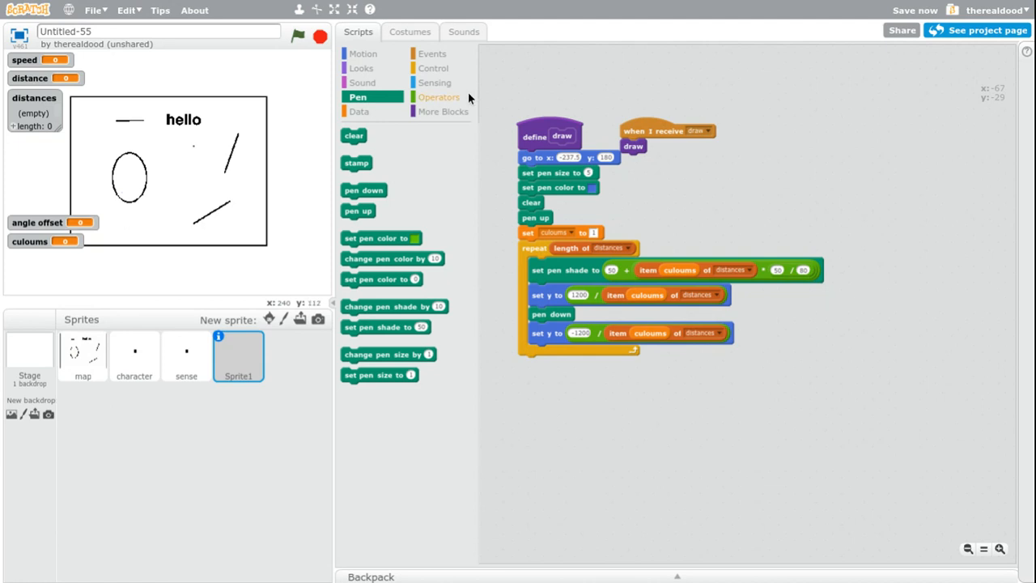
pyautogui.moveTo(361, 209)
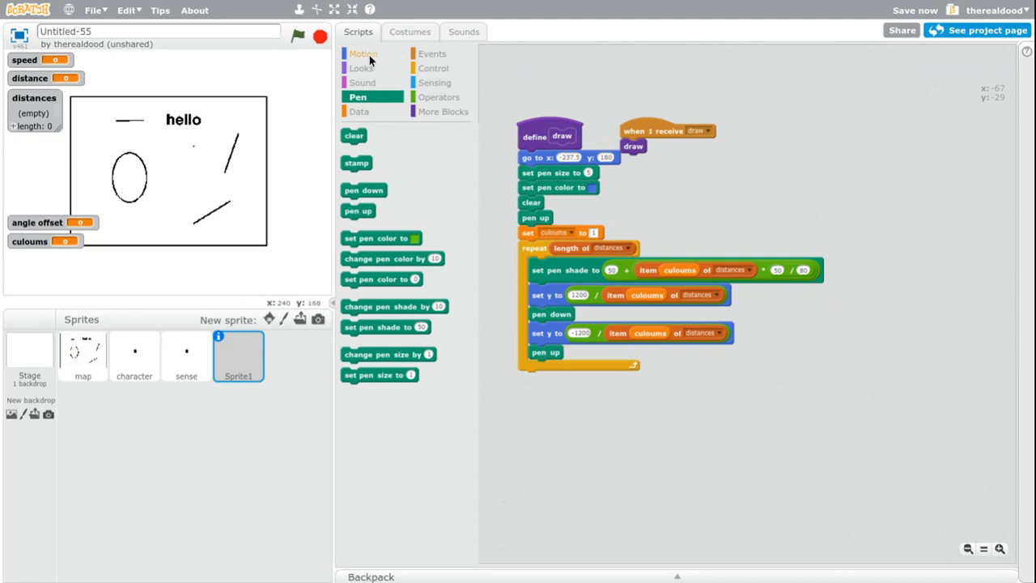
pyautogui.click(363, 53)
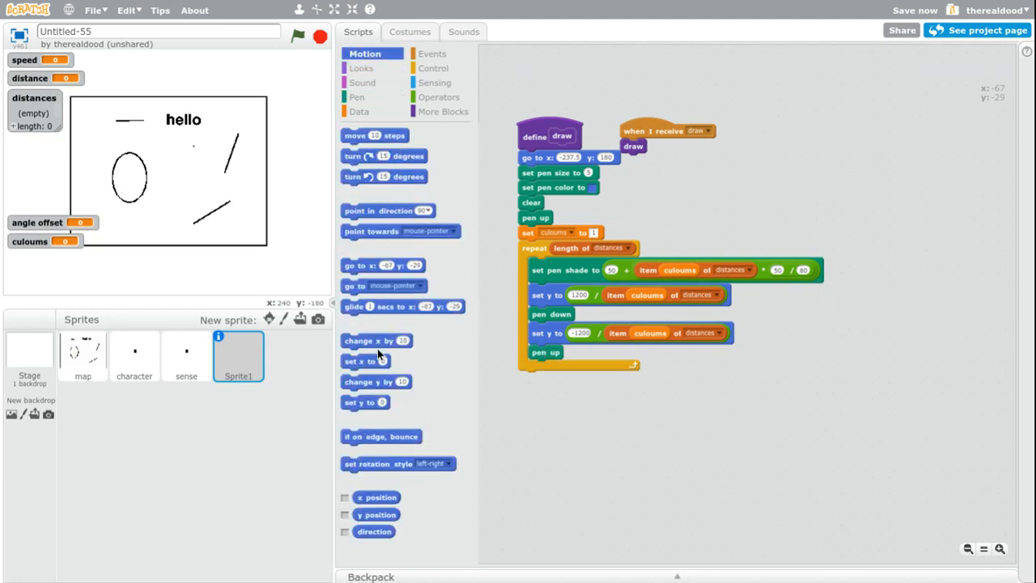
pyautogui.moveTo(376, 339); pyautogui.dragTo(555, 368)
pyautogui.write('5')
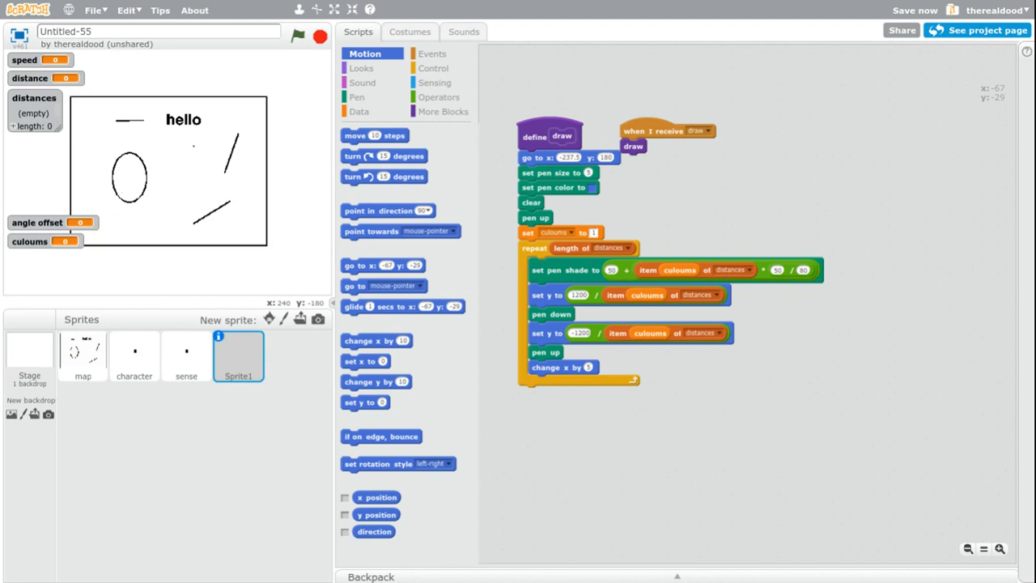
pyautogui.click(358, 111)
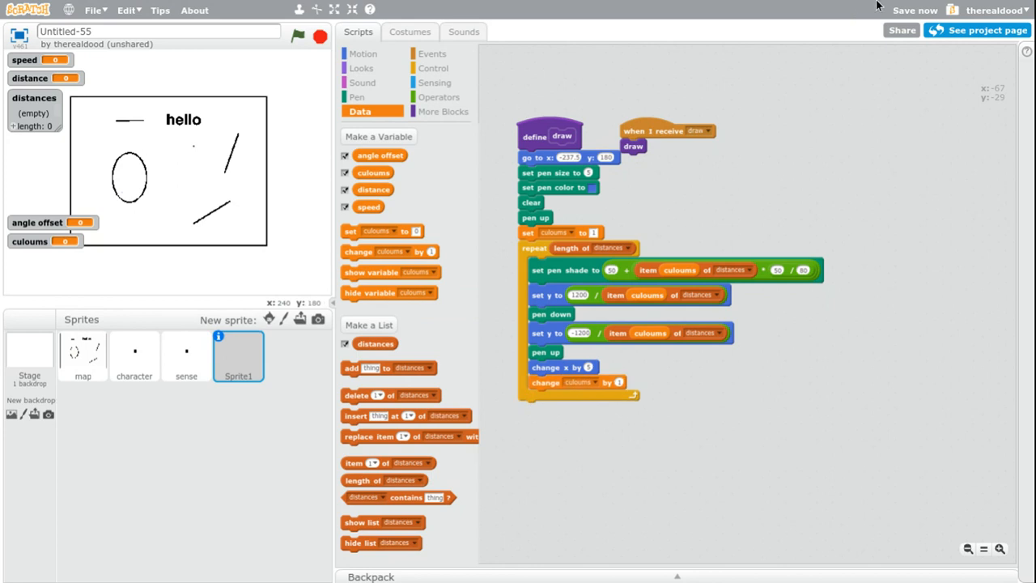
pyautogui.moveTo(878, 6)
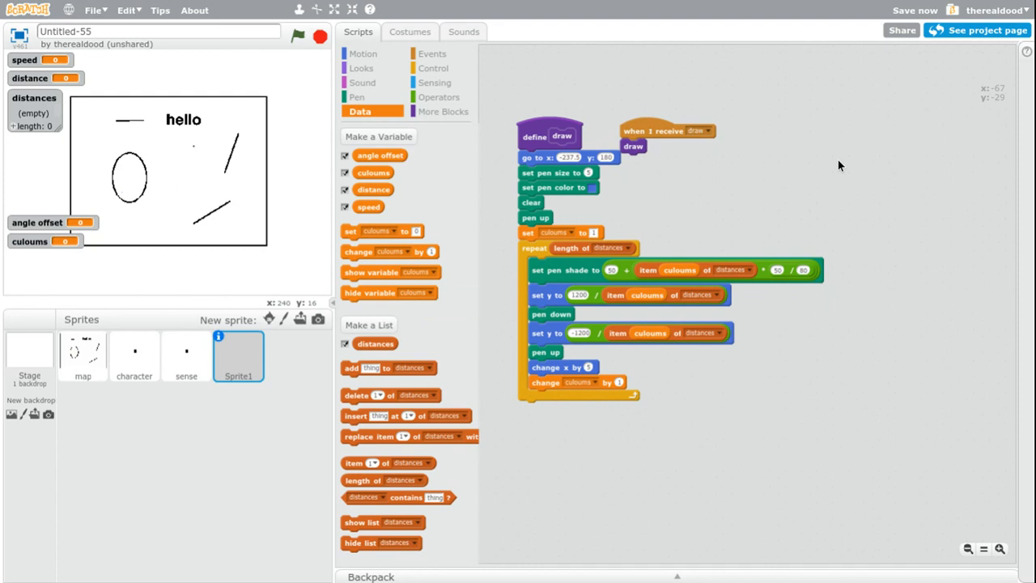
# Erase part of the map sprite's ellipse into a C shape and rerun the raycaster
pyautogui.click(297, 36)
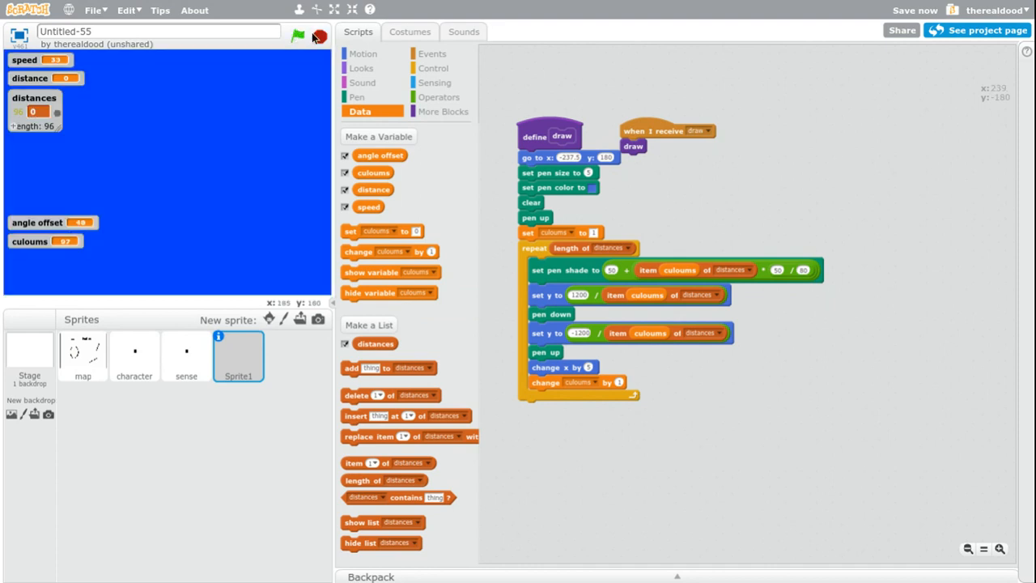
pyautogui.click(83, 356)
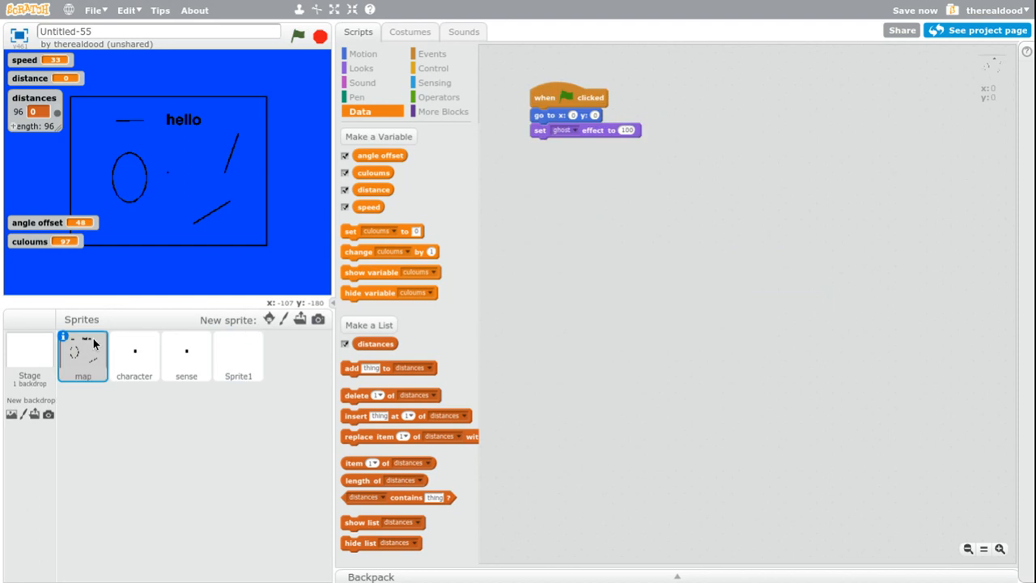
pyautogui.click(410, 31)
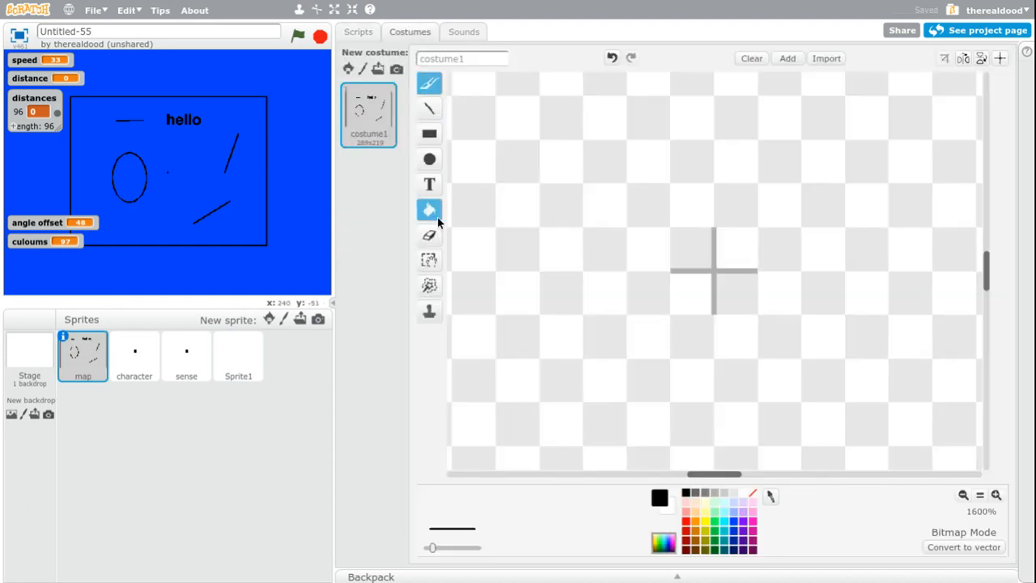
pyautogui.click(429, 260)
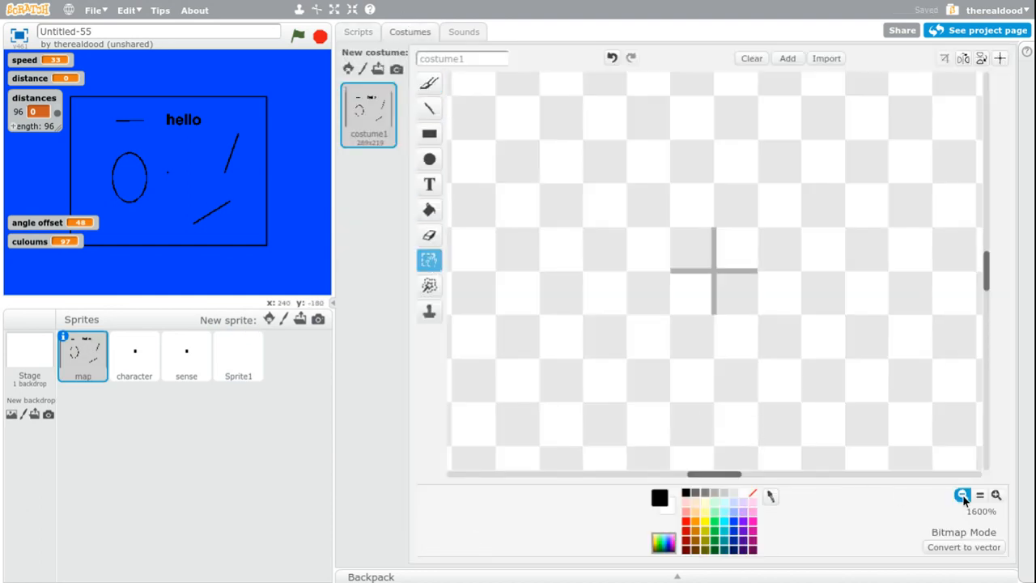
pyautogui.click(962, 494)
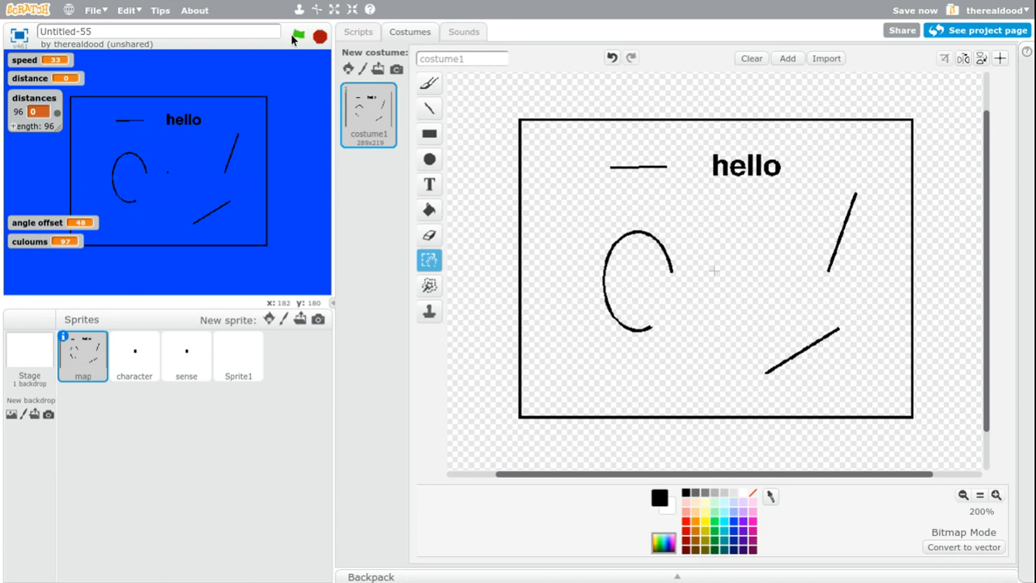
pyautogui.click(299, 37)
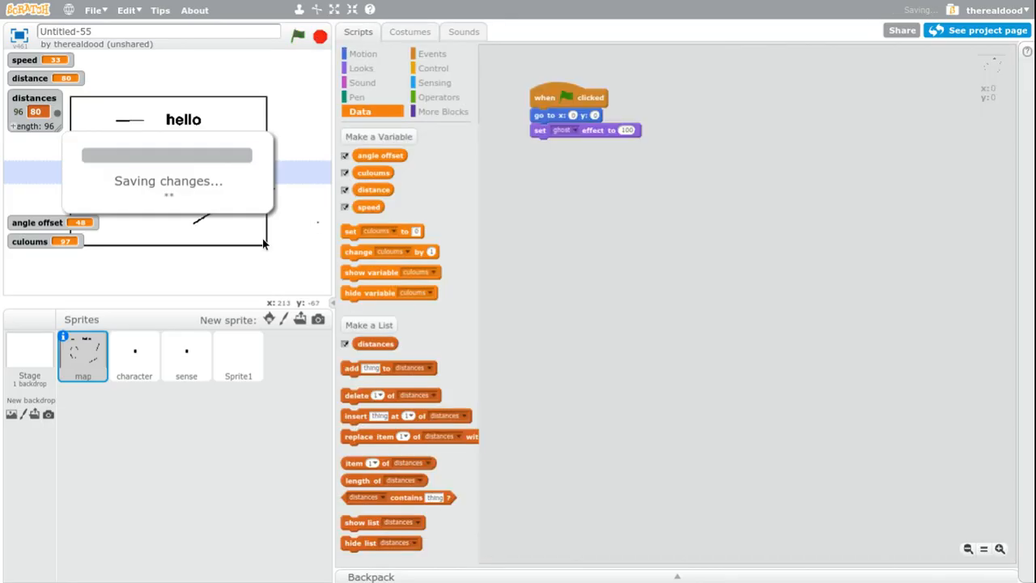
# Set the character's starting speed to 1.5 and test-run the project
pyautogui.click(134, 356)
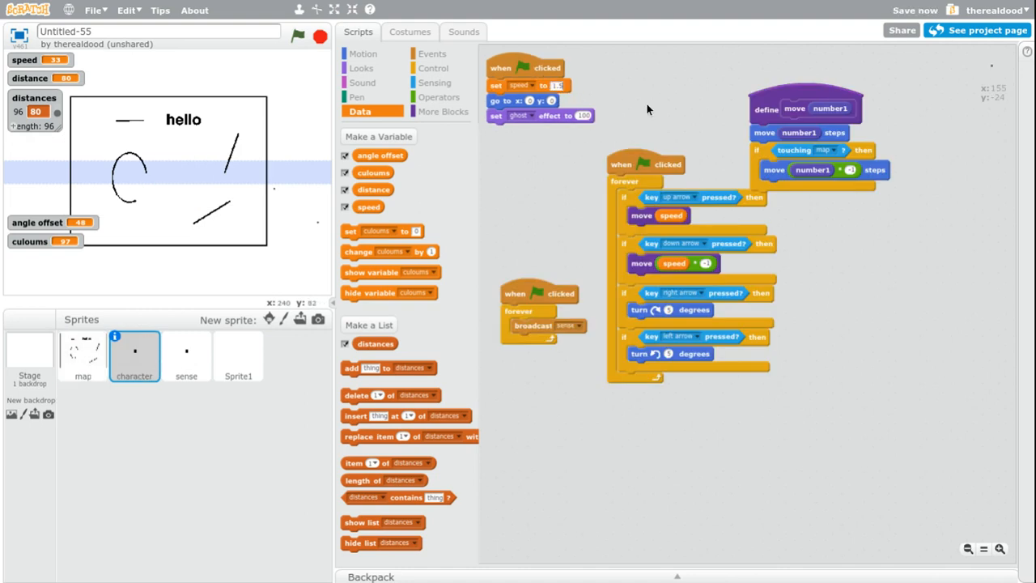
pyautogui.click(298, 37)
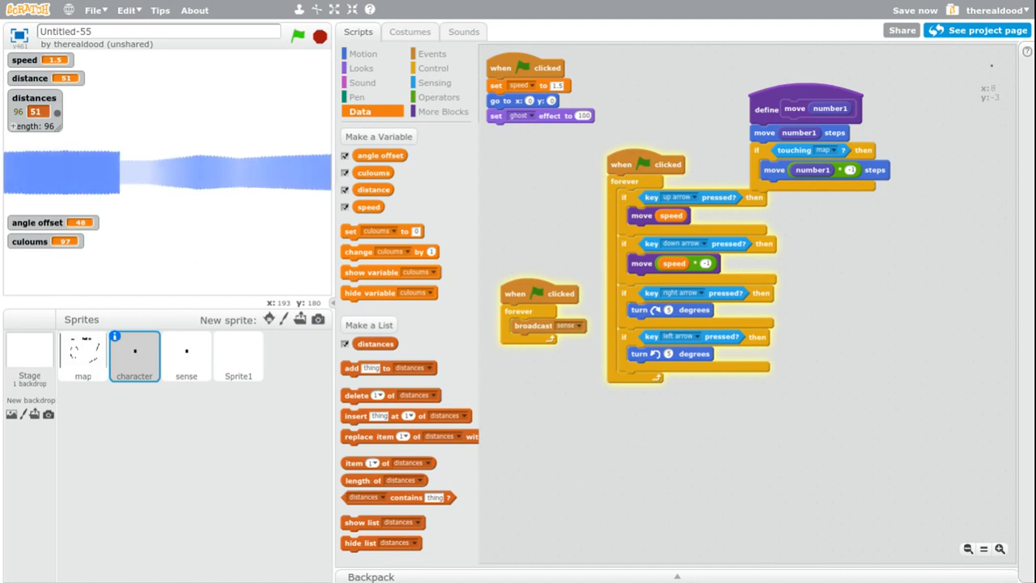
pyautogui.click(319, 37)
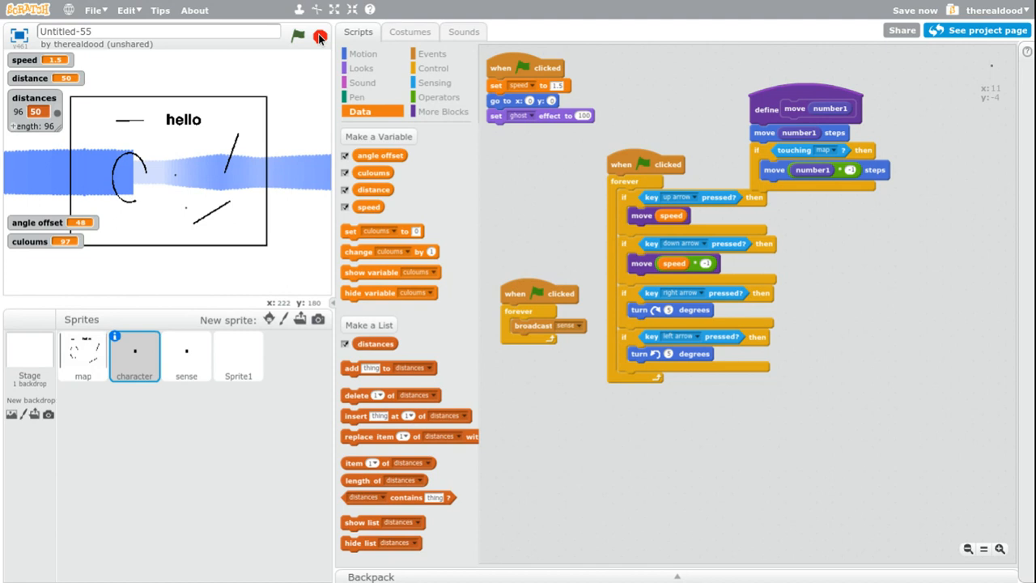
# Make sense change angle offset by 1.6, and give Sprite1 pen size 5 and x step 5
pyautogui.click(187, 356)
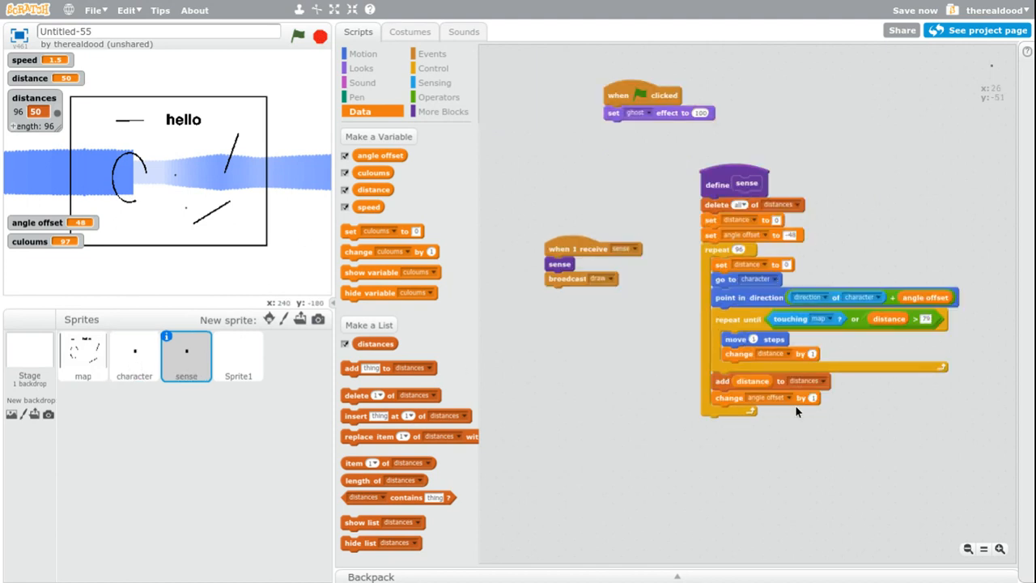
pyautogui.moveTo(815, 405)
pyautogui.write('.6')
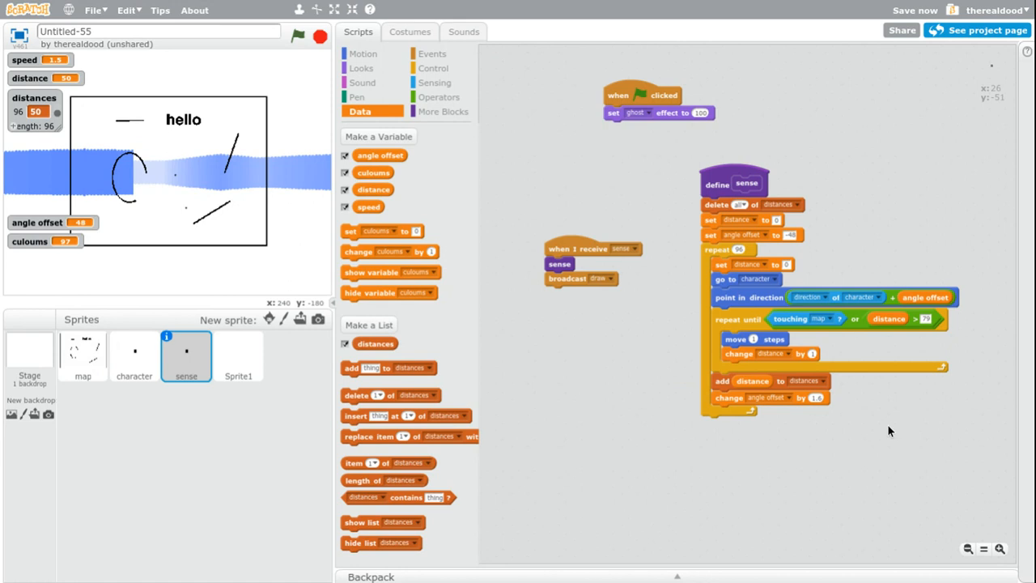
pyautogui.click(238, 356)
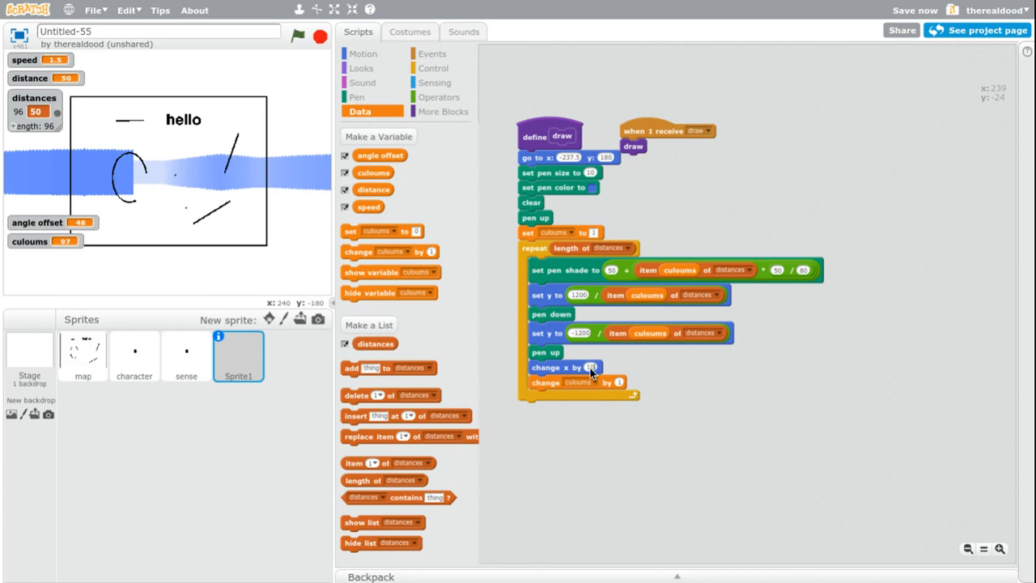
pyautogui.click(185, 356)
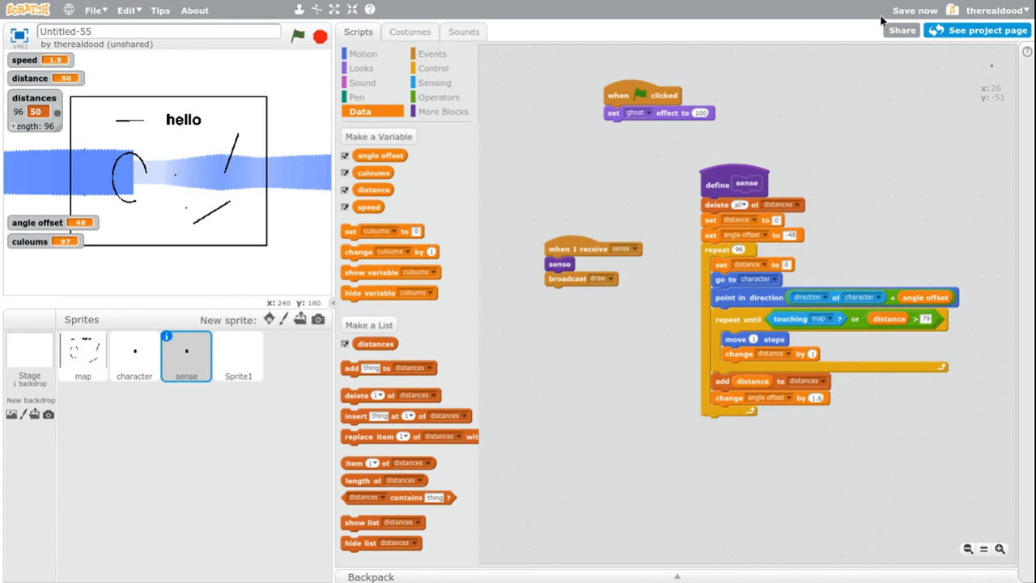
pyautogui.moveTo(936, 59)
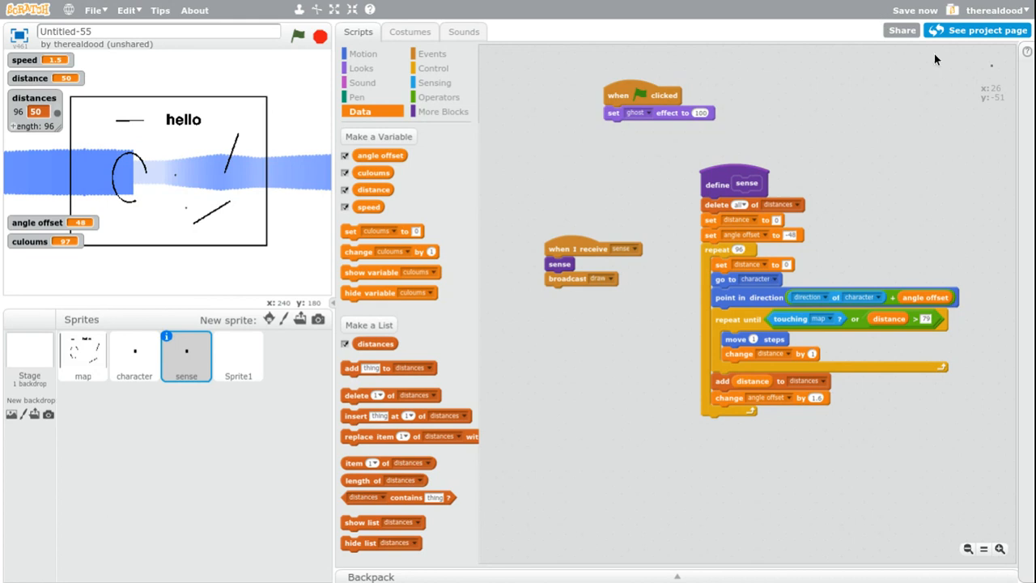
pyautogui.click(237, 356)
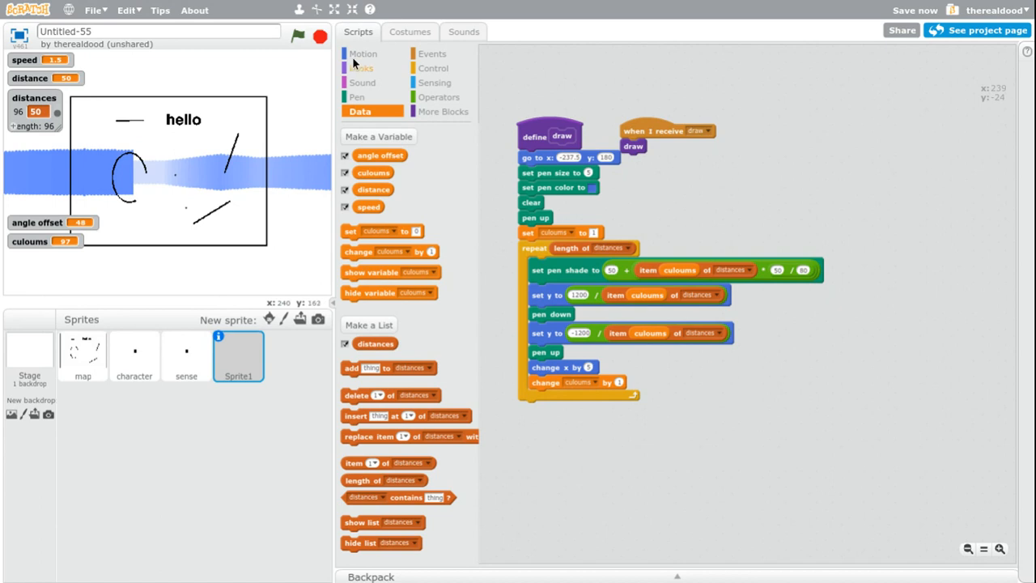
# Uncheck the variable and list monitors and paint two new blank sprites
pyautogui.click(298, 35)
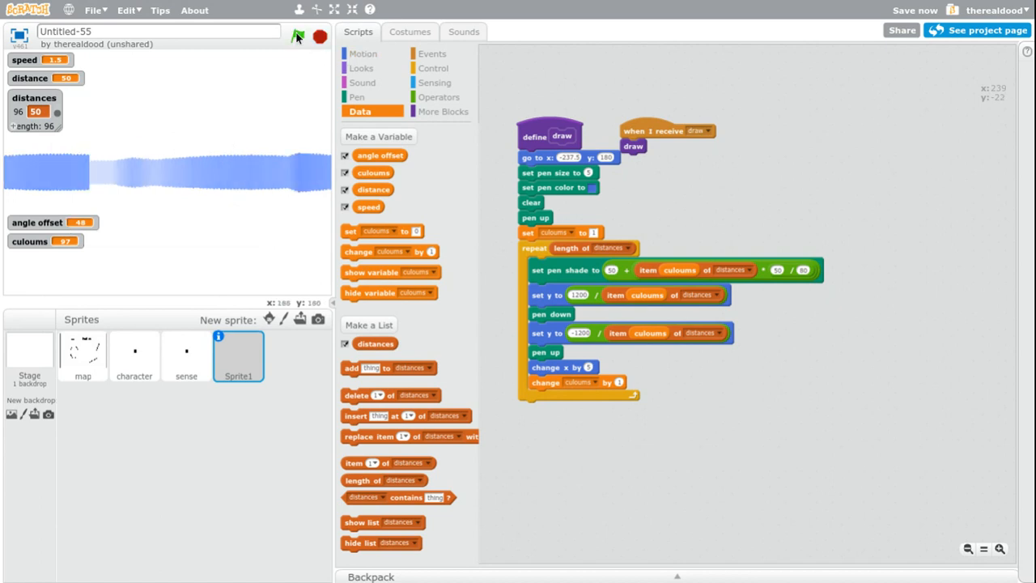
pyautogui.click(297, 38)
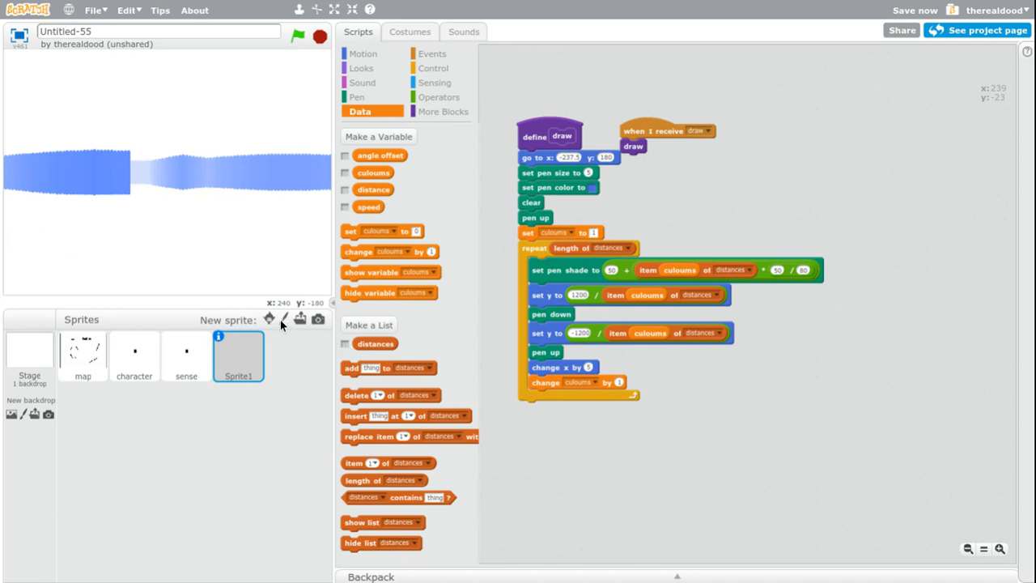
pyautogui.click(269, 318)
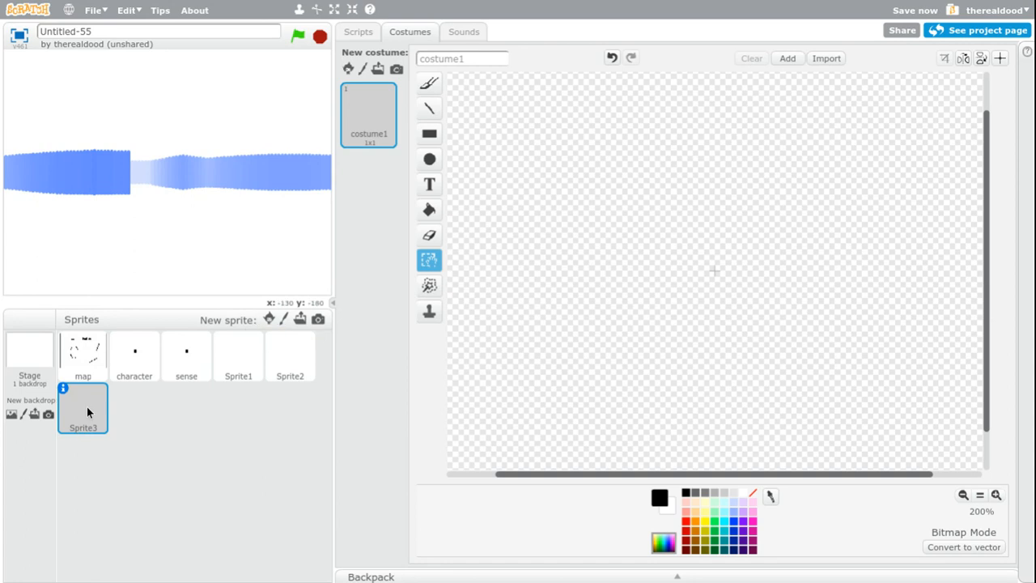
# Delete Sprite3 and draw a yellow, black-outlined hand as Sprite2's costume
pyautogui.rightClick(82, 407)
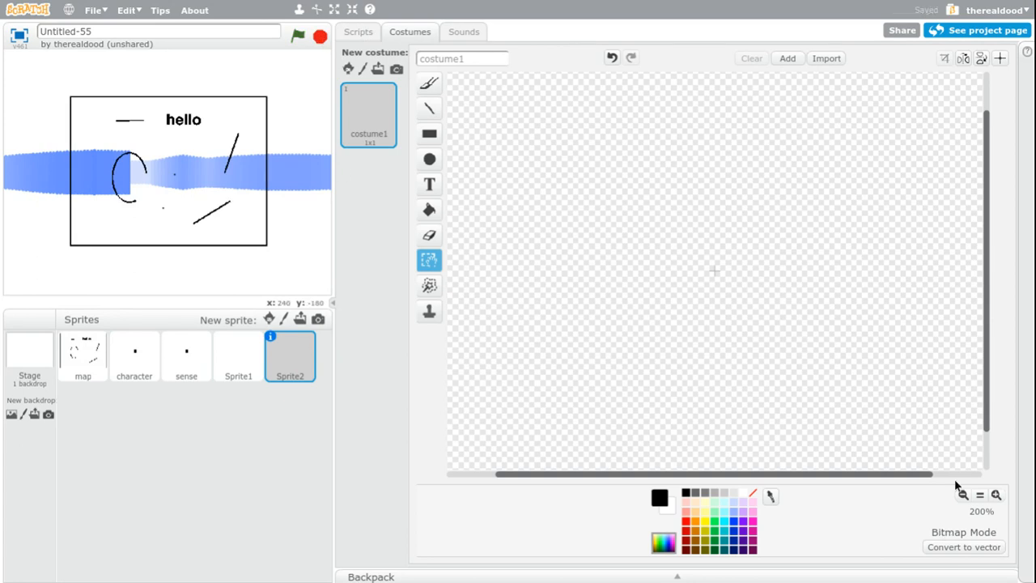
pyautogui.click(429, 108)
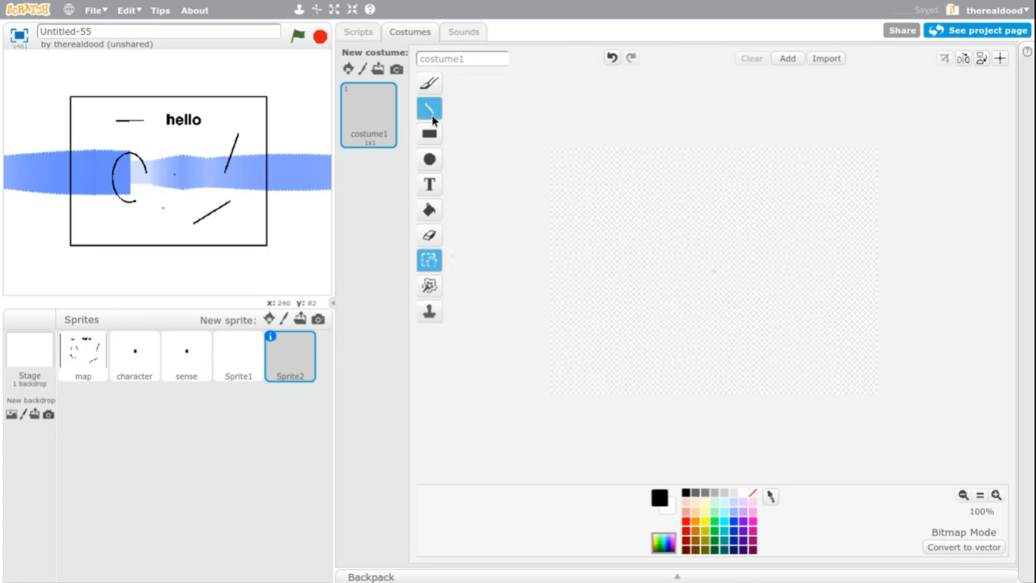
pyautogui.click(429, 108)
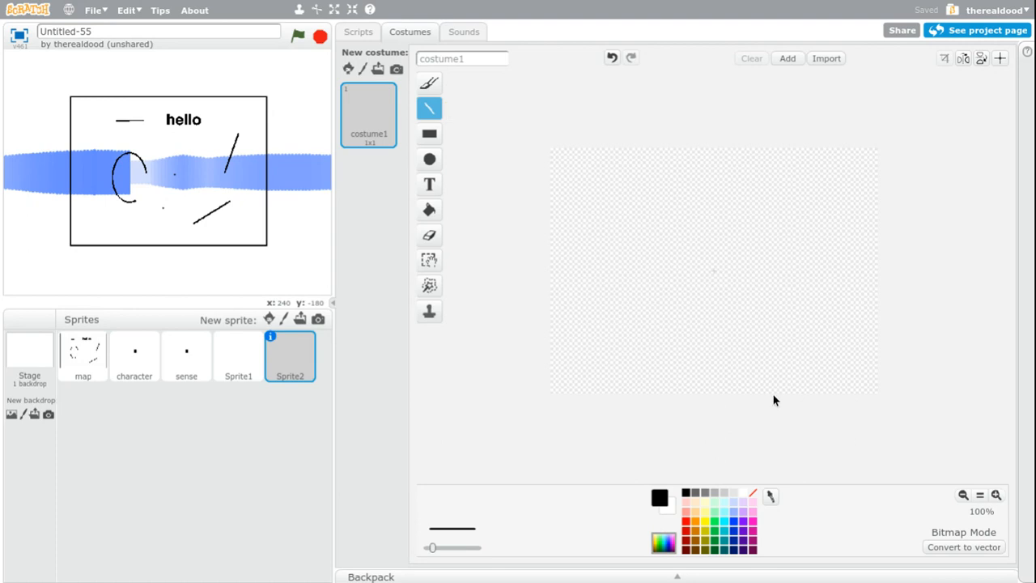
pyautogui.moveTo(723, 299); pyautogui.dragTo(771, 393)
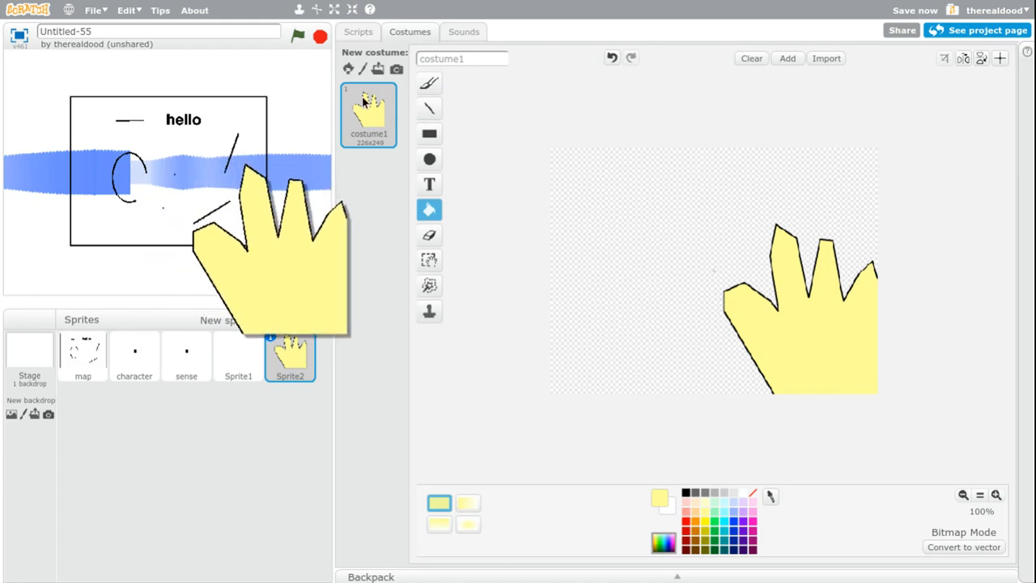
pyautogui.click(358, 32)
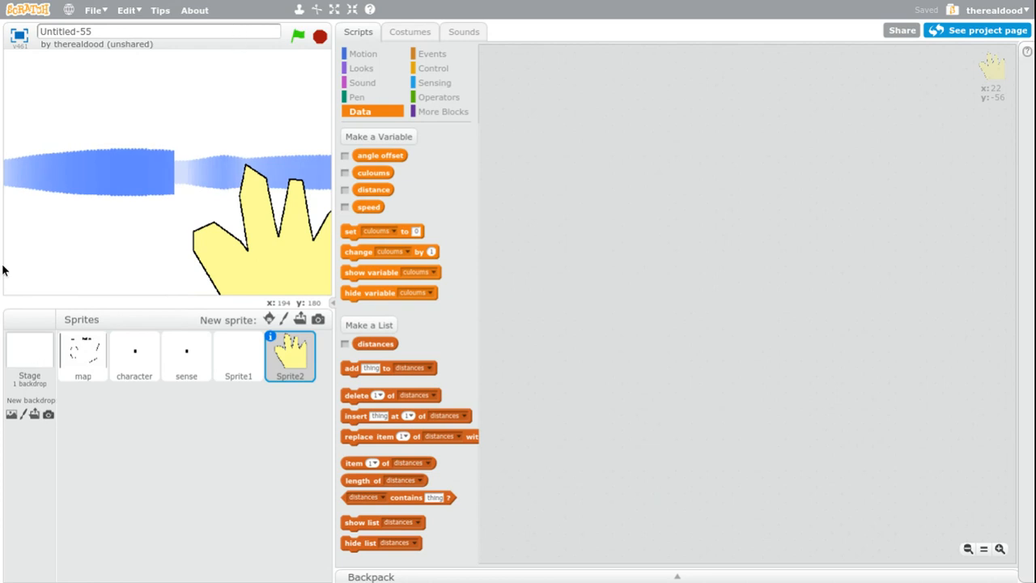
pyautogui.moveTo(43, 349)
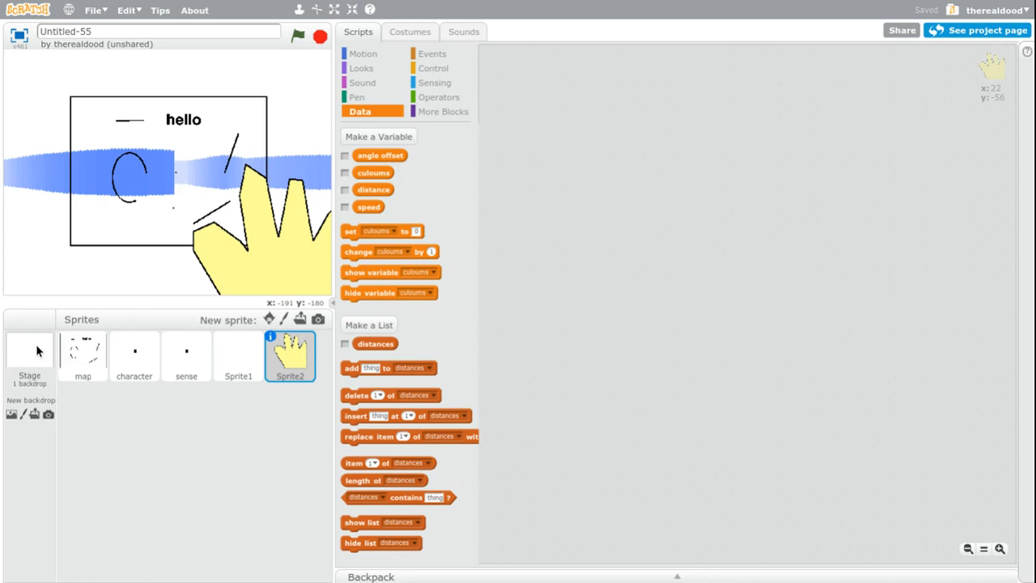
# Fill the Stage's backdrop1 solid gray and rerun the raycaster over it
pyautogui.click(29, 352)
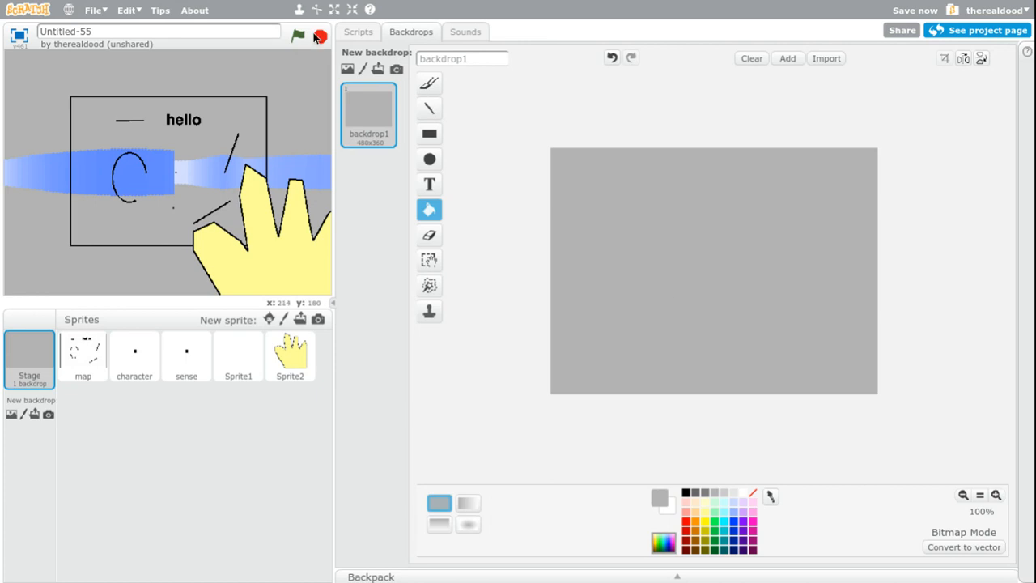
pyautogui.click(358, 32)
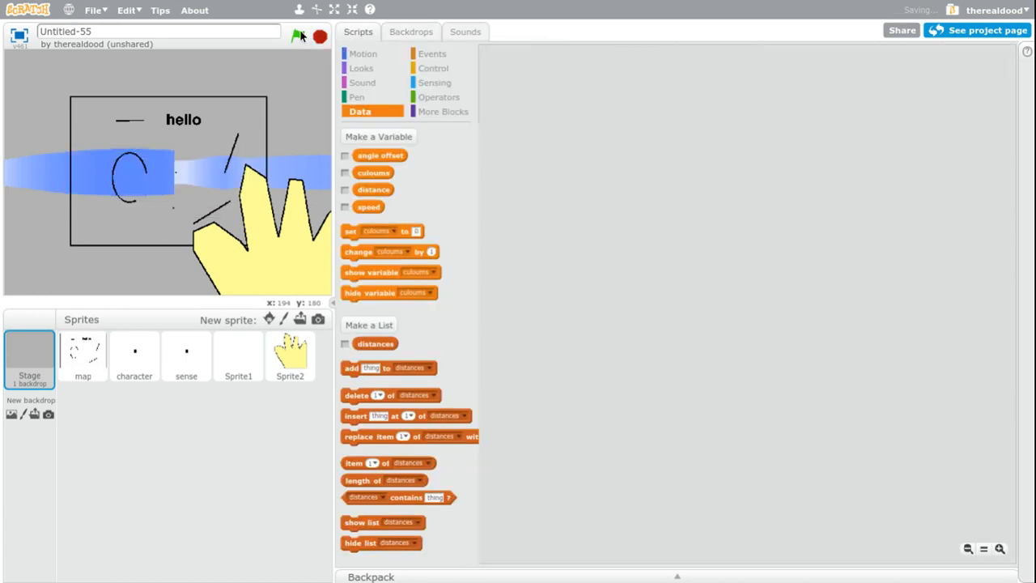
pyautogui.click(299, 36)
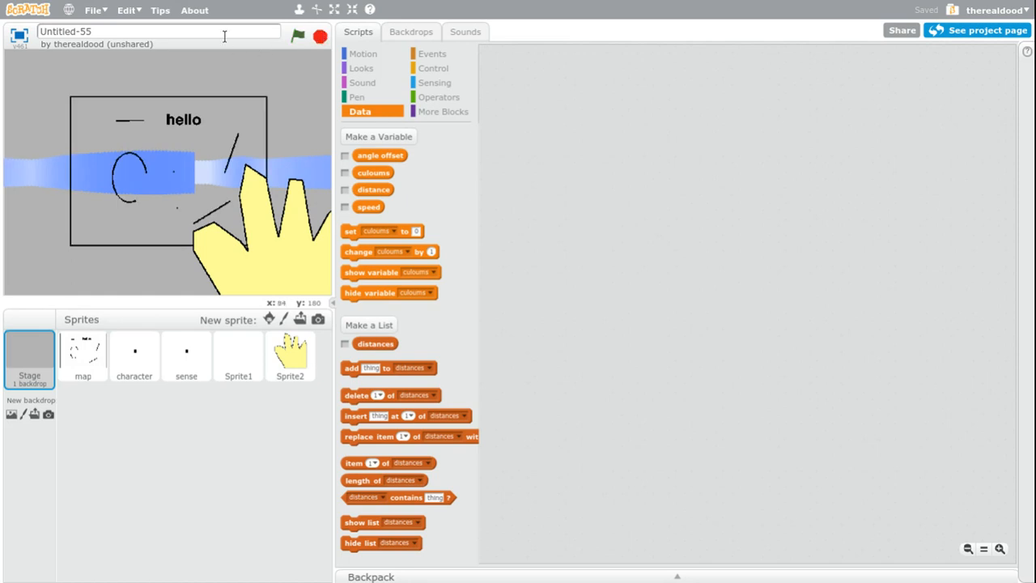
# Retitle the project from Untitled-55 to 'raycaster'
pyautogui.click(158, 30)
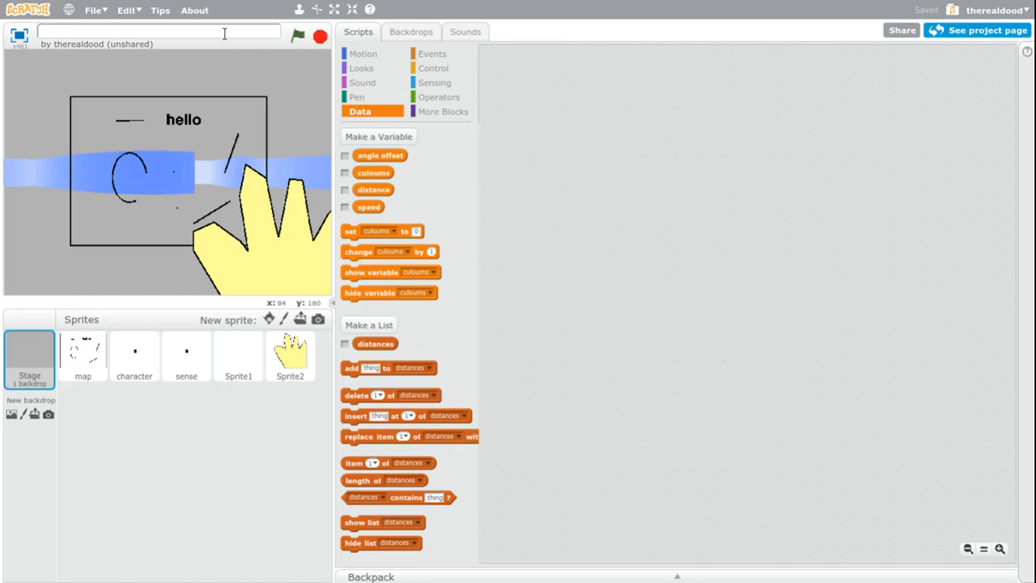
pyautogui.write('raycaster')
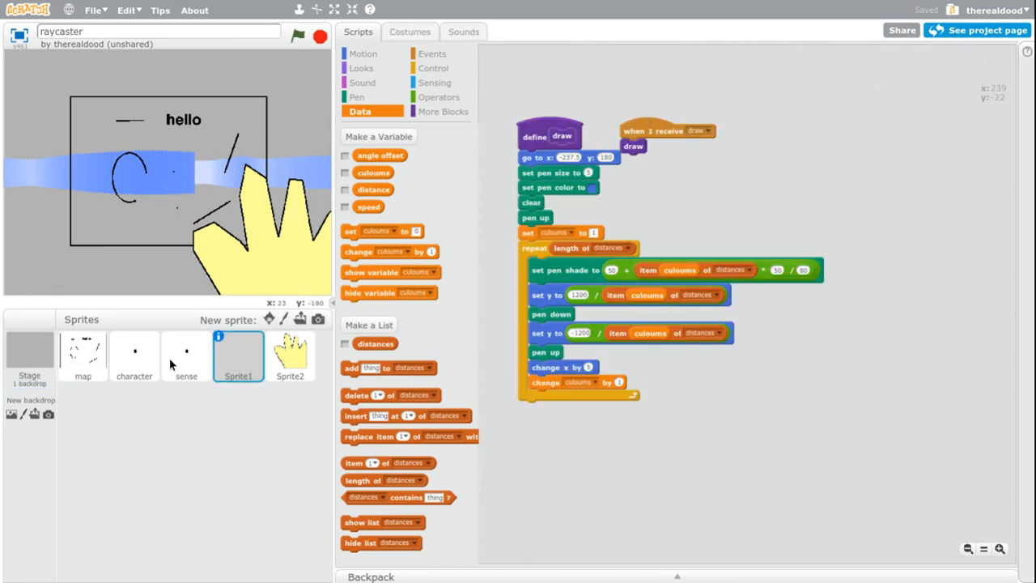
pyautogui.rightClick(289, 352)
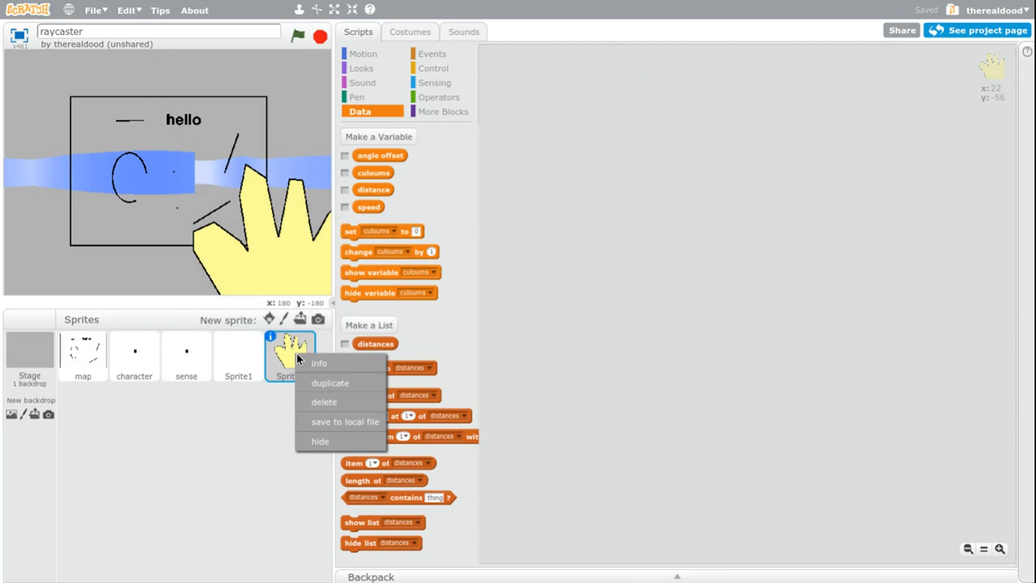